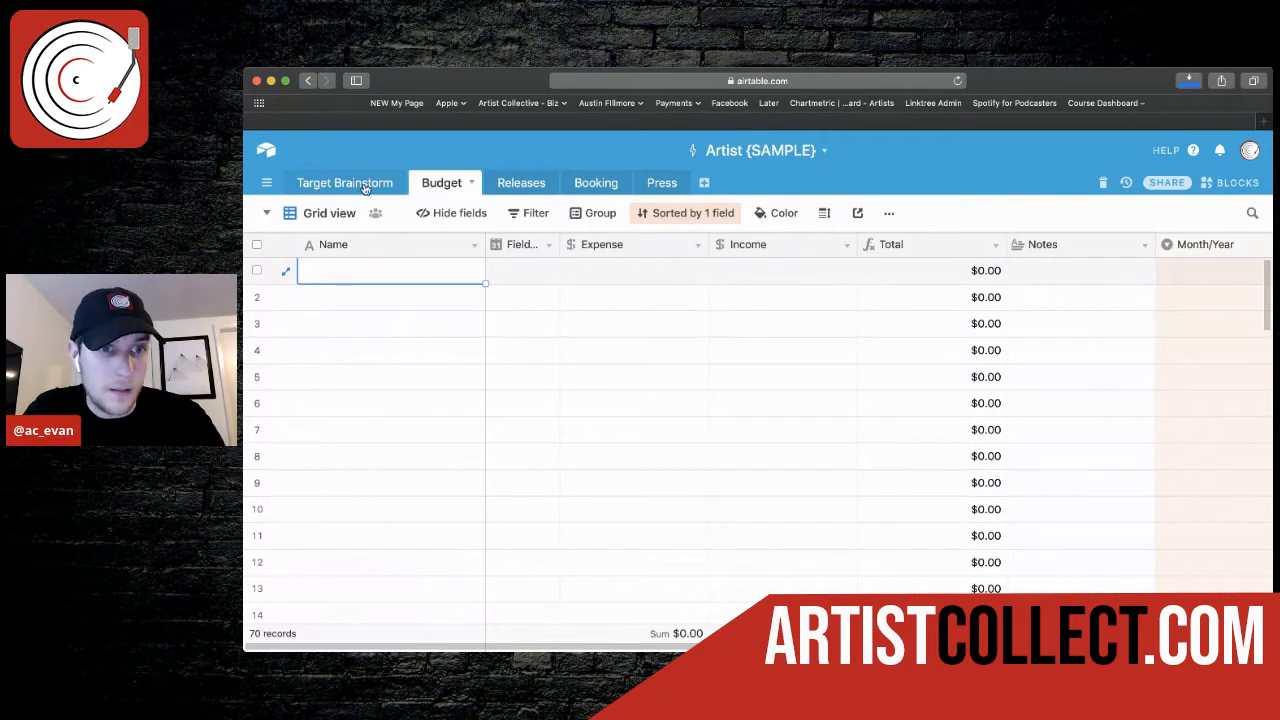
Step: Enter 'artist name' in the first Similar artists cell of Target Brainstorm
click(344, 182)
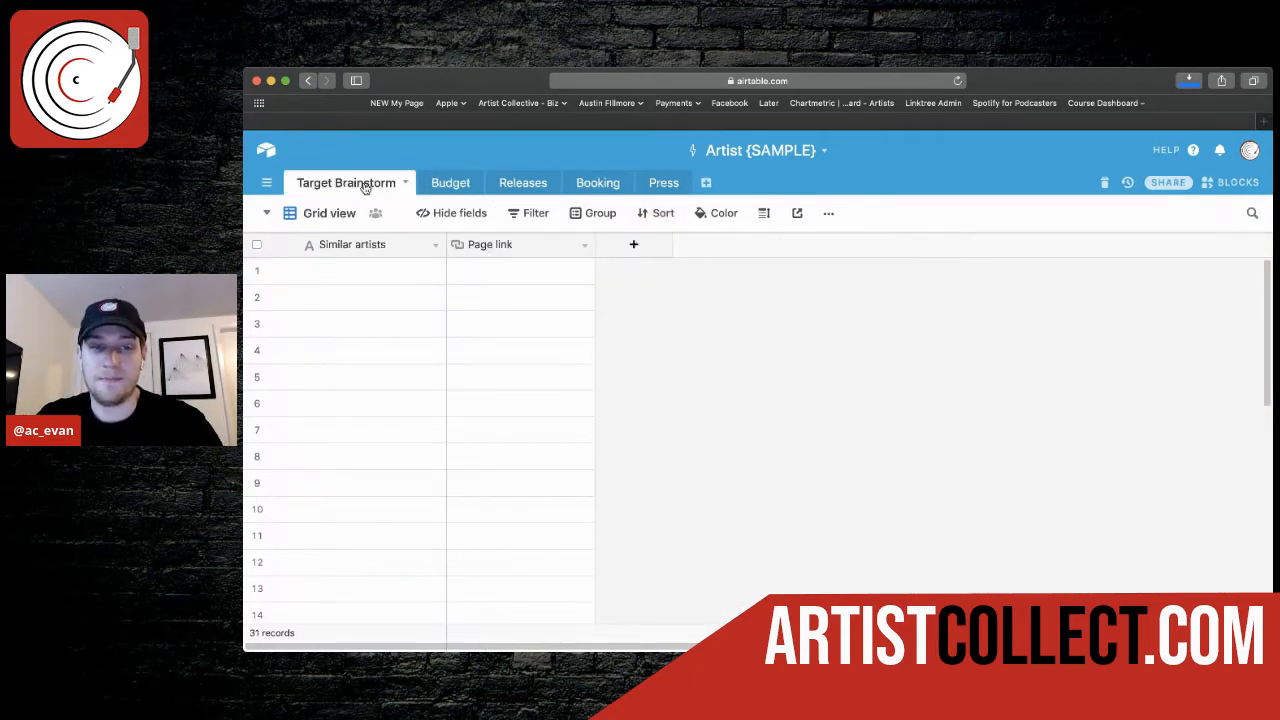
click(370, 270)
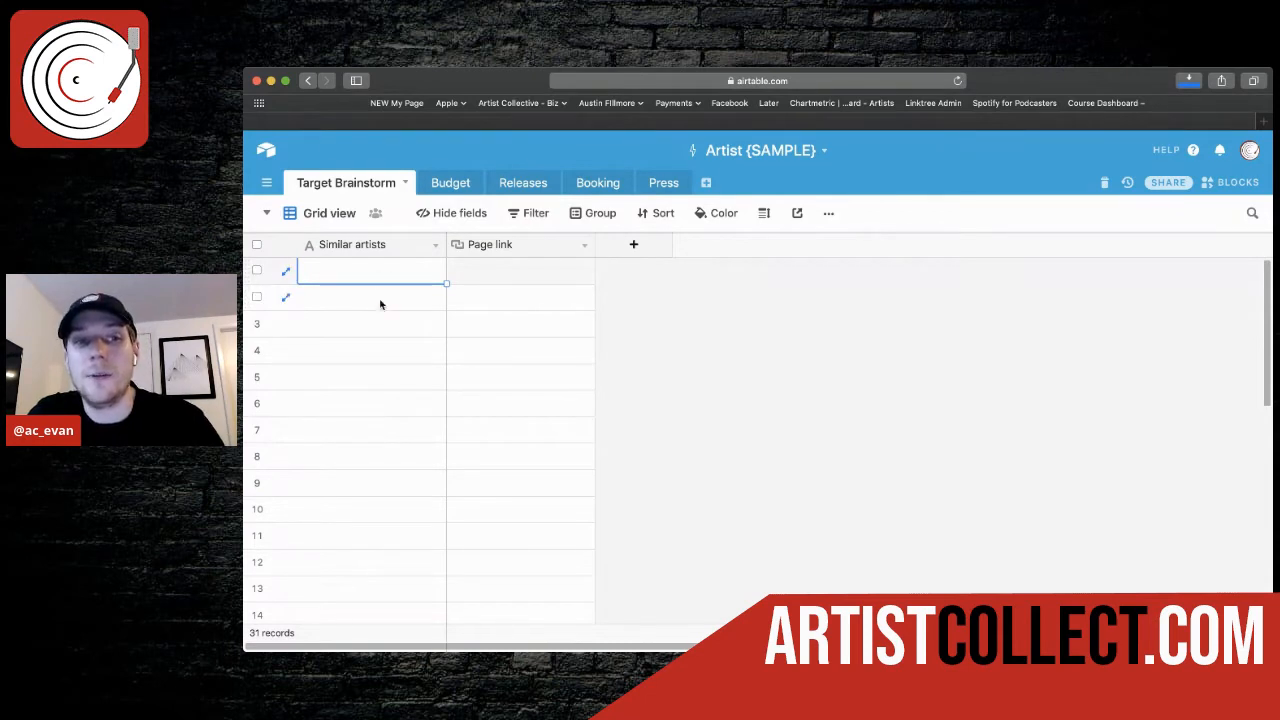
click(370, 296)
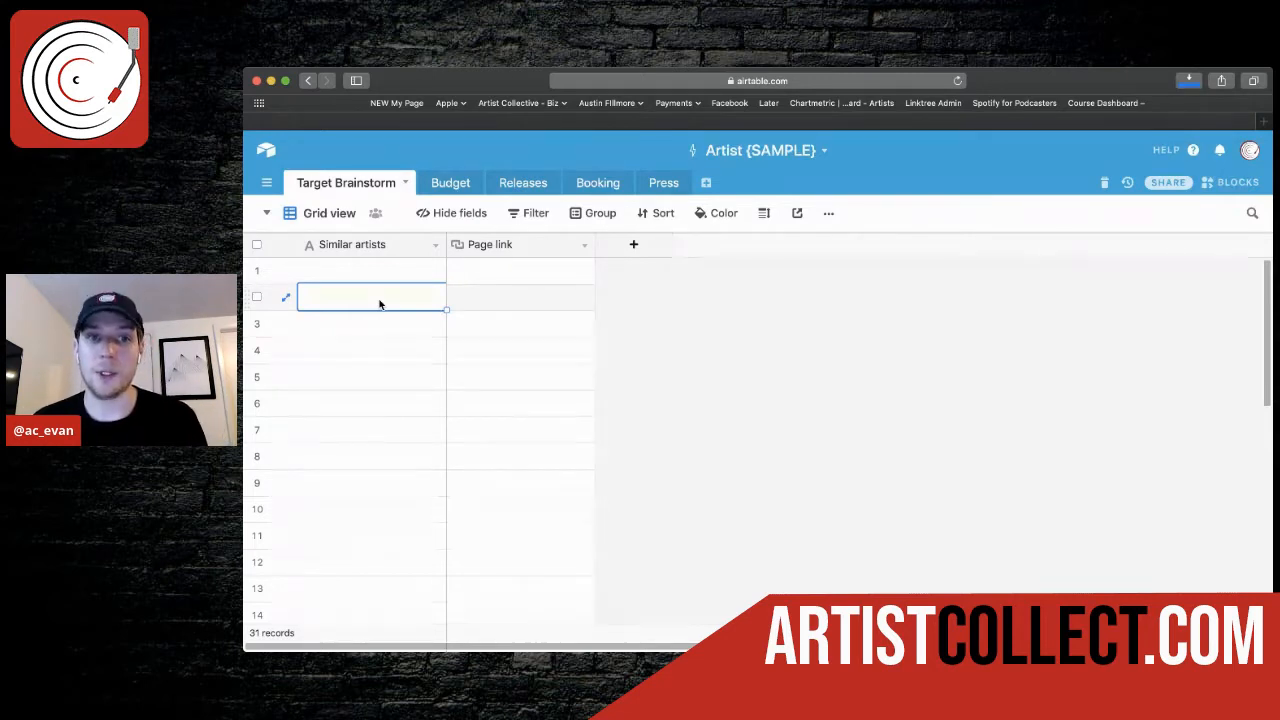
click(370, 272)
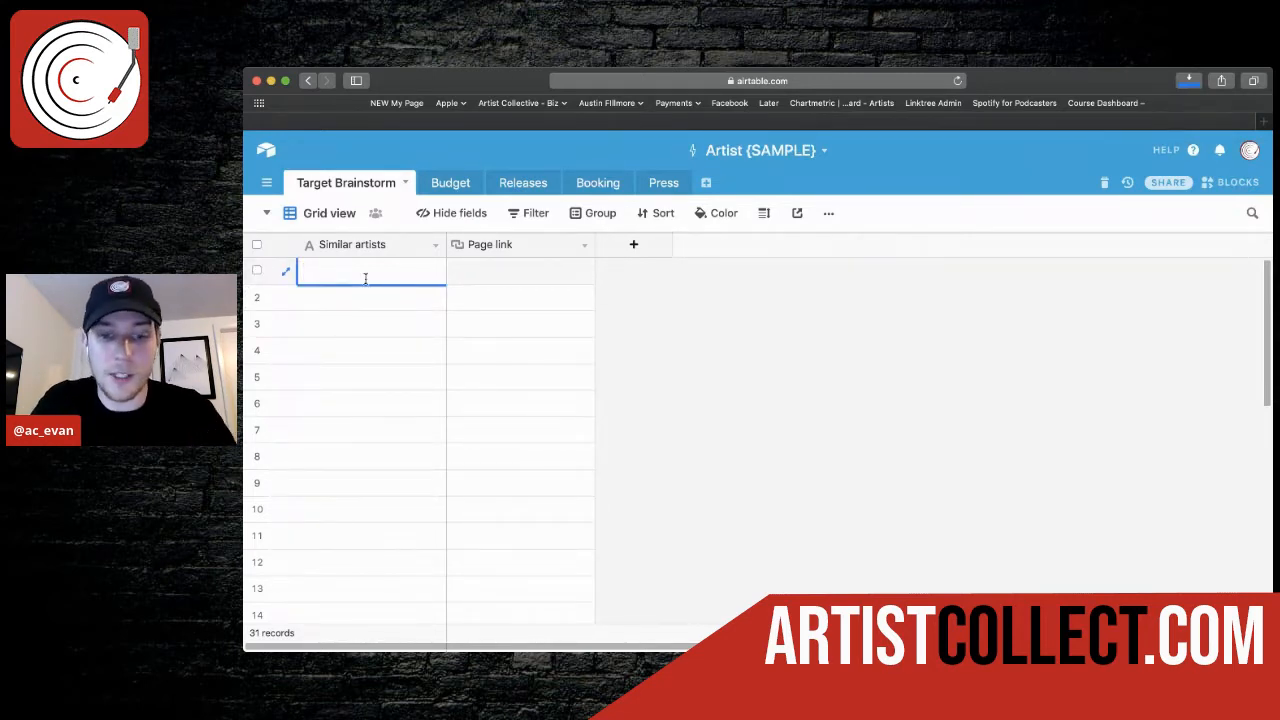
text(artist name)
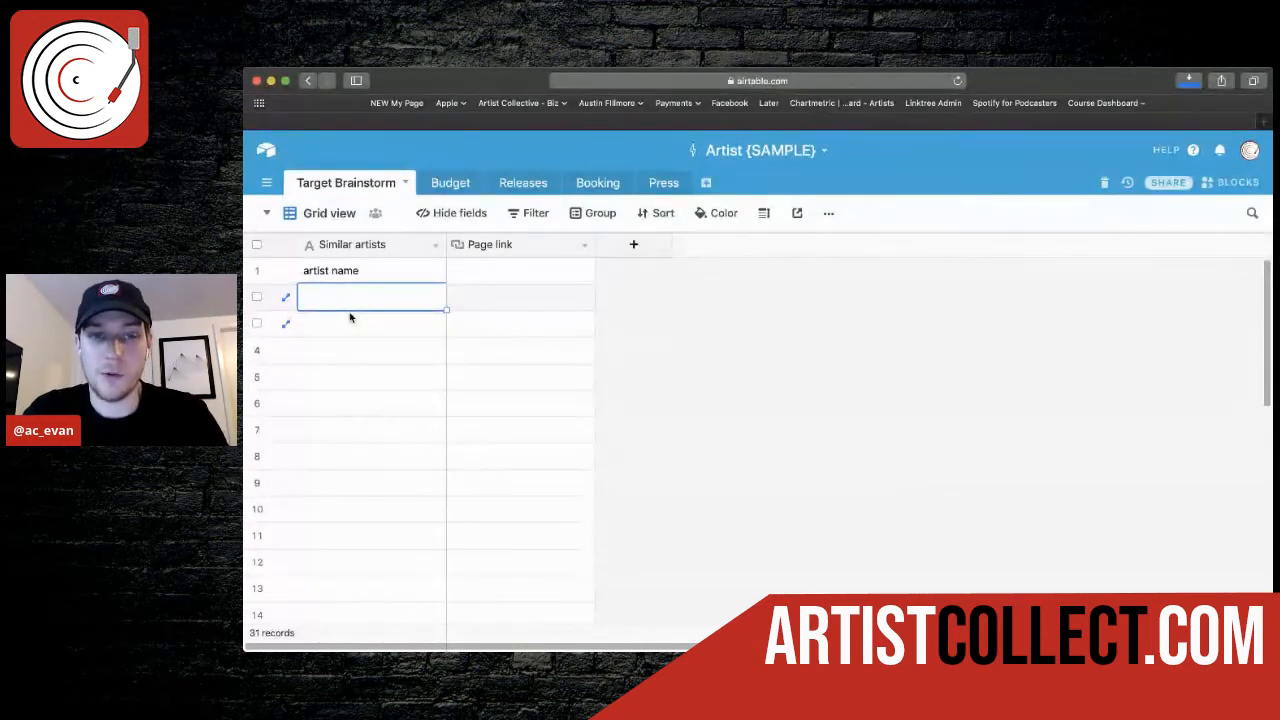
Step: Review the Page link field options and leave them unchanged
click(520, 270)
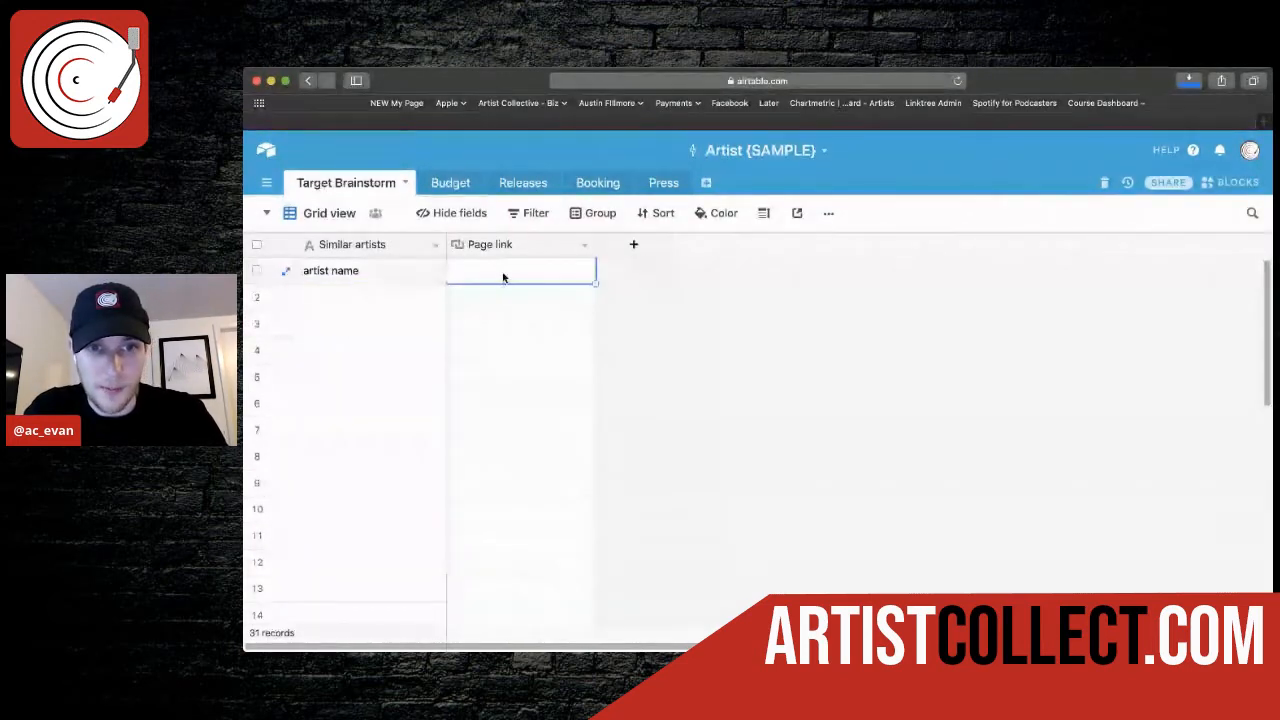
click(584, 244)
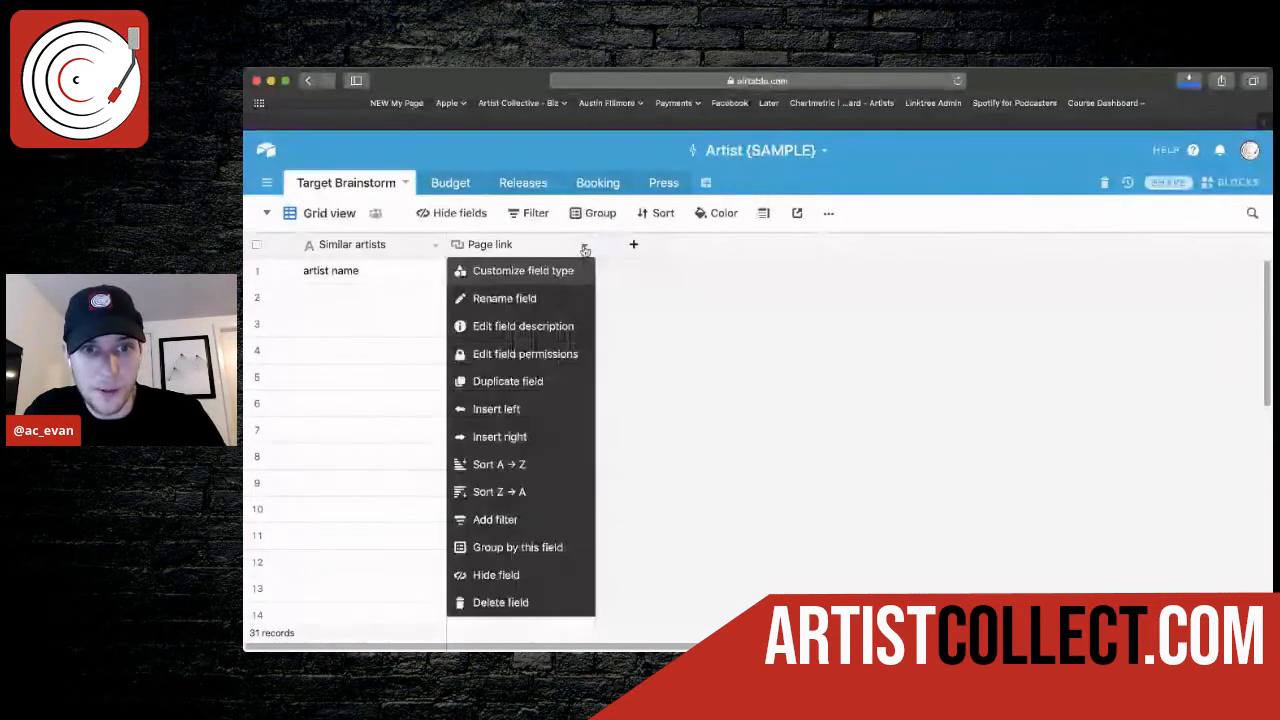
click(404, 280)
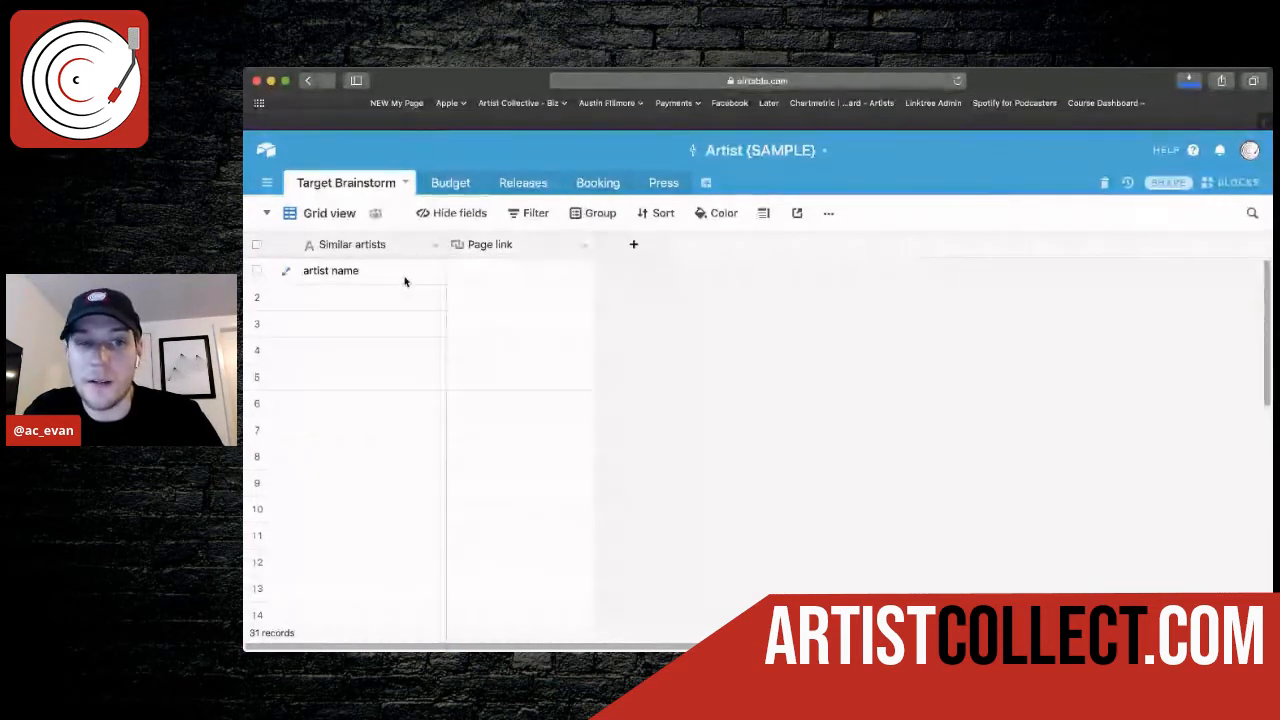
click(520, 270)
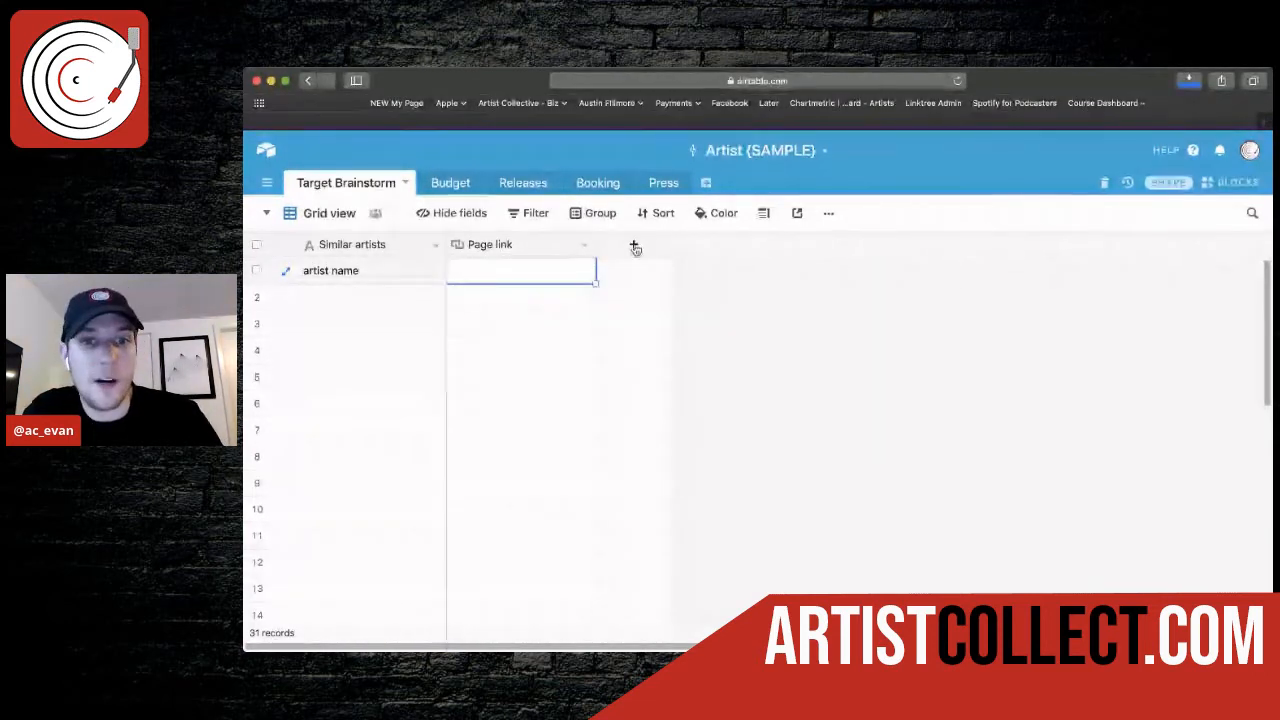
Step: Add a new third field, Field 3, beside Page link and dismiss the field type chooser
click(632, 244)
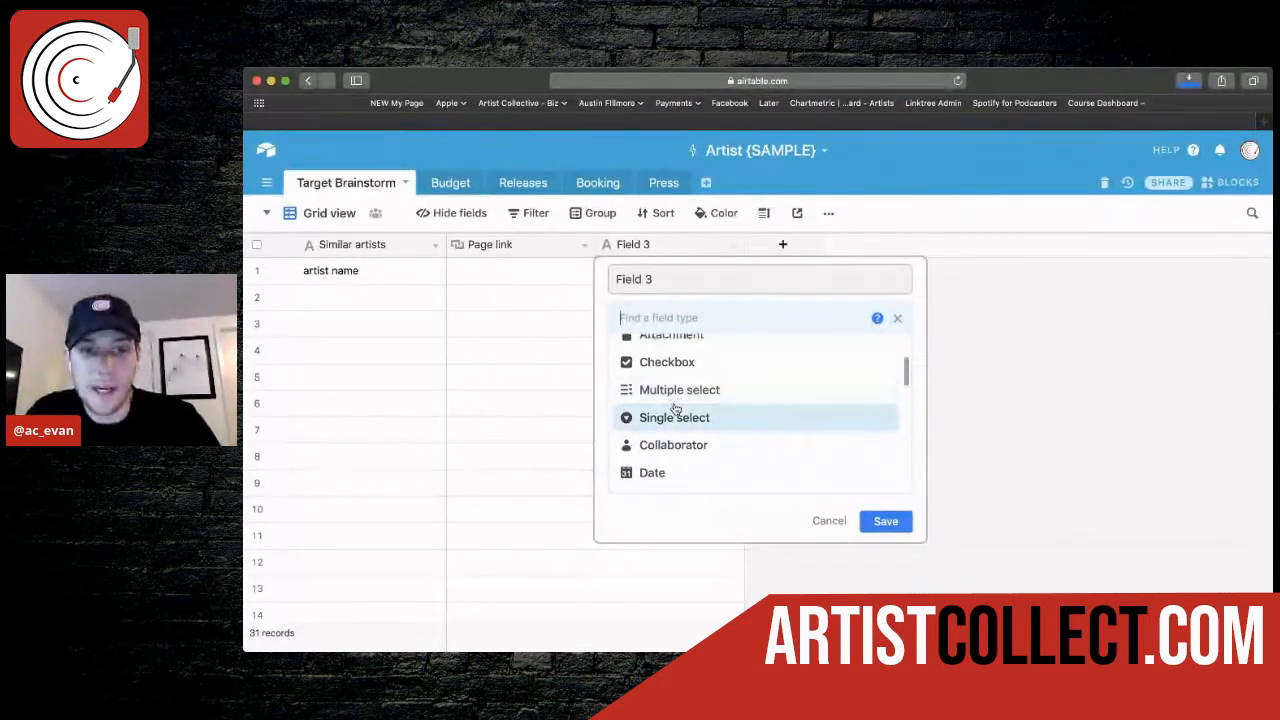
scroll(down, 3)
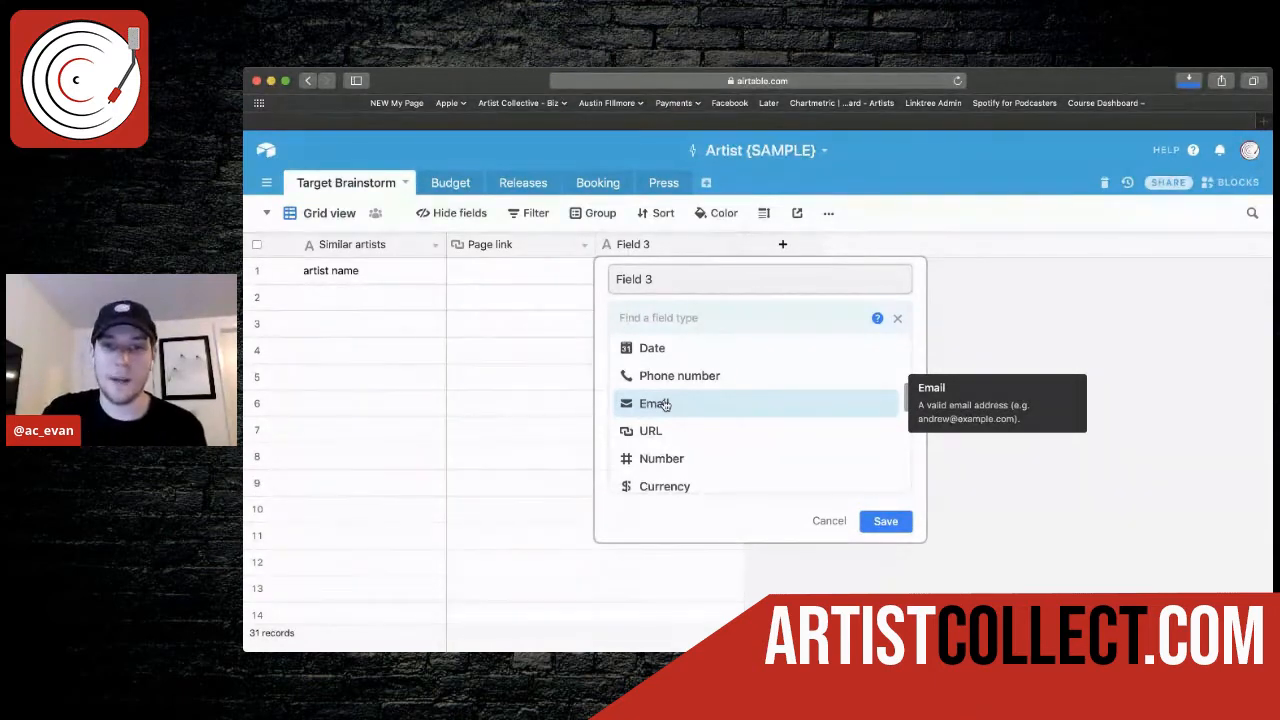
click(828, 520)
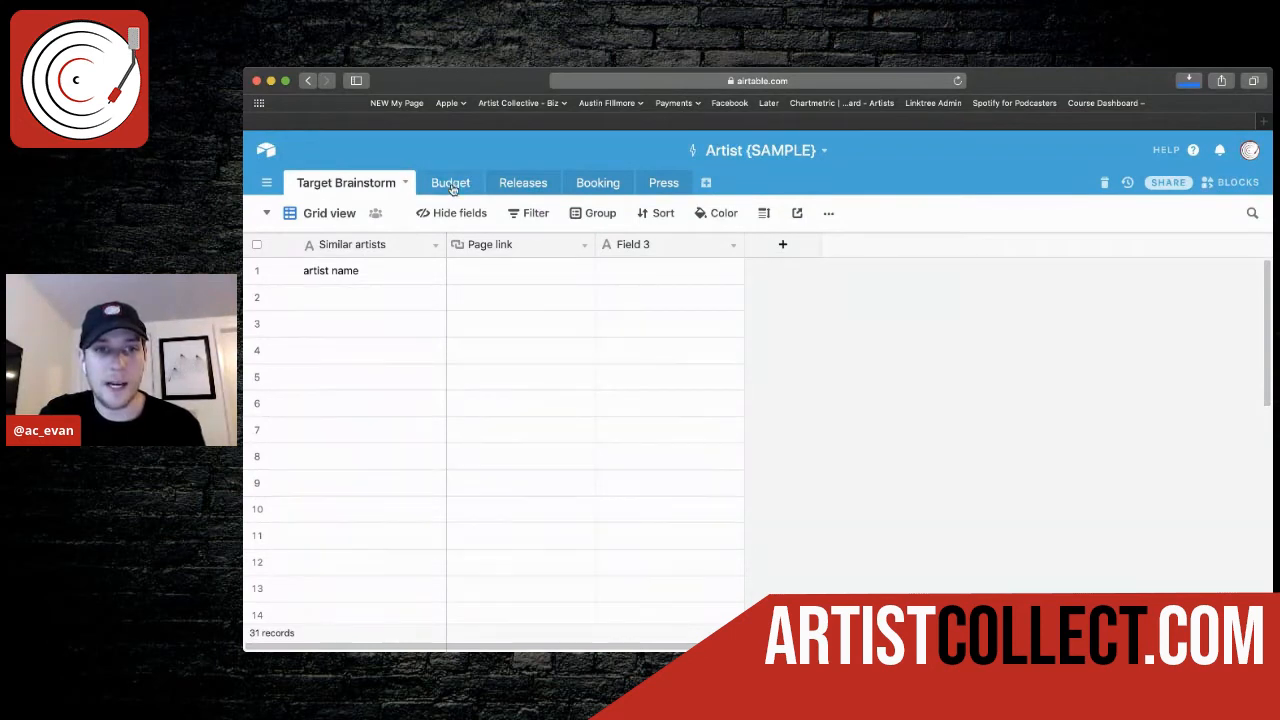
Step: Start a Budget record named 'website domain' dated June 12, 2020 with a -50.00 expense
click(440, 182)
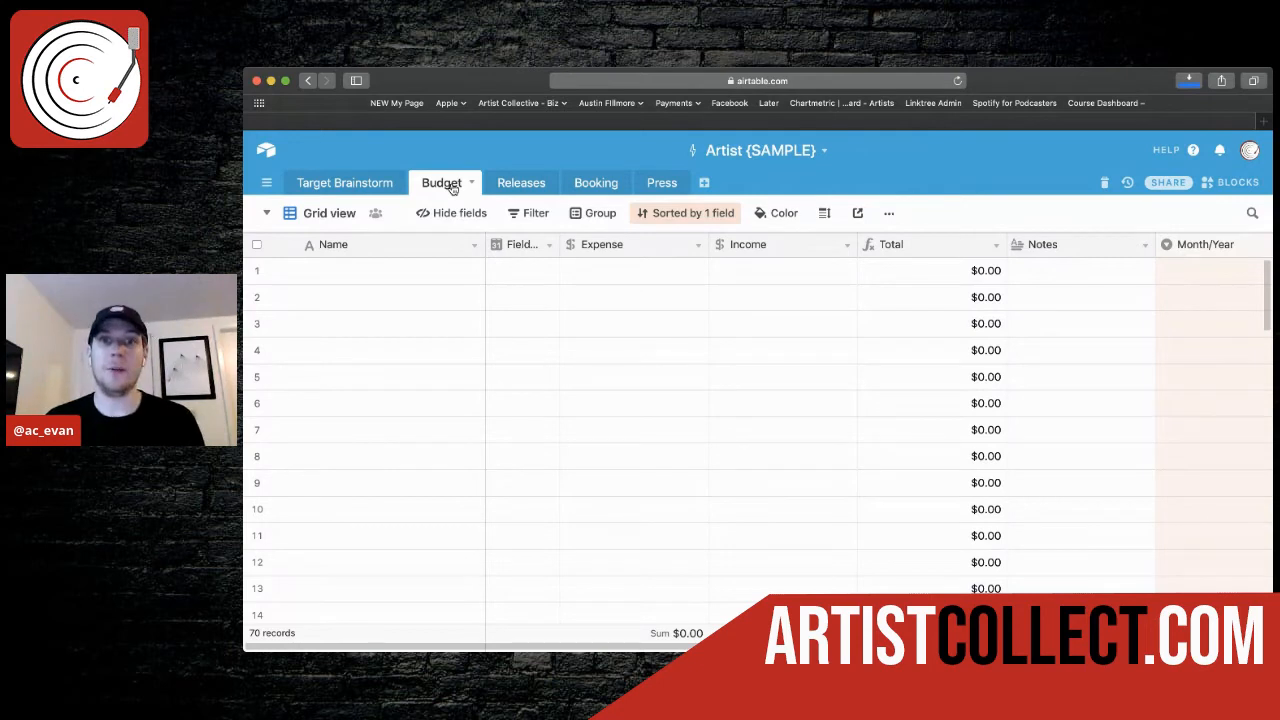
click(390, 270)
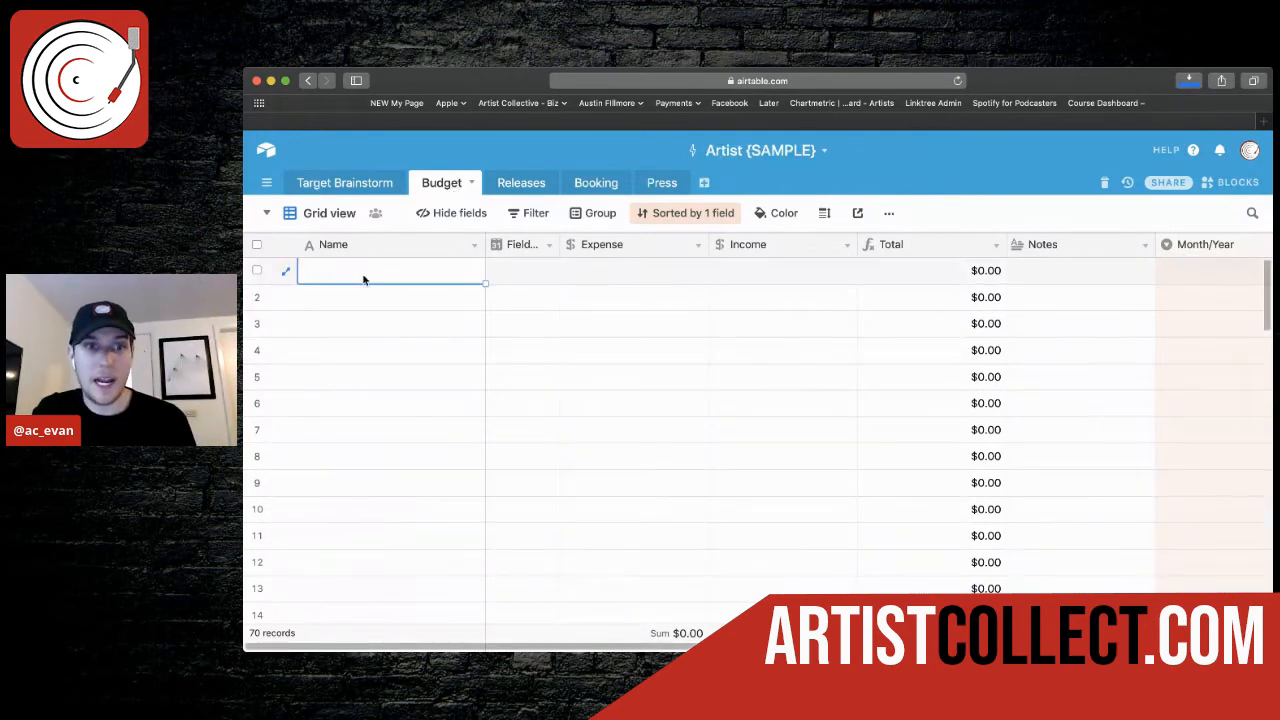
click(390, 272)
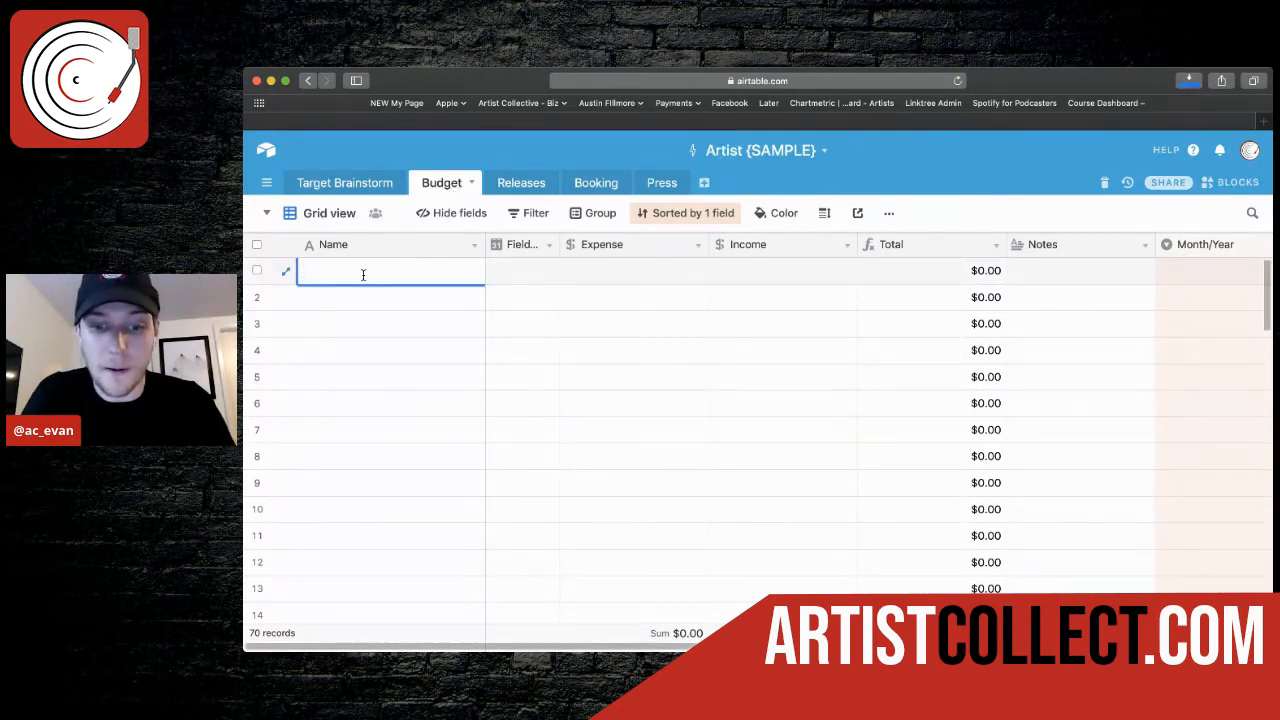
text(website domain)
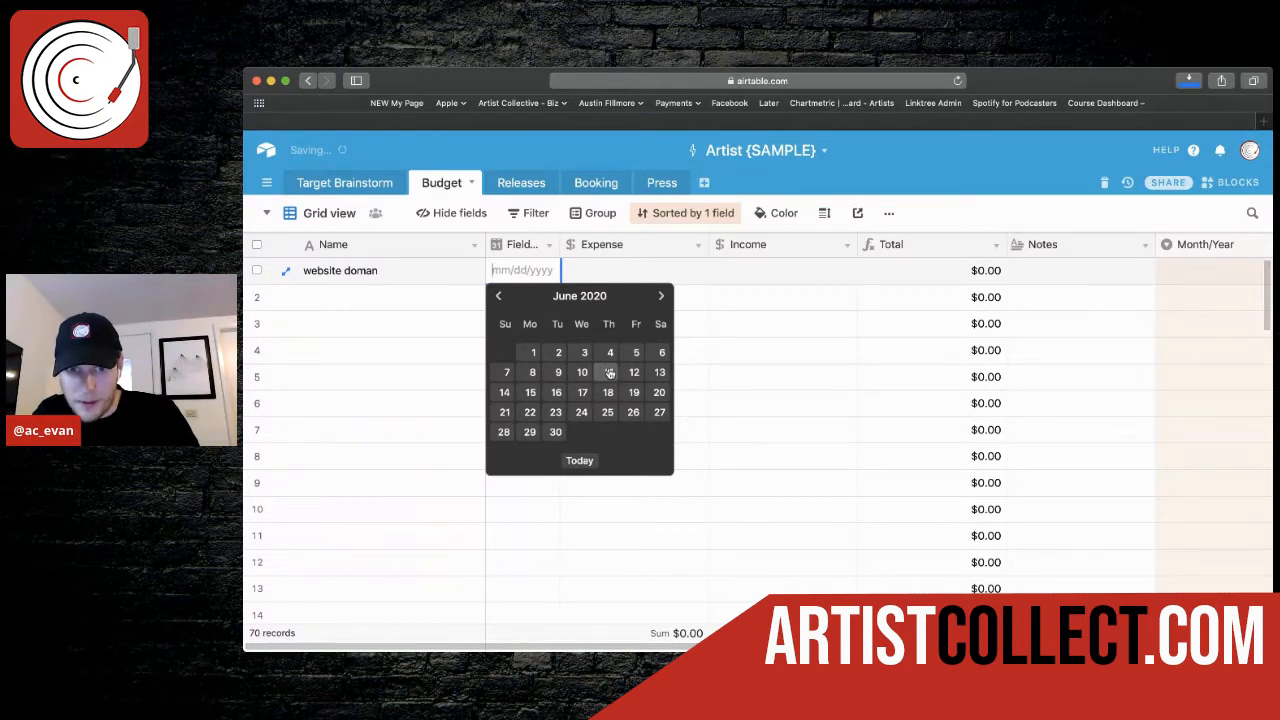
click(580, 372)
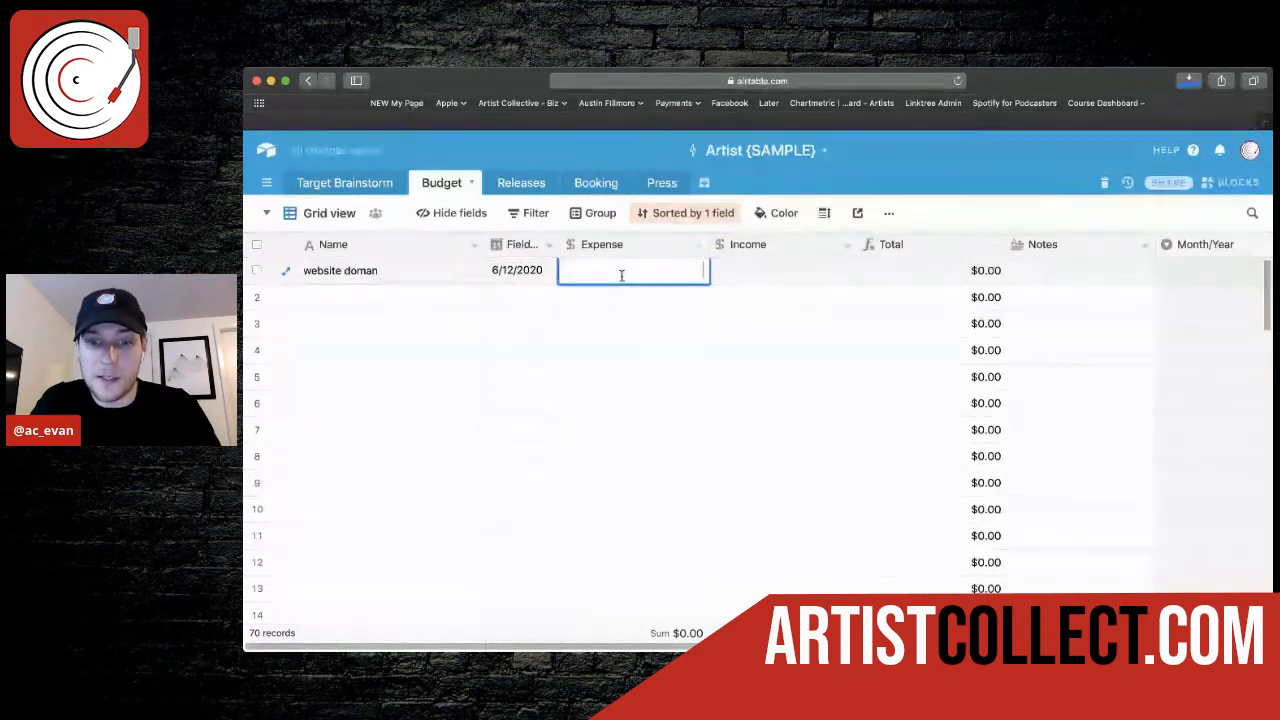
text(-50.00)
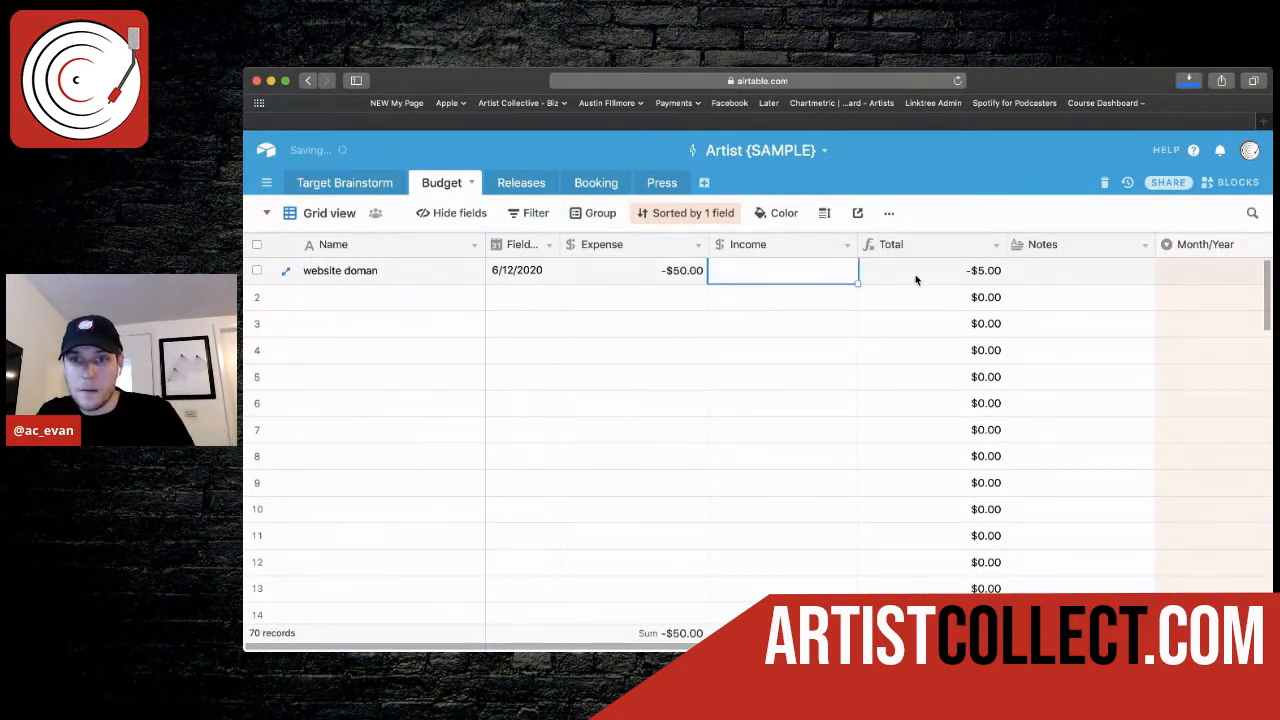
Step: Note 'godaddy' on the record and browse the Month/Year options
click(930, 270)
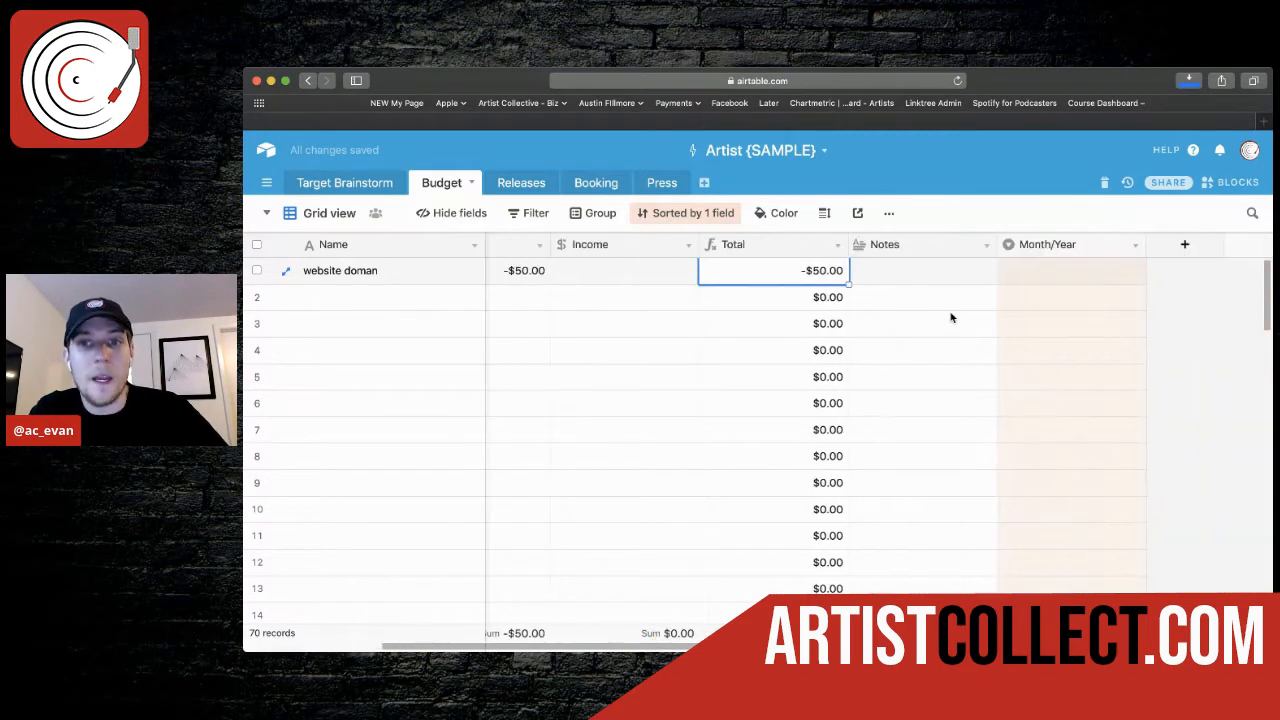
click(920, 270)
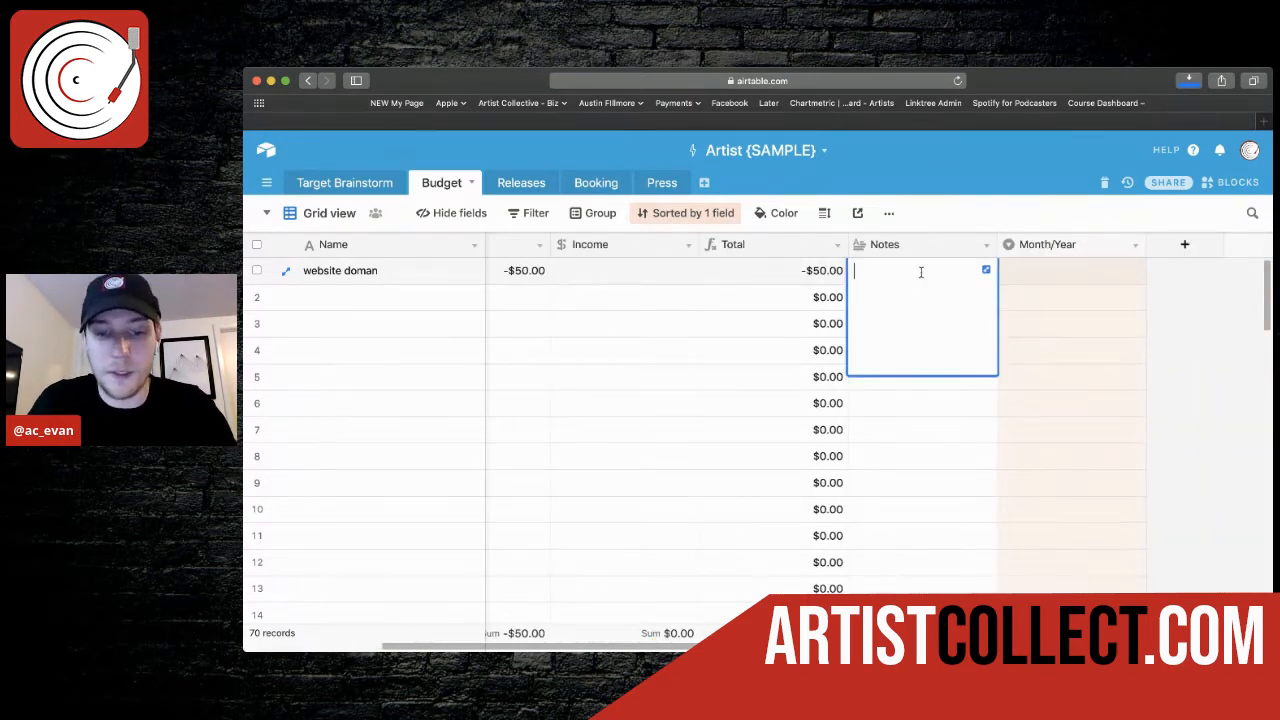
text(godaddy - paypal)
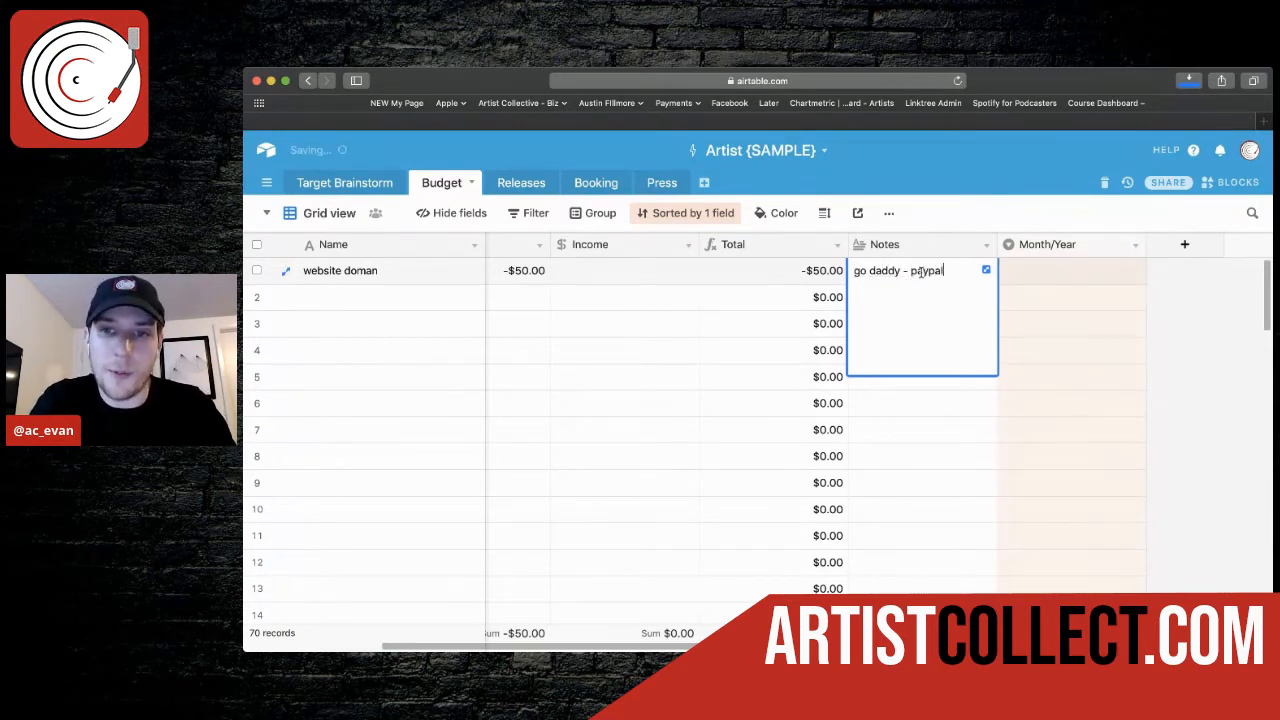
click(1070, 270)
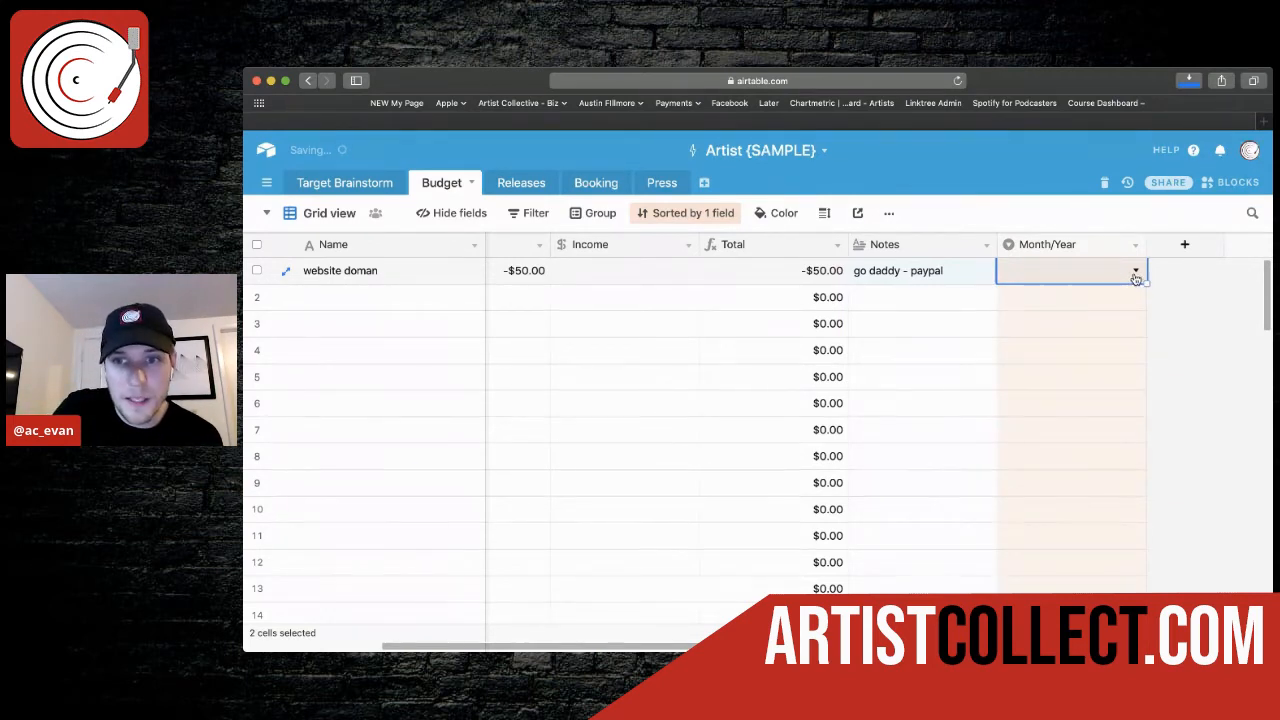
click(1136, 272)
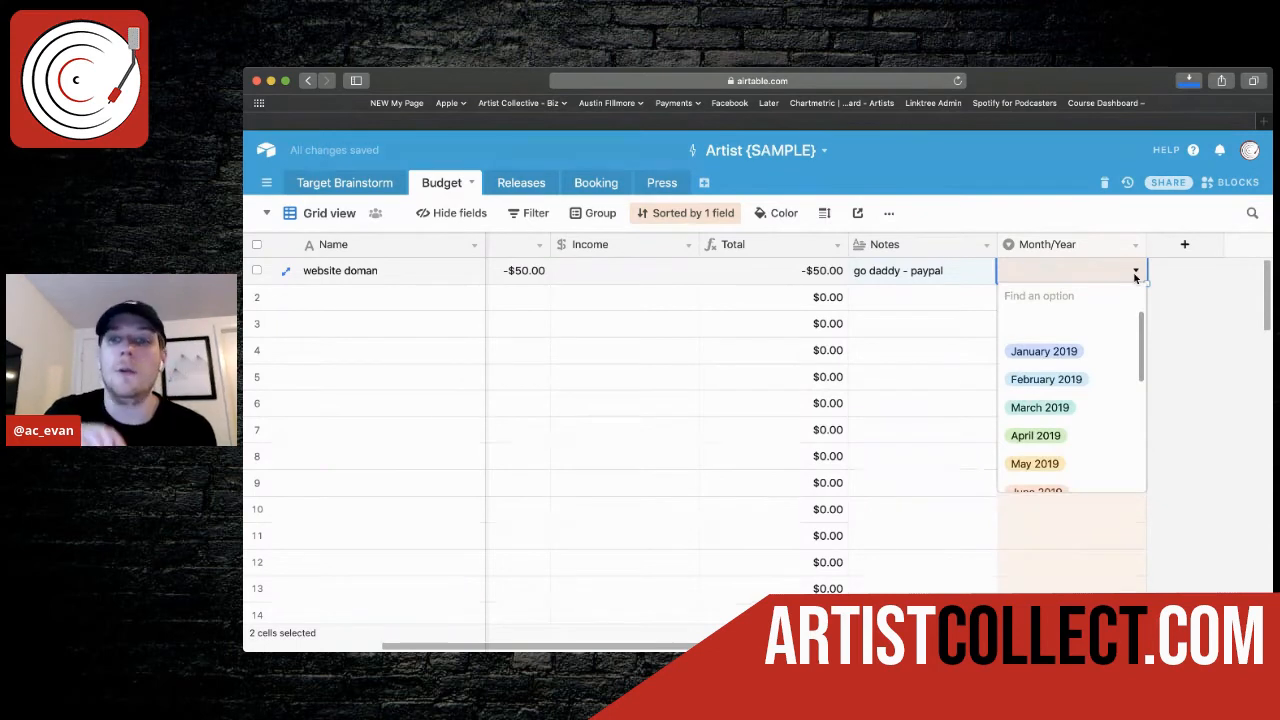
scroll(down, 3)
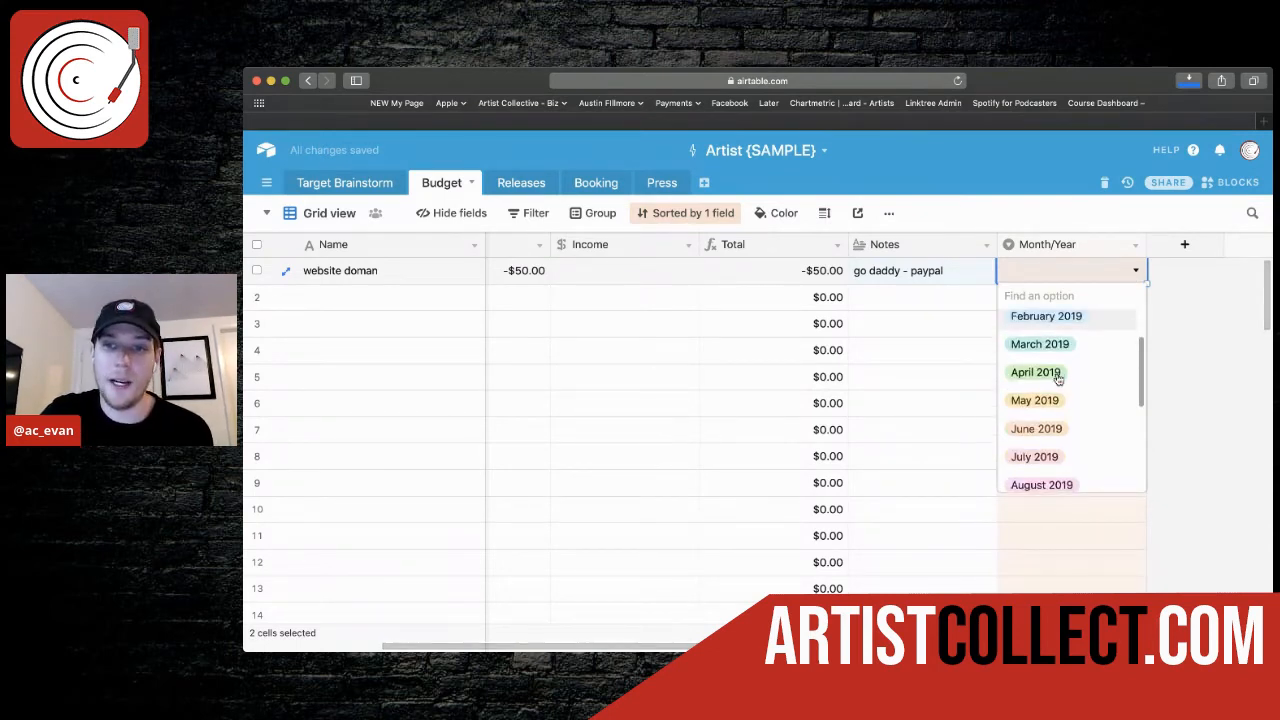
scroll(up, 3)
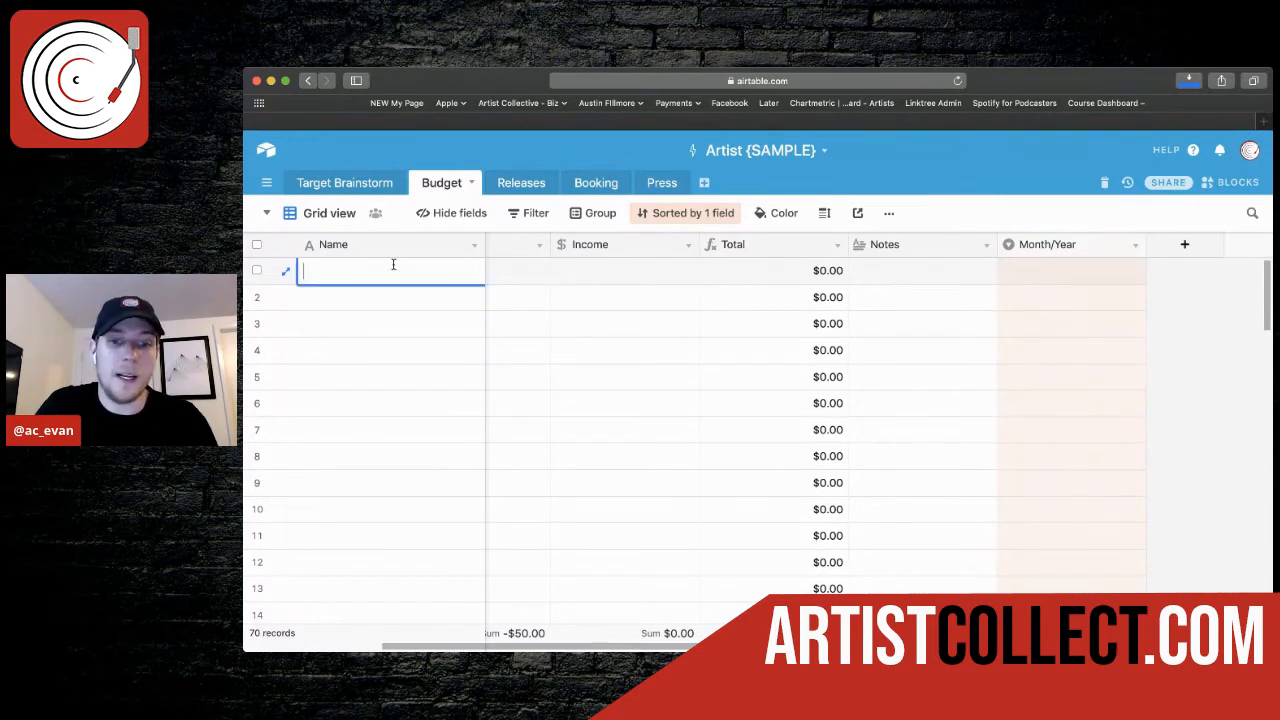
Step: Add a Budget record named 'royalti' with an income of 300
text(royalties)
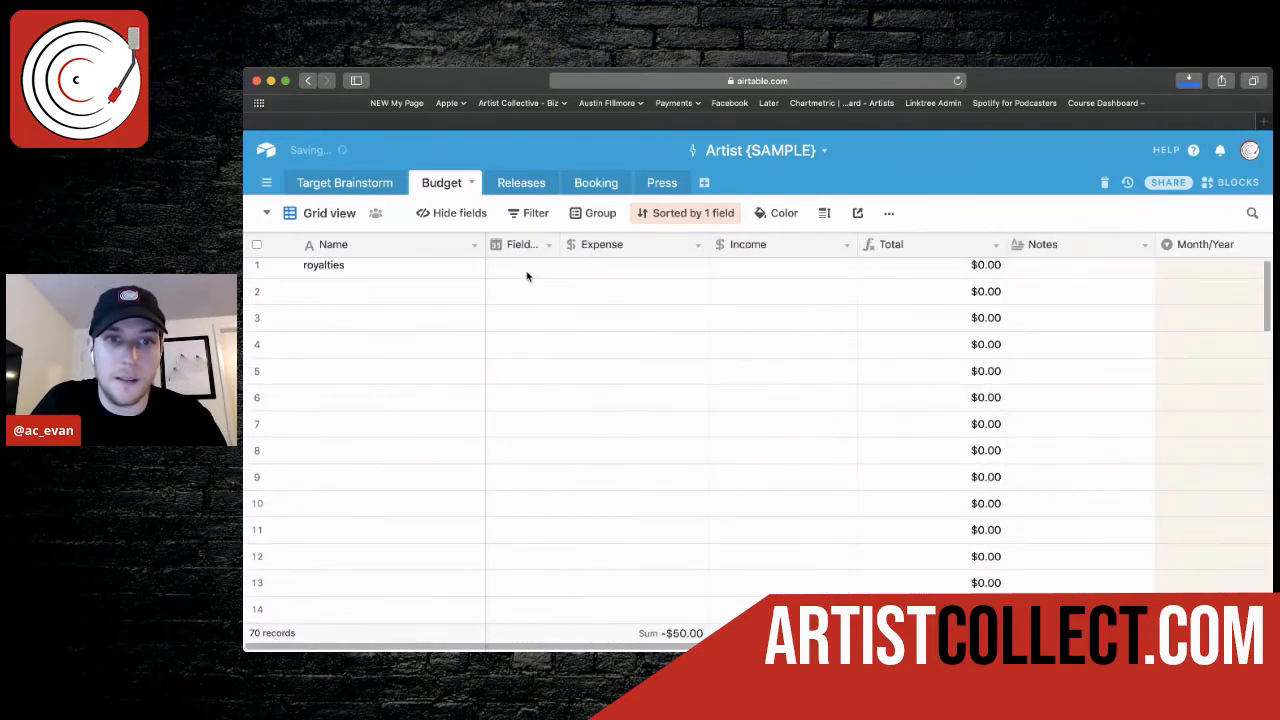
click(780, 270)
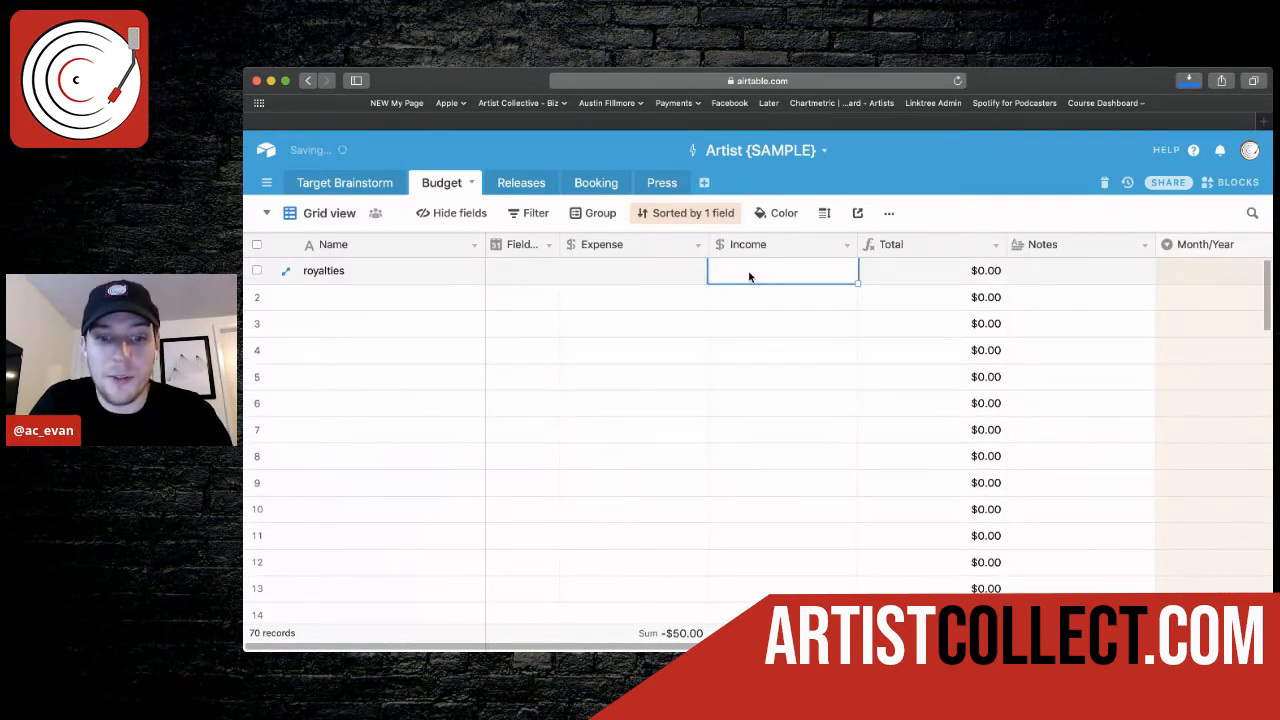
text(300)
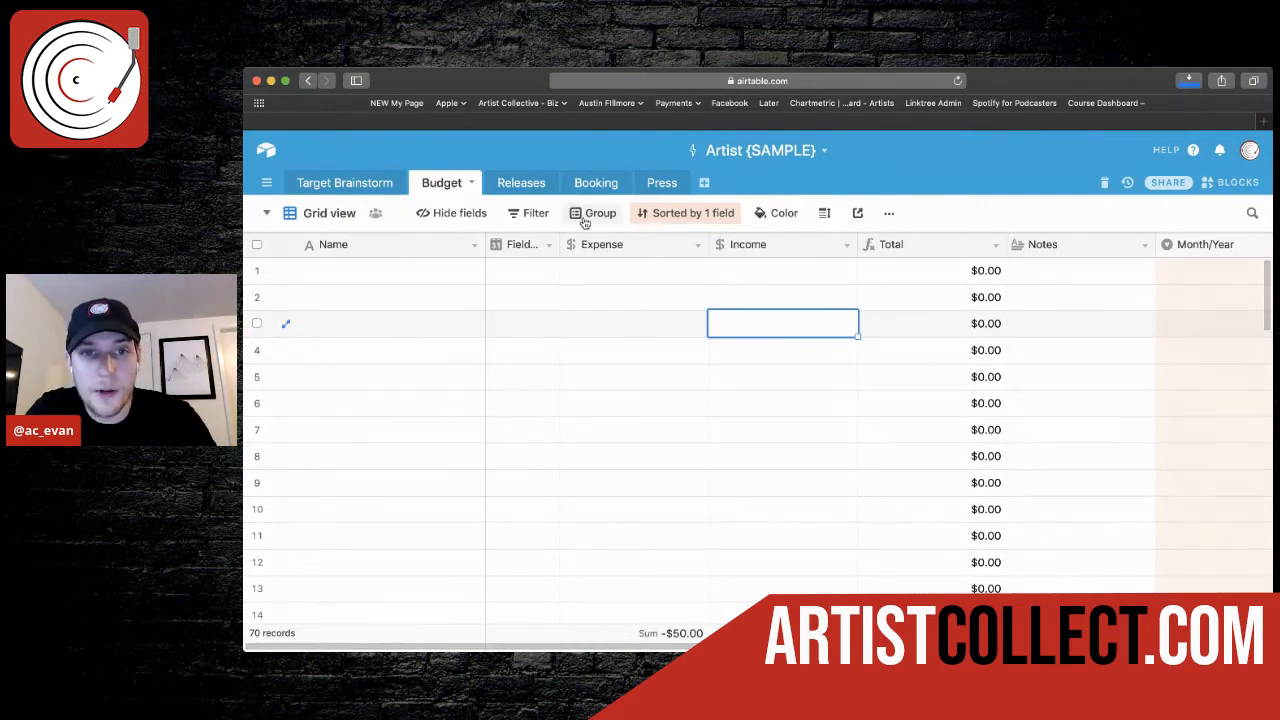
Step: Group Budget by Month/Year, collapse all, expand January and February 2019, then go to Releases
click(600, 212)
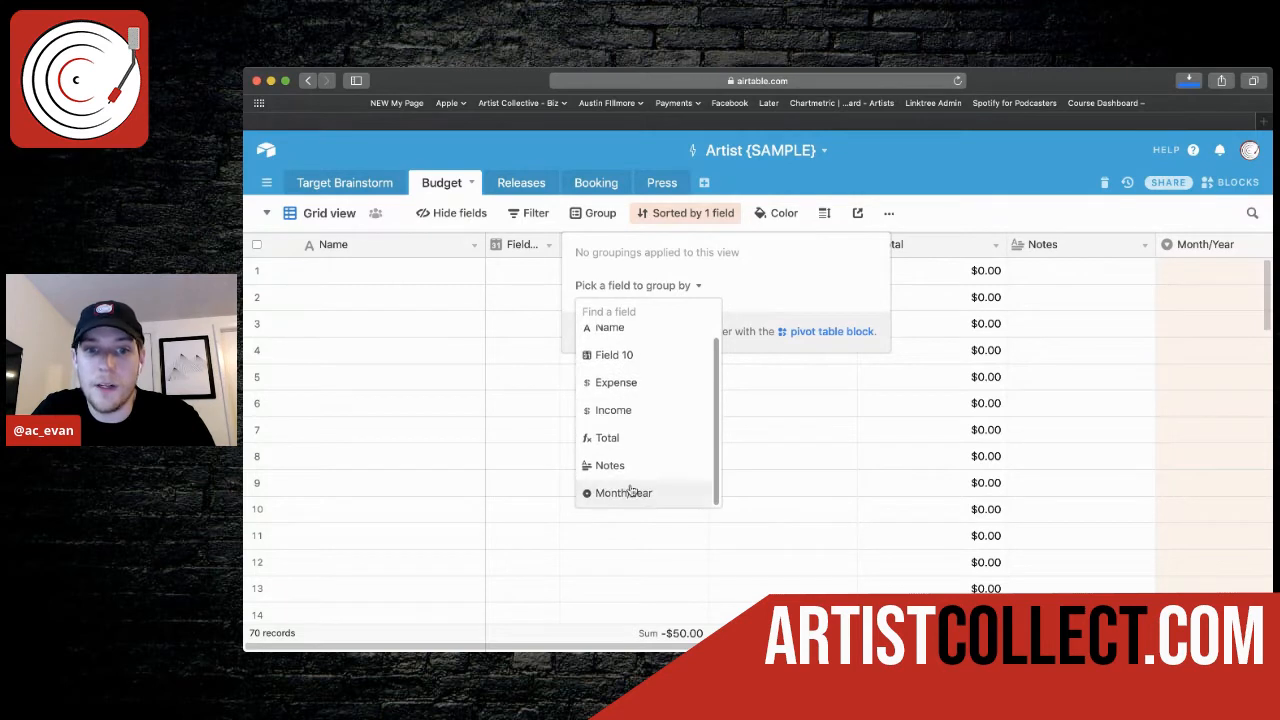
click(624, 492)
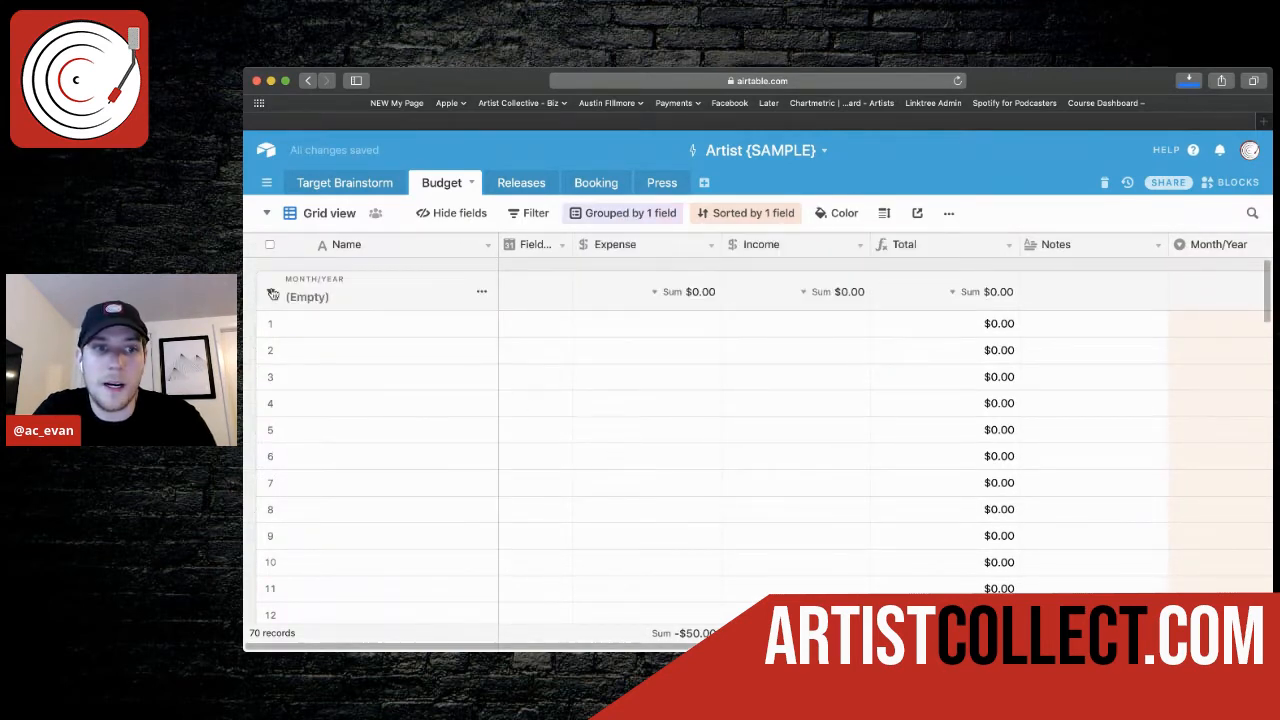
click(270, 292)
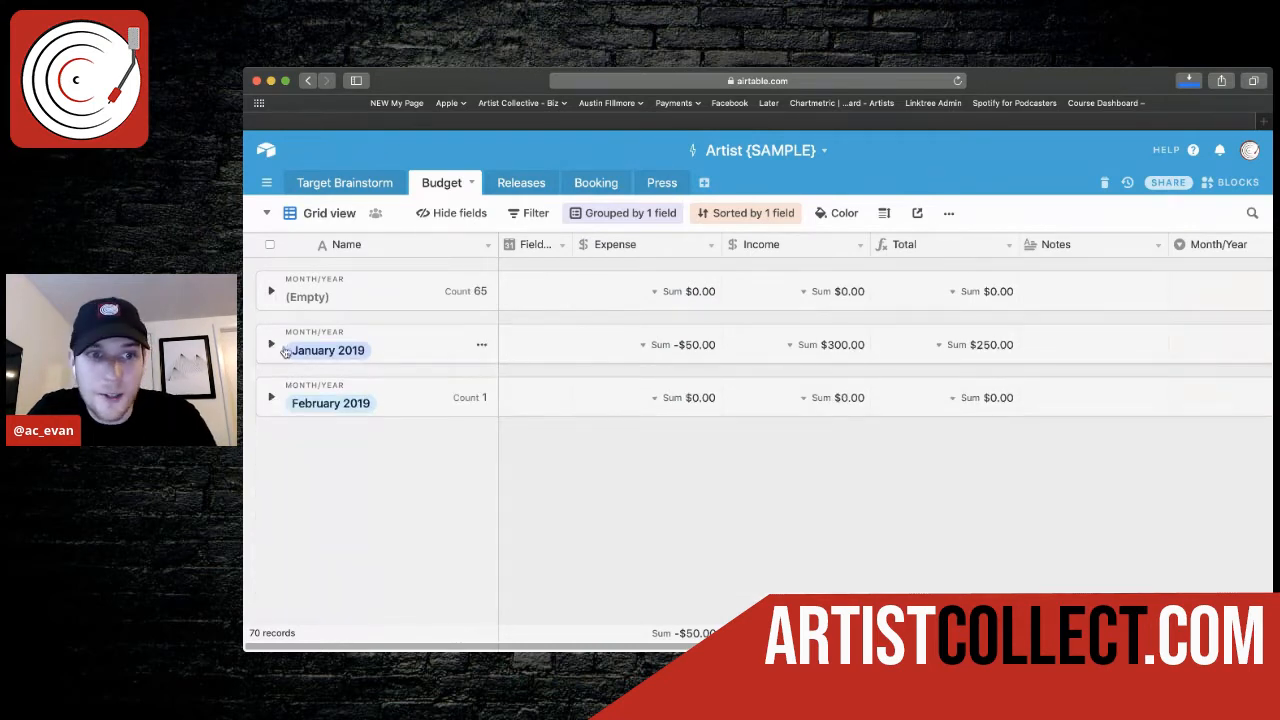
click(272, 344)
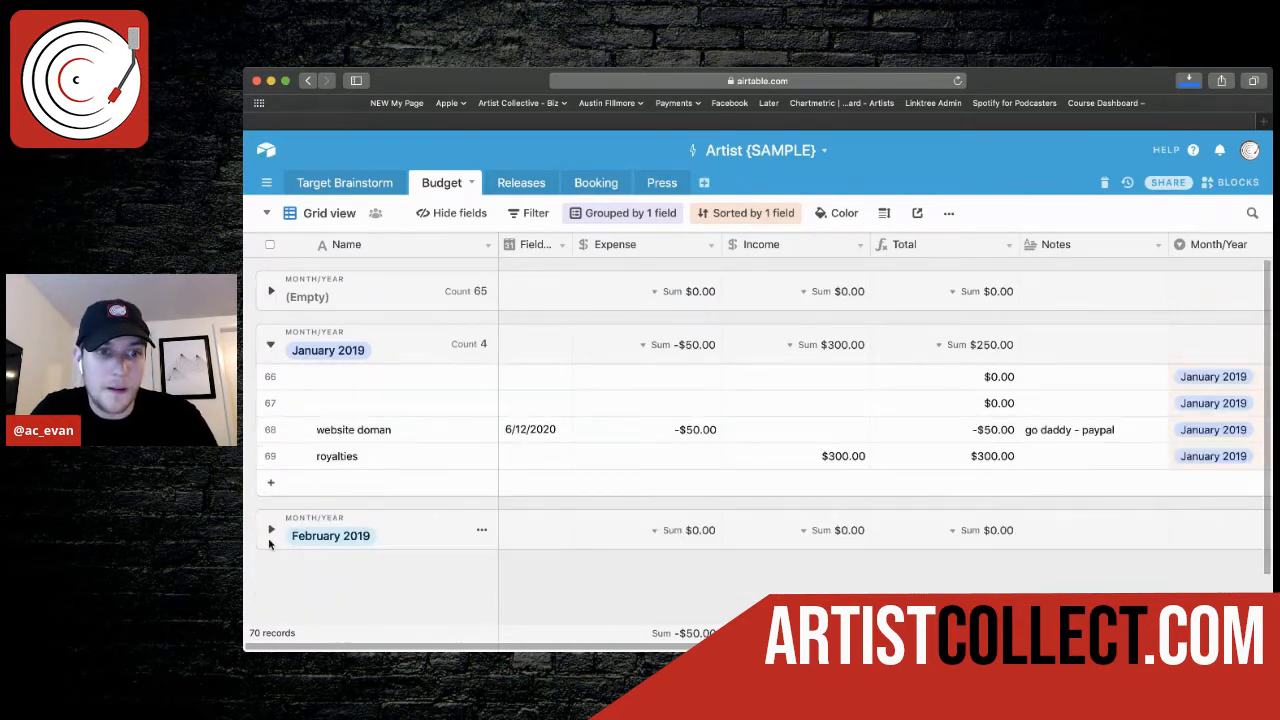
click(272, 528)
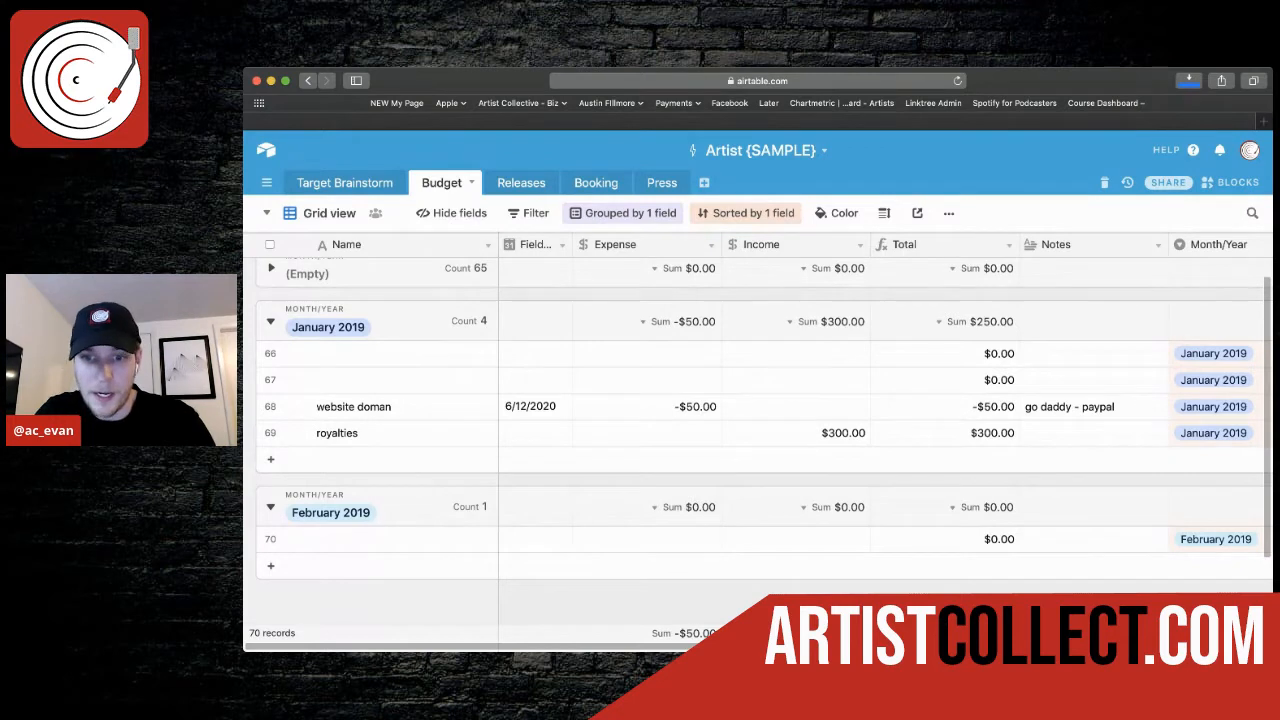
mouse_move(970, 536)
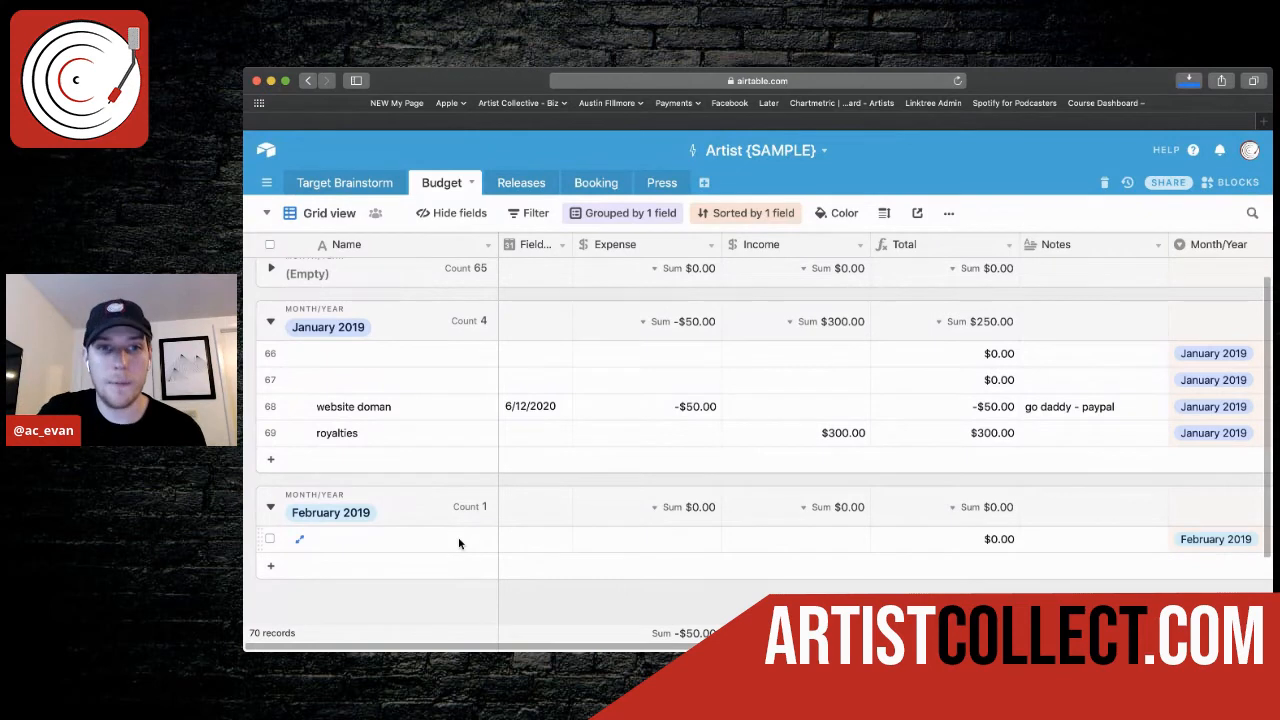
click(514, 182)
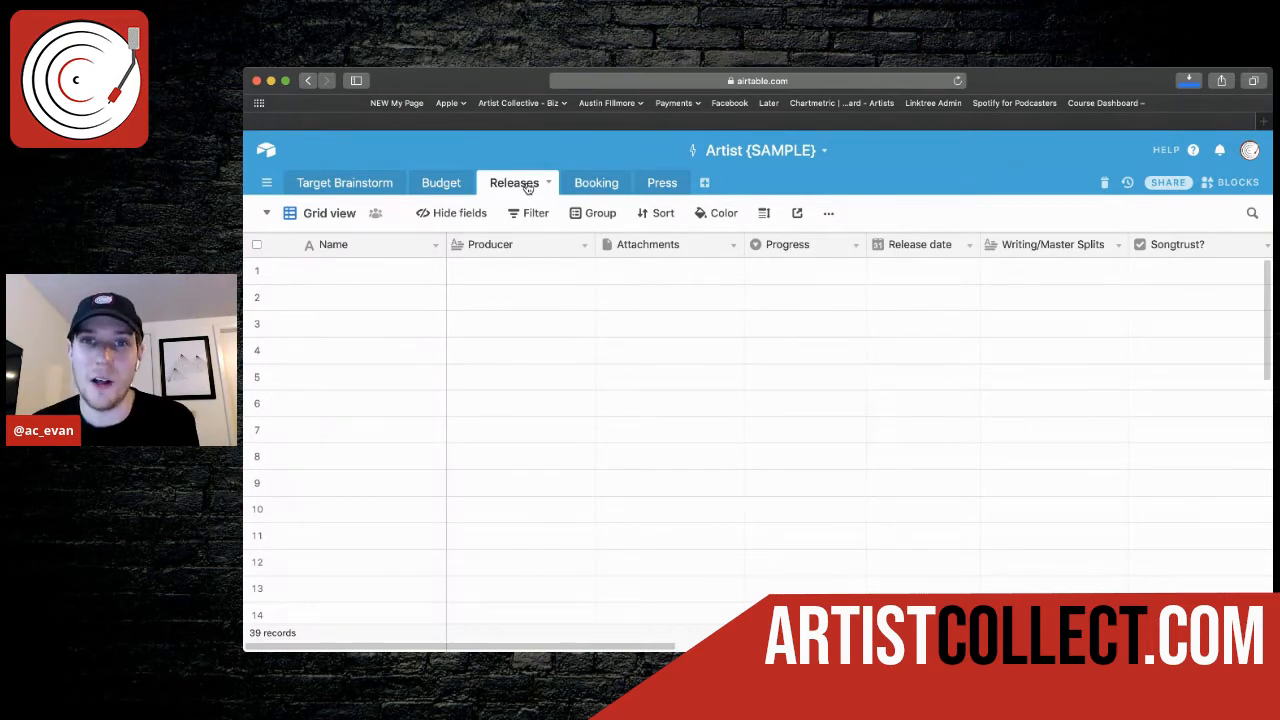
mouse_move(520, 252)
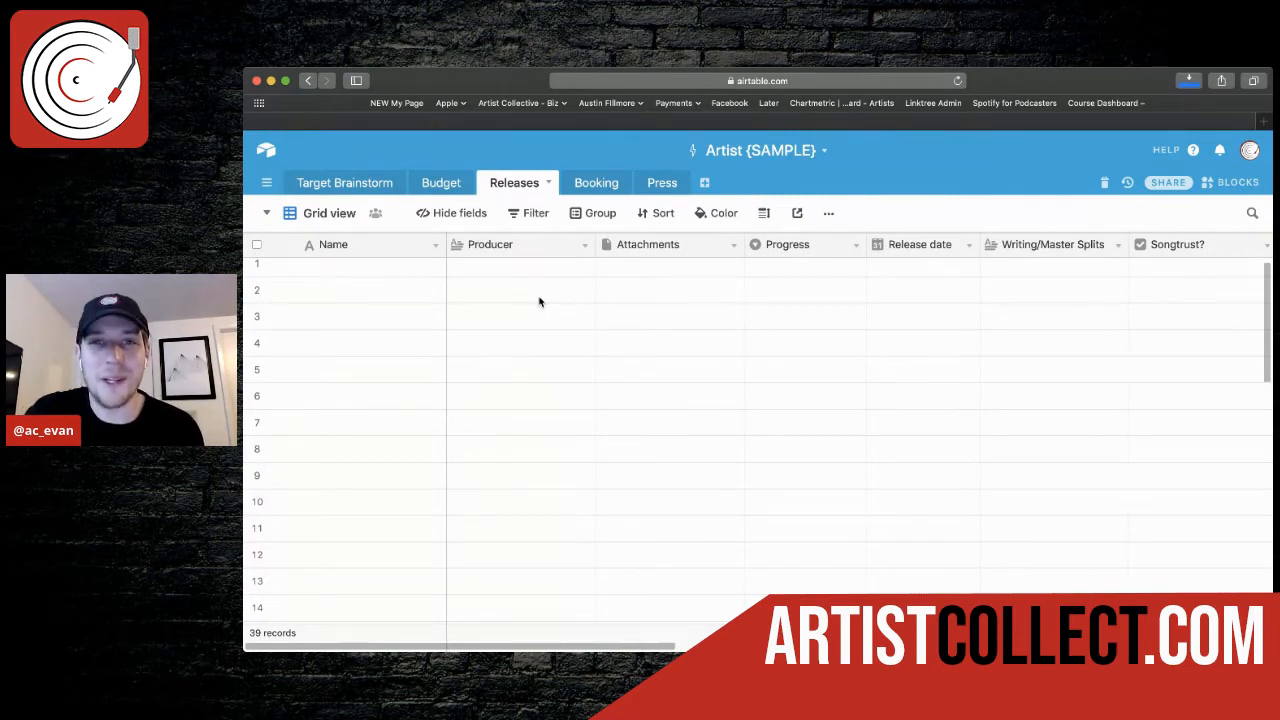
click(370, 272)
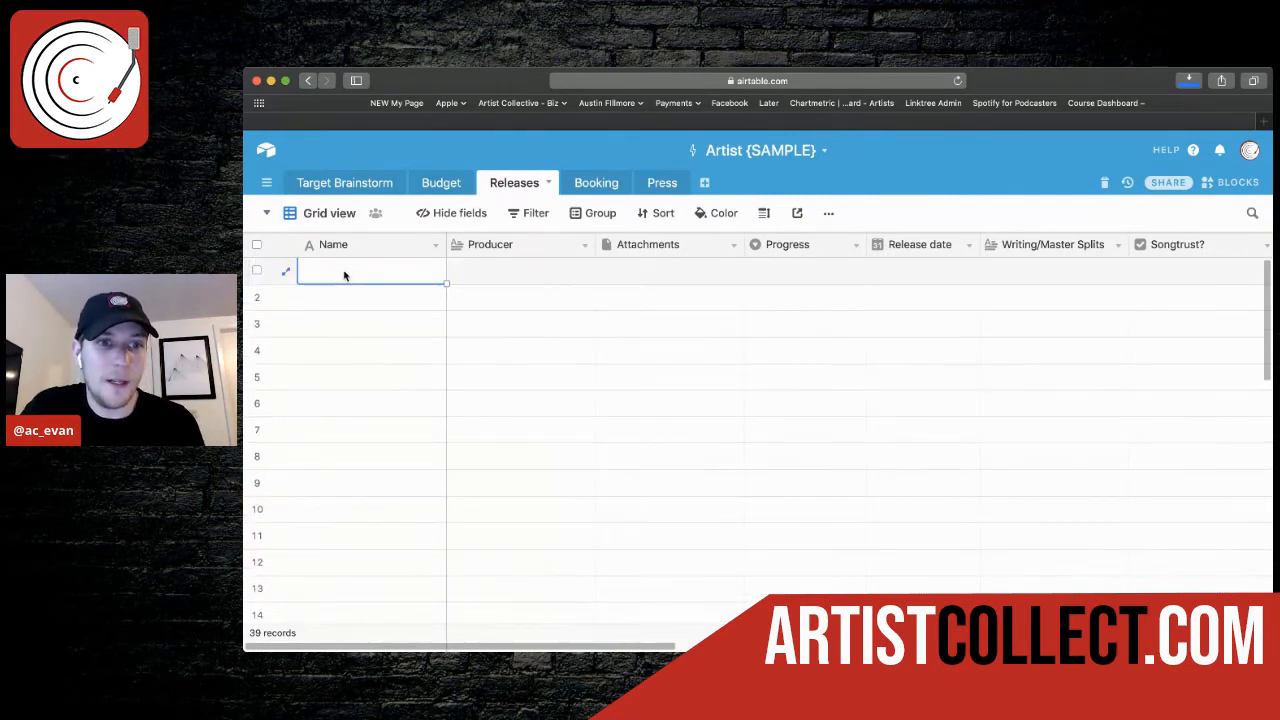
Step: Name the first release 'song name' and start adding an attachment to it
text(song name)
click(522, 270)
text(prod)
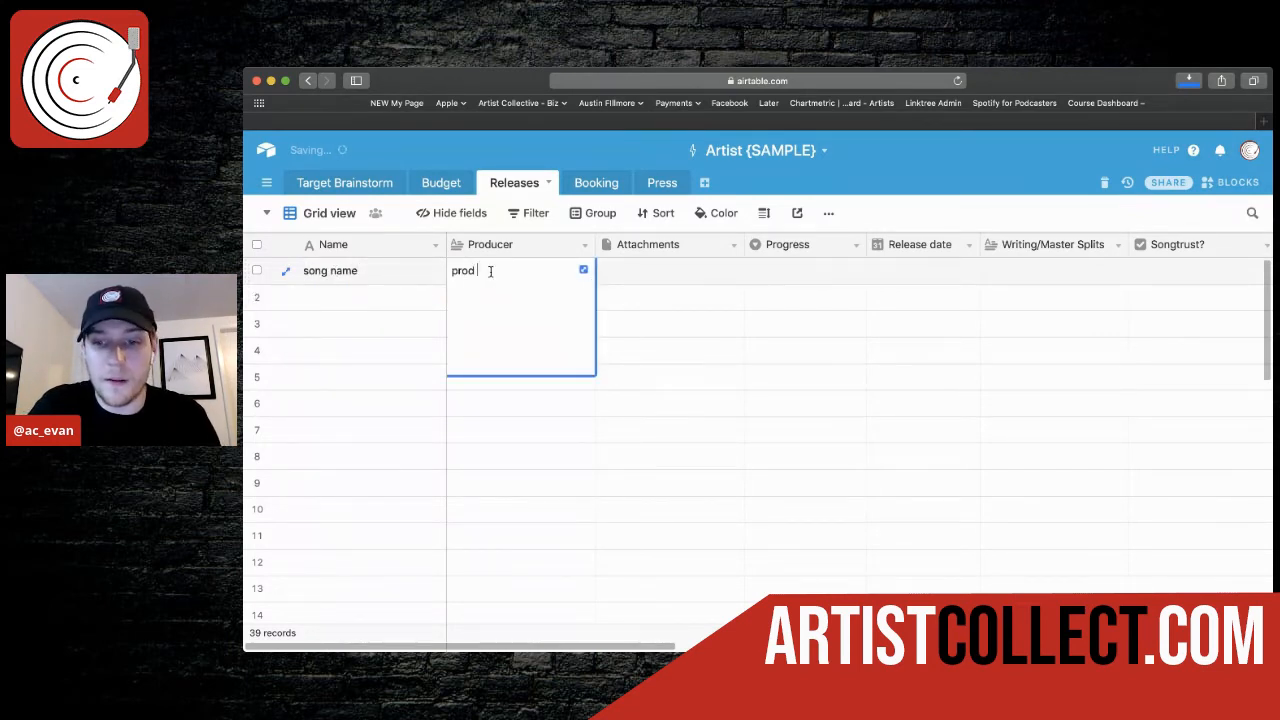
click(660, 270)
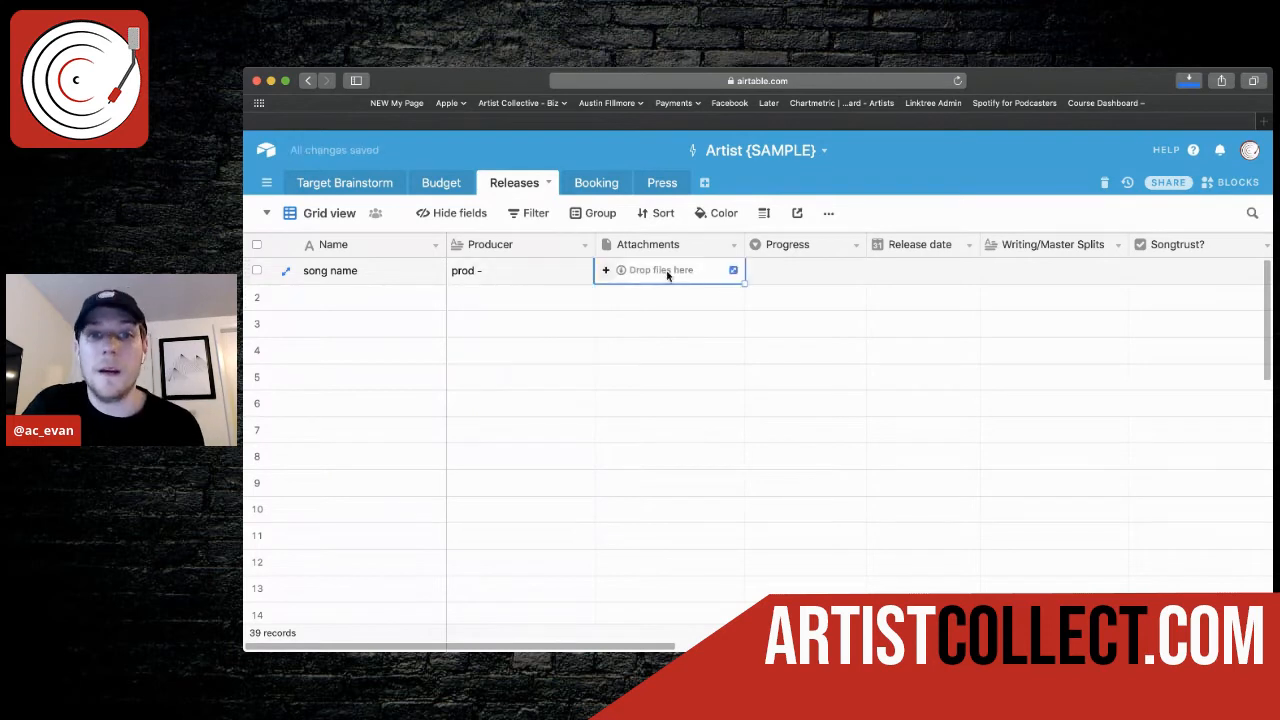
mouse_move(606, 270)
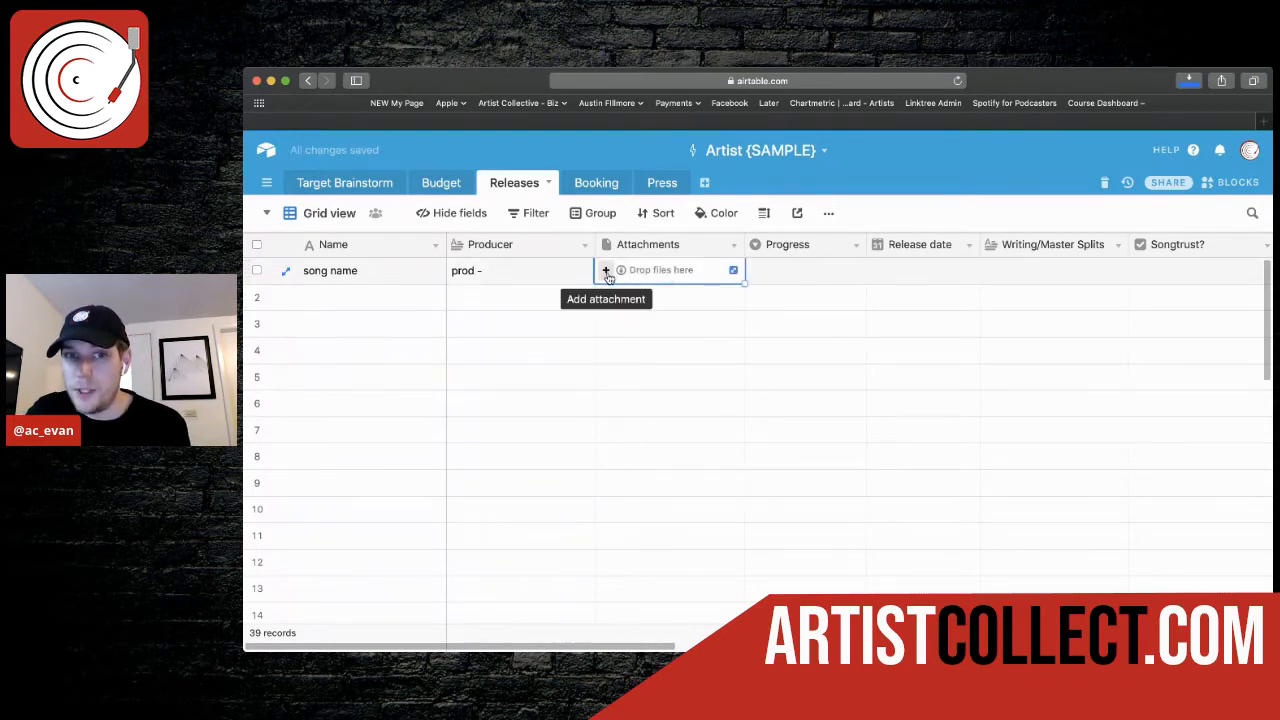
click(606, 270)
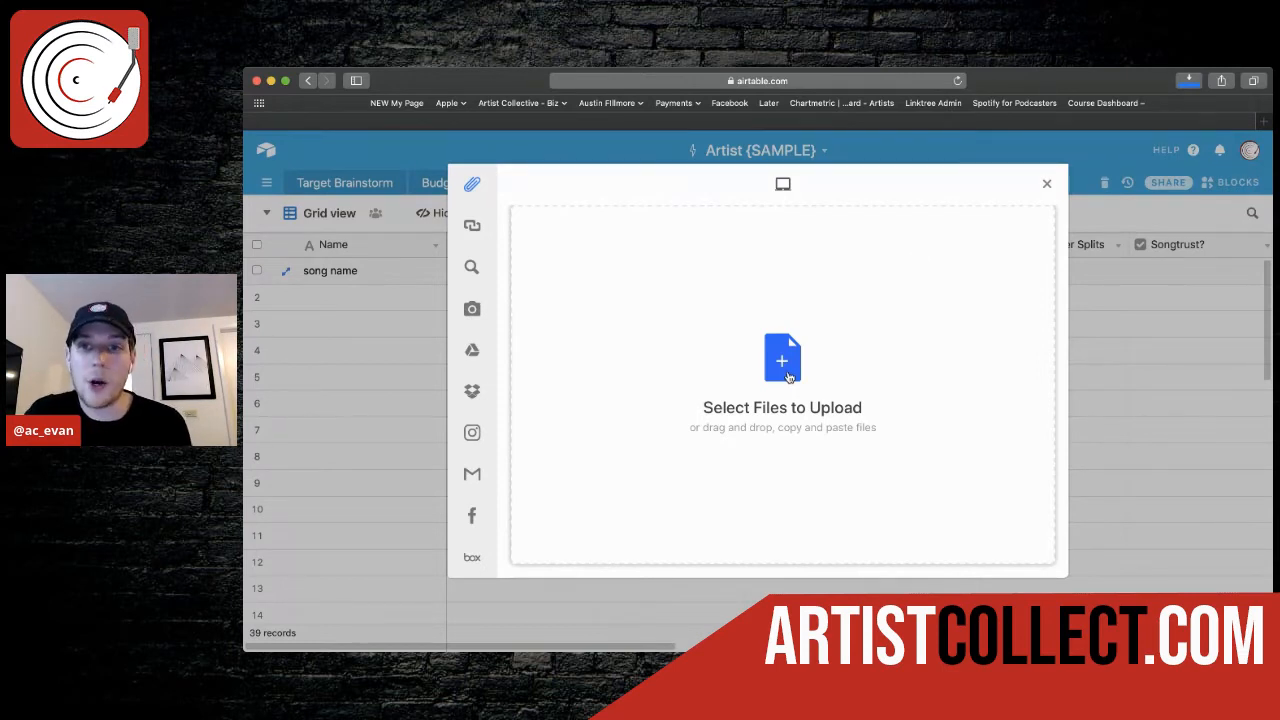
mouse_move(808, 358)
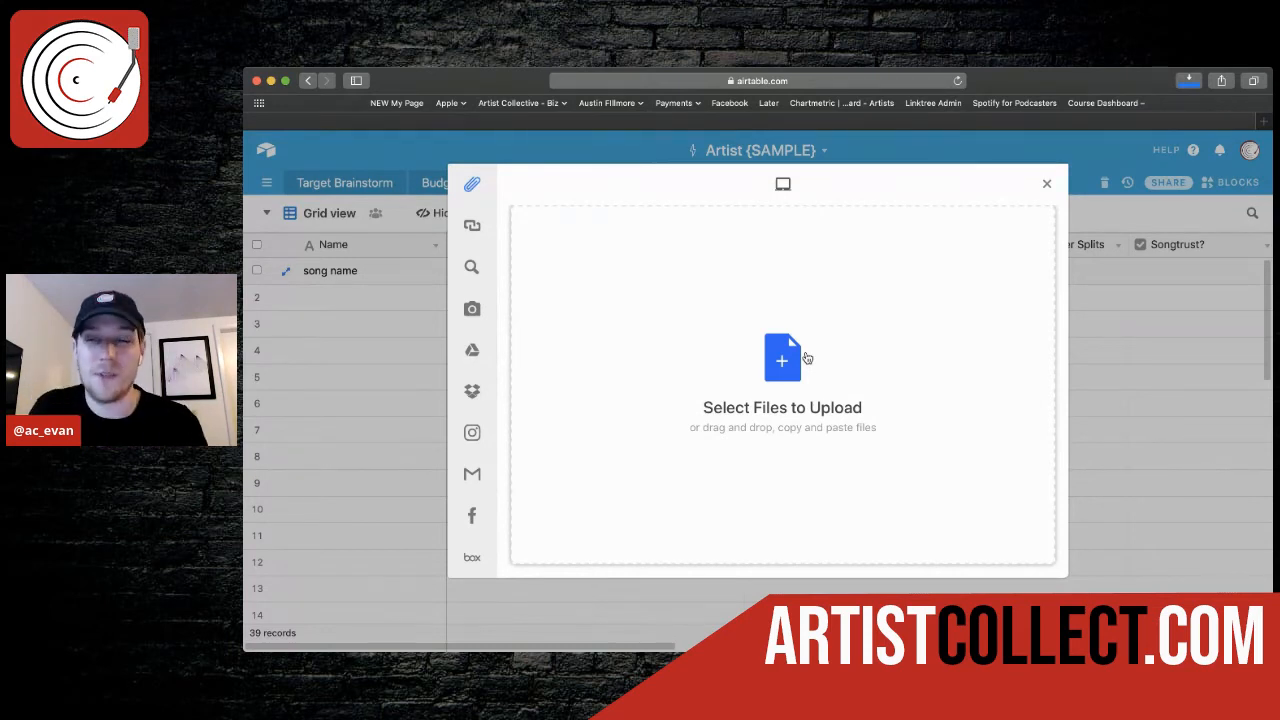
Step: Browse for a file in the upload dialog without attaching one
click(1046, 184)
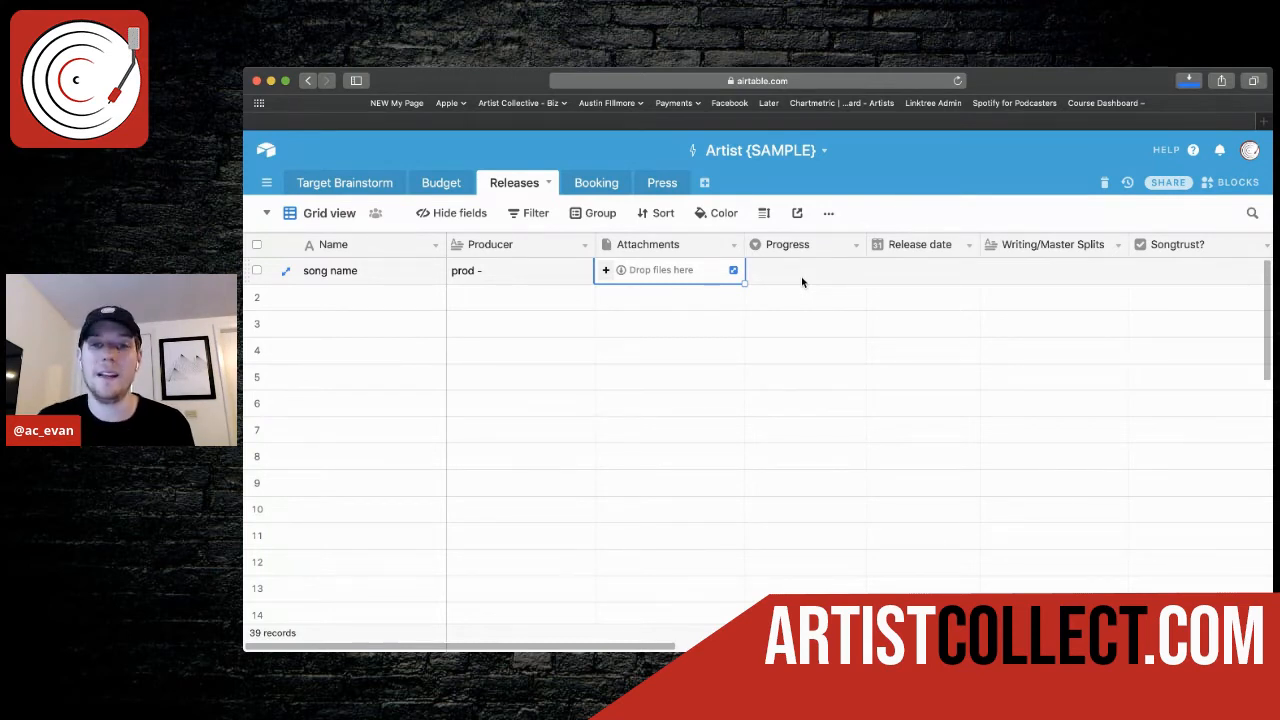
Step: View the song's Progress choices and bring up the Progress field's options menu
click(804, 270)
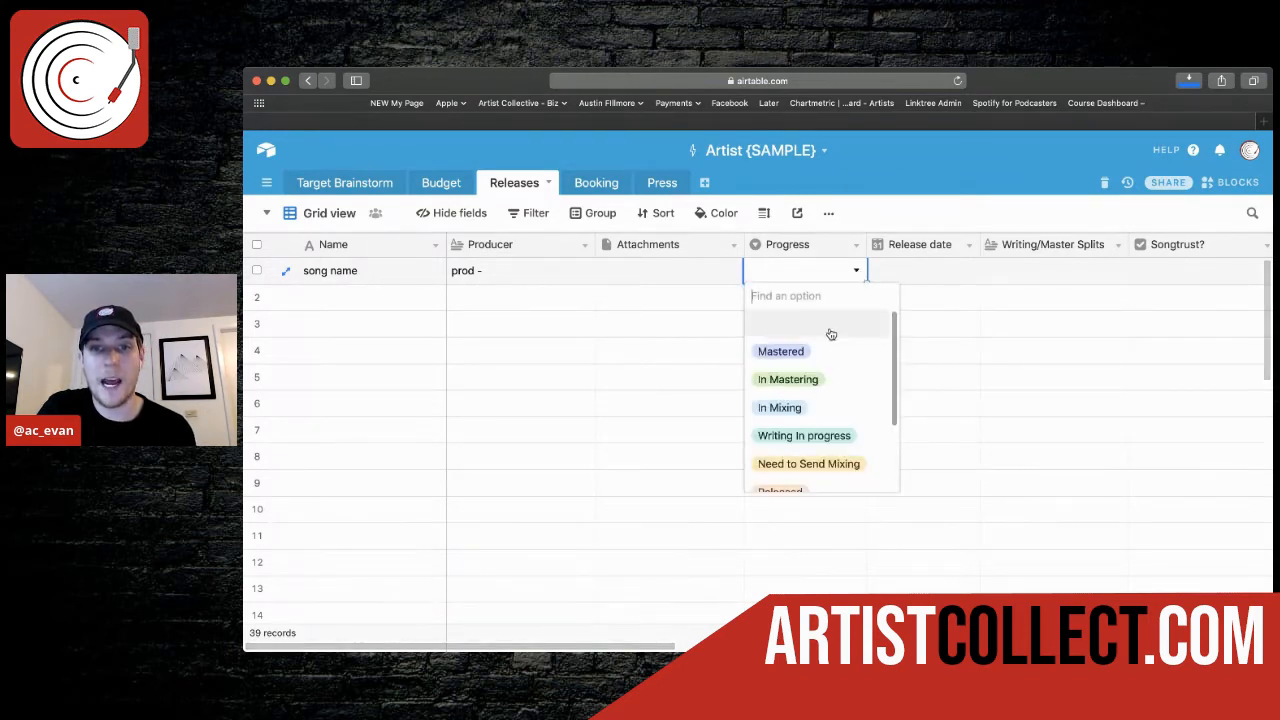
mouse_move(856, 256)
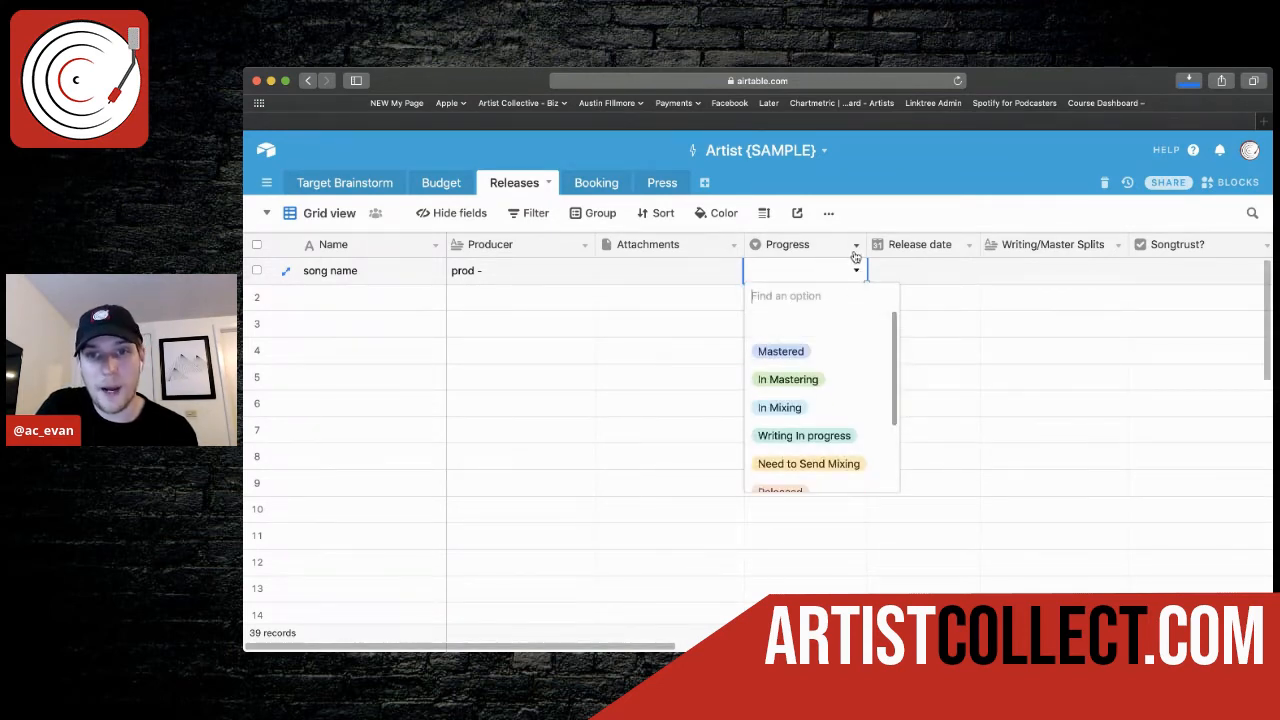
click(856, 244)
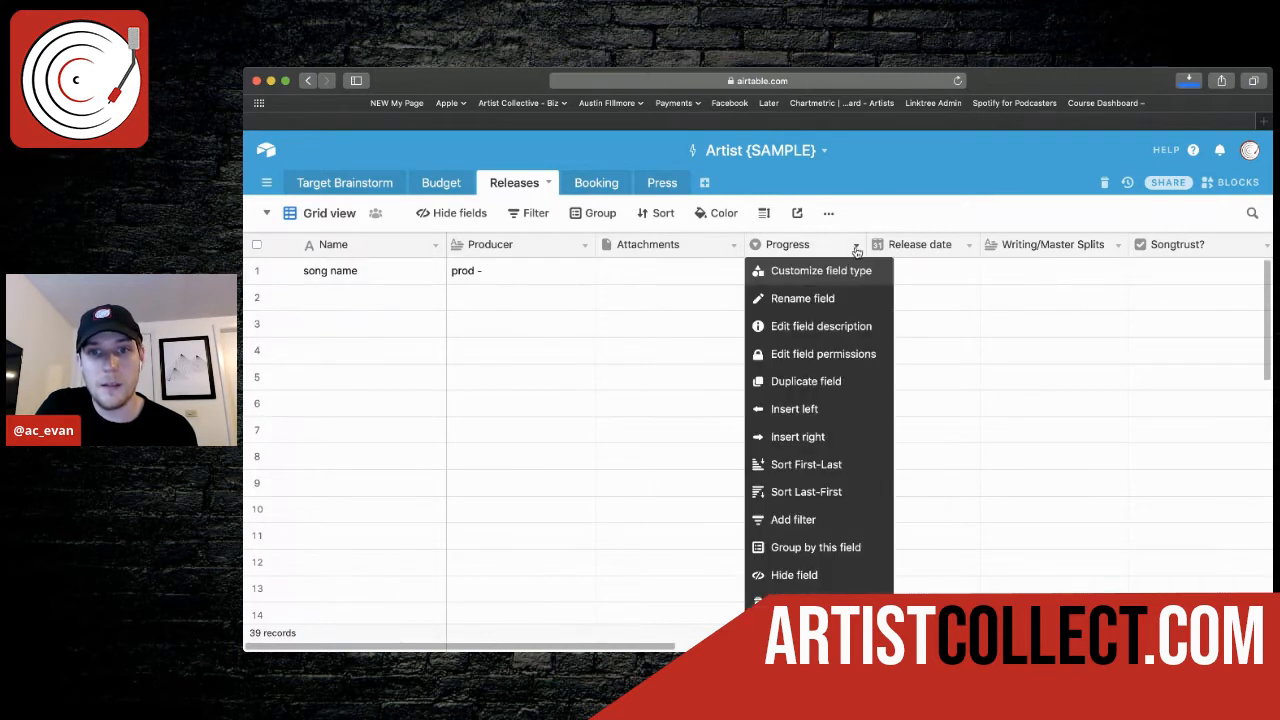
mouse_move(820, 298)
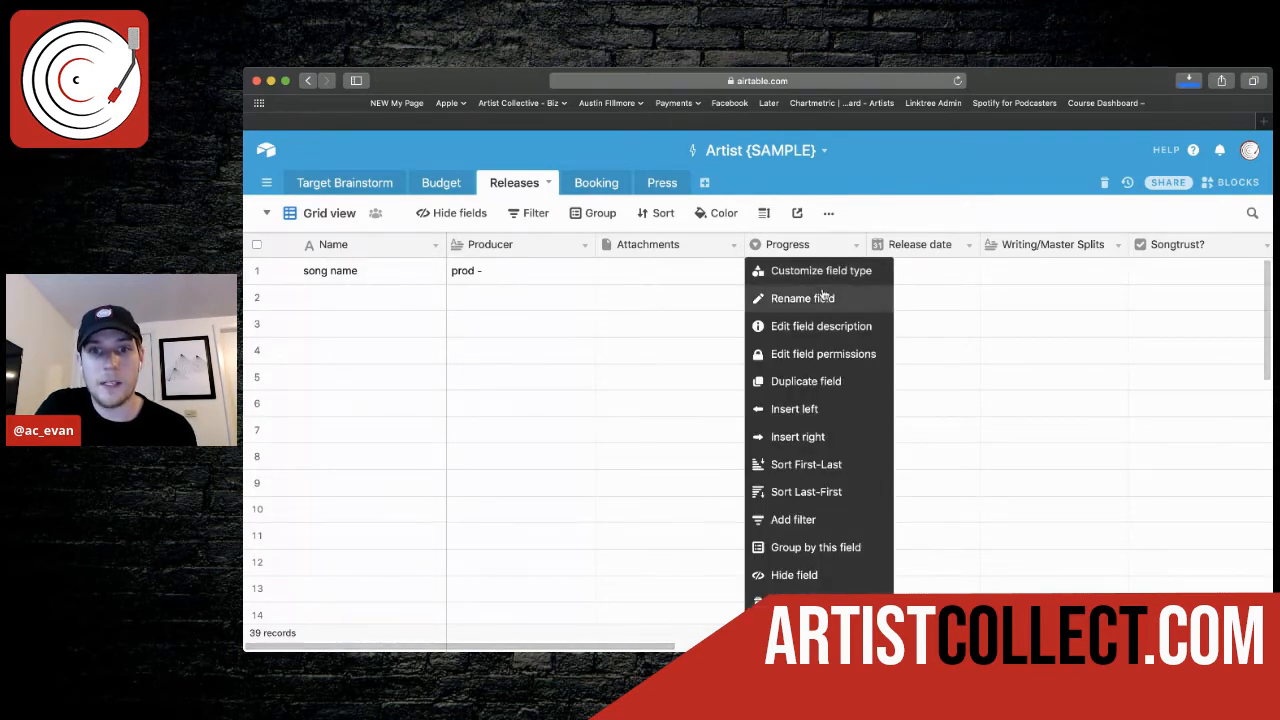
Step: Scroll through the Progress field's status options from Mastered to Ready to Release
click(820, 270)
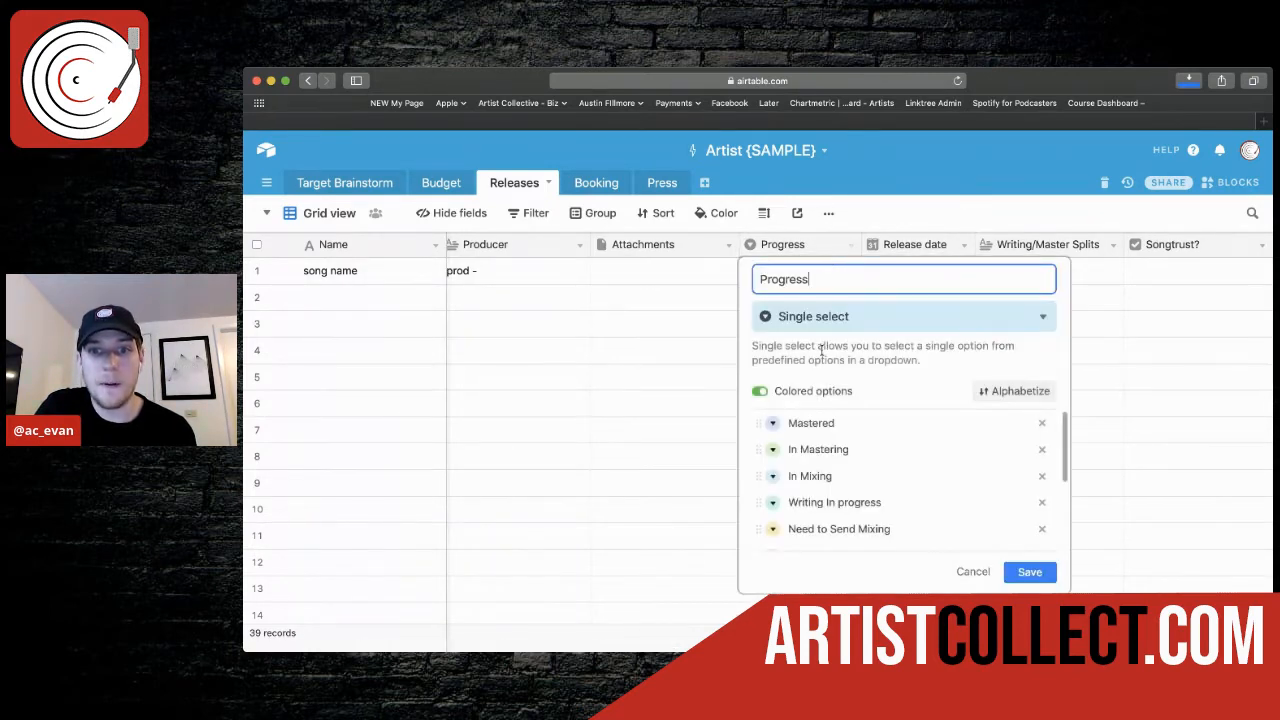
scroll(down, 3)
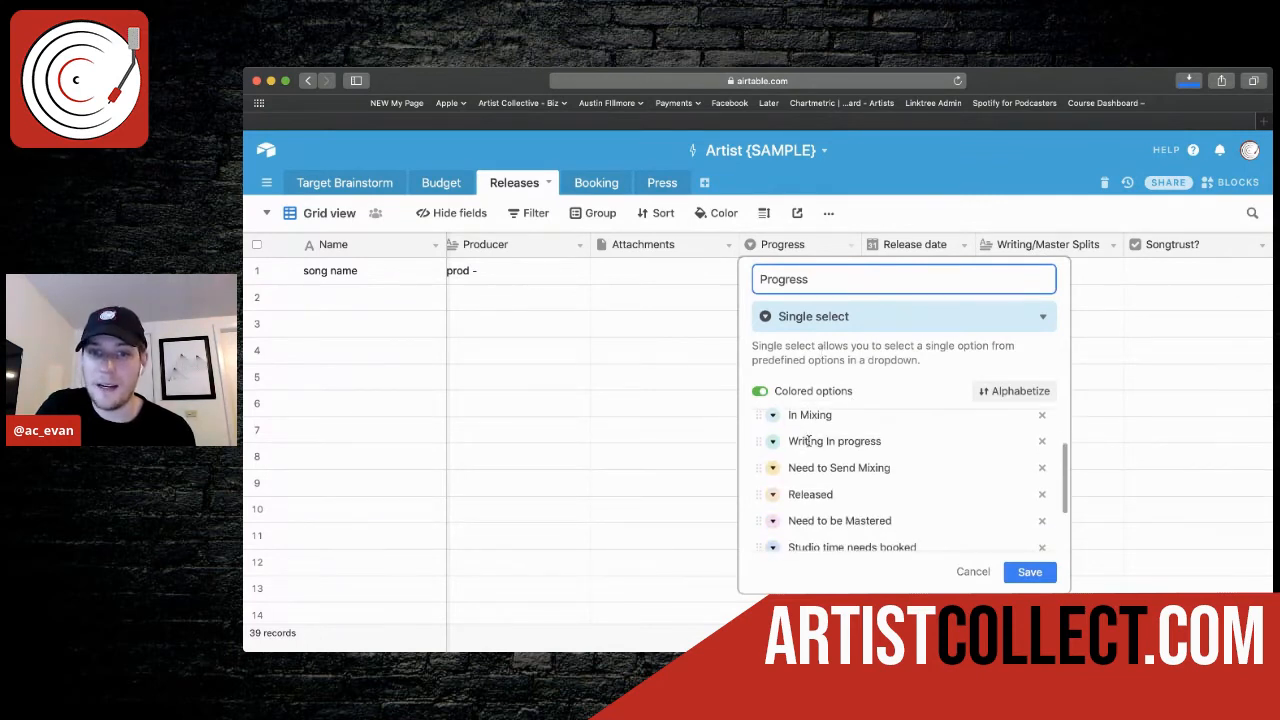
scroll(up, 3)
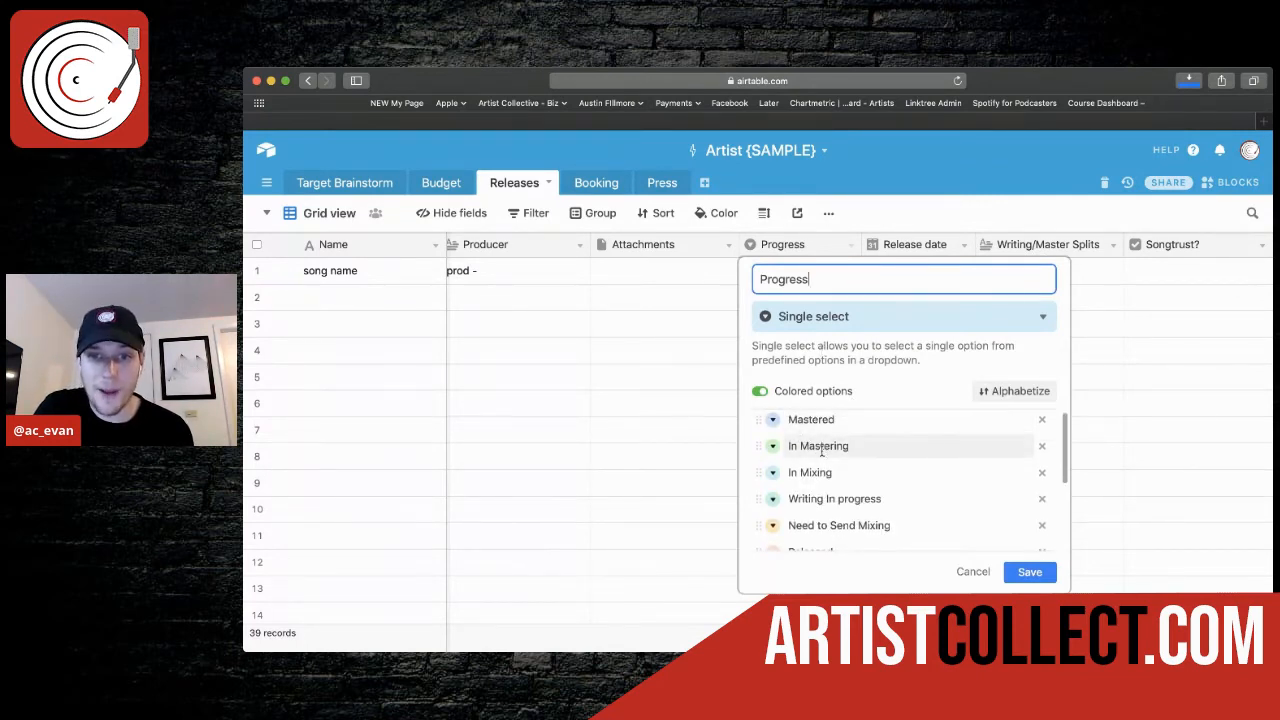
scroll(down, 3)
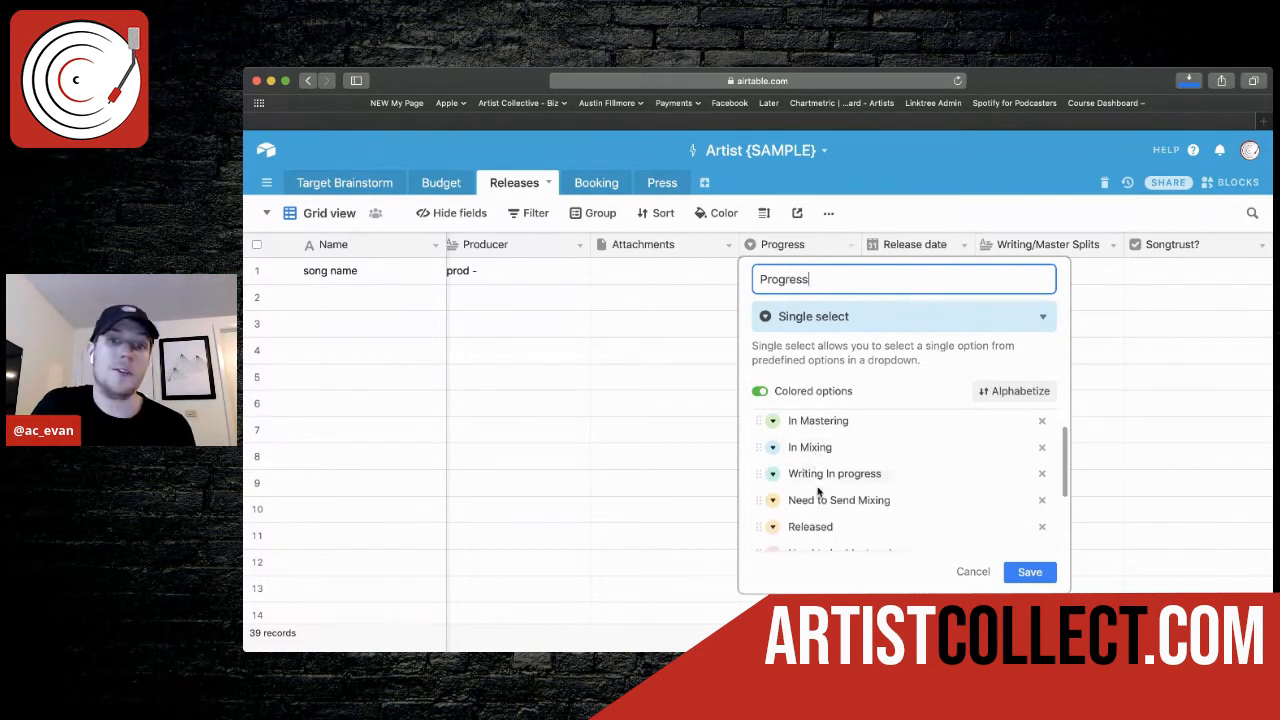
scroll(down, 3)
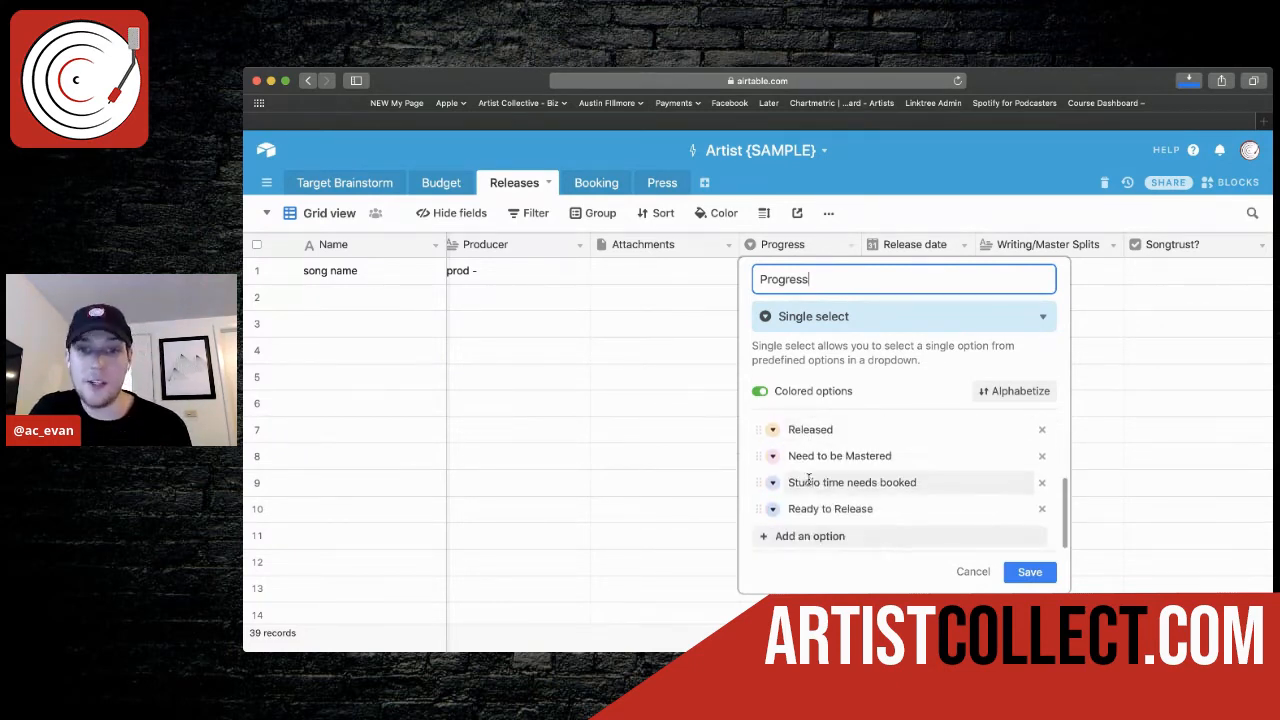
scroll(up, 3)
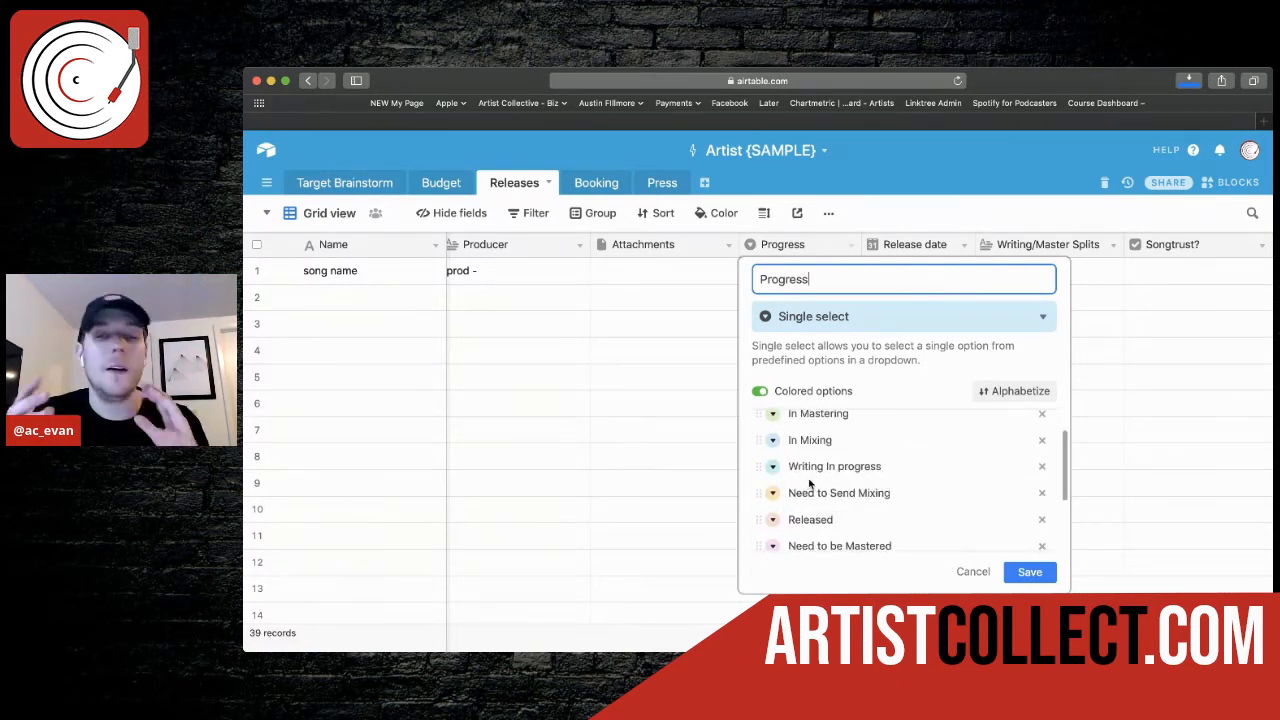
scroll(down, 3)
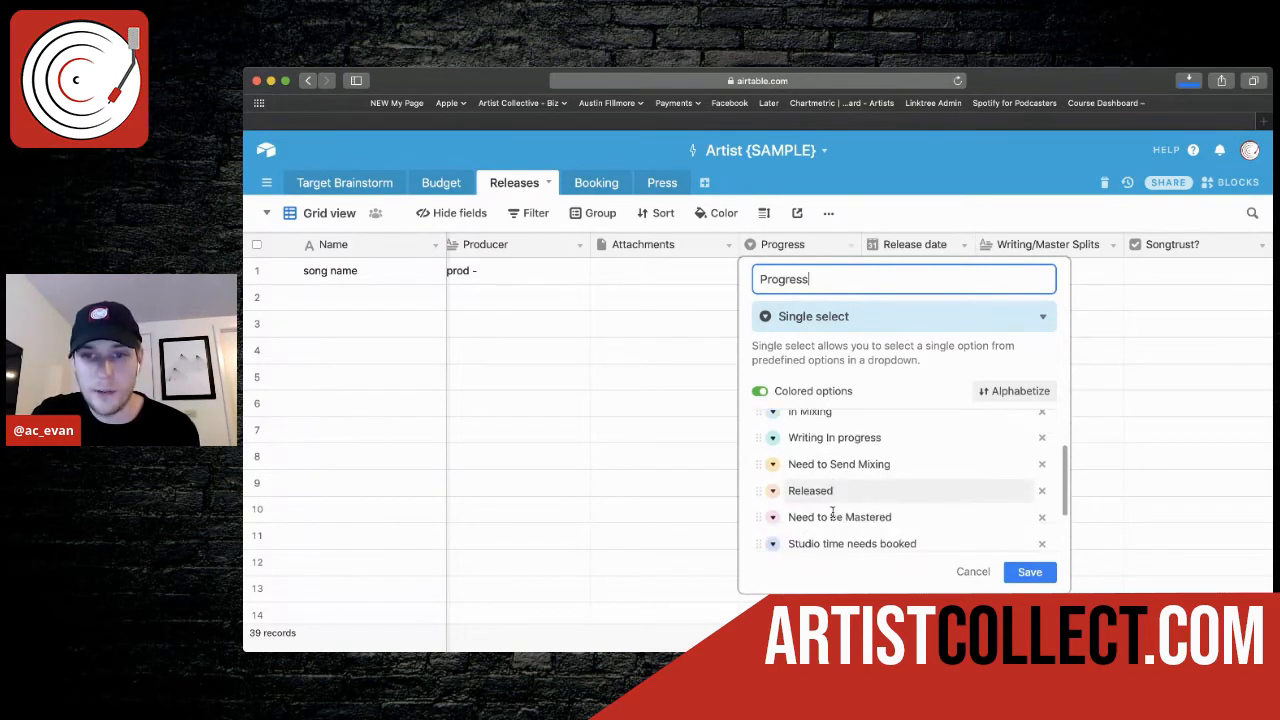
scroll(down, 3)
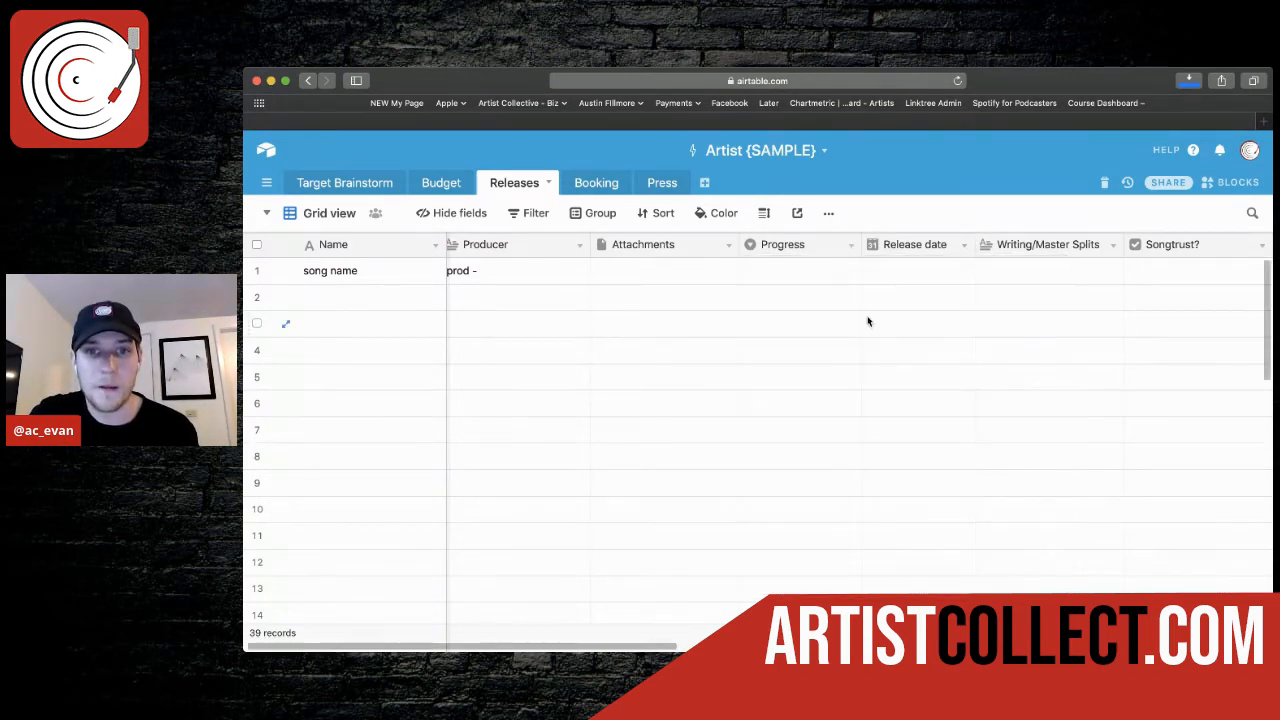
Step: Set Progress to In Mastering and enter splits '50% artist 50% artist 2'
click(796, 270)
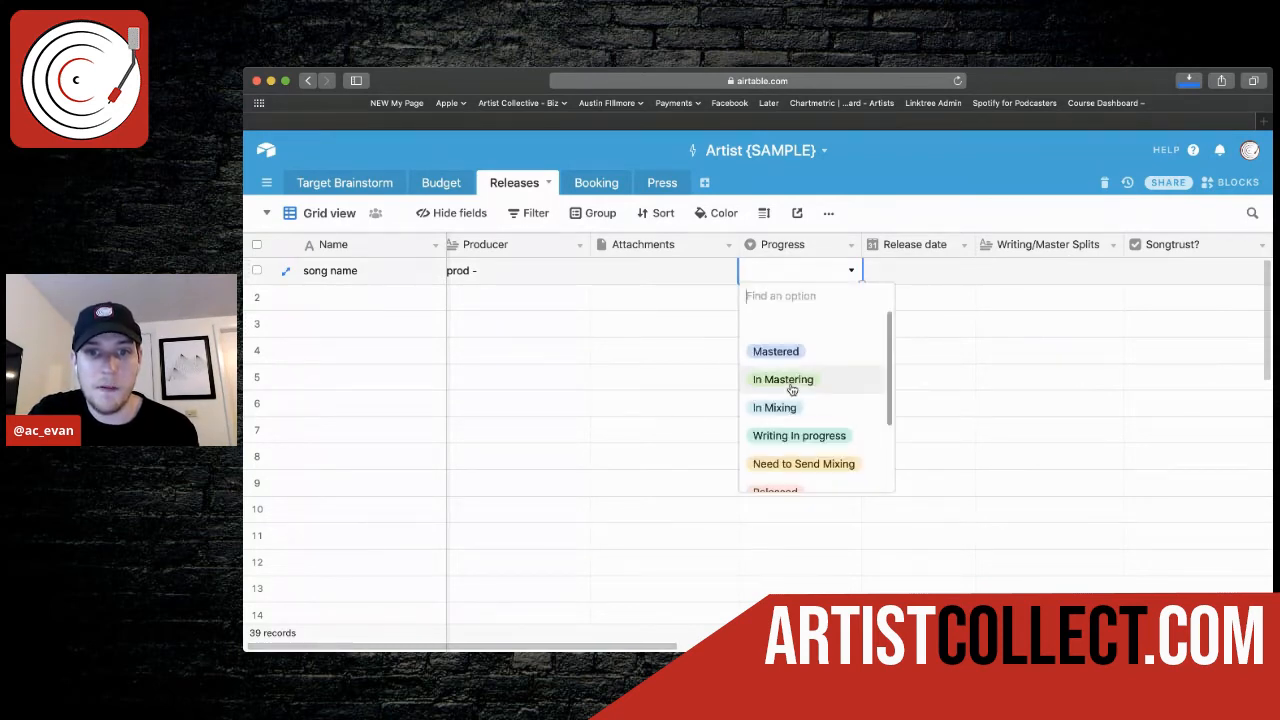
click(784, 380)
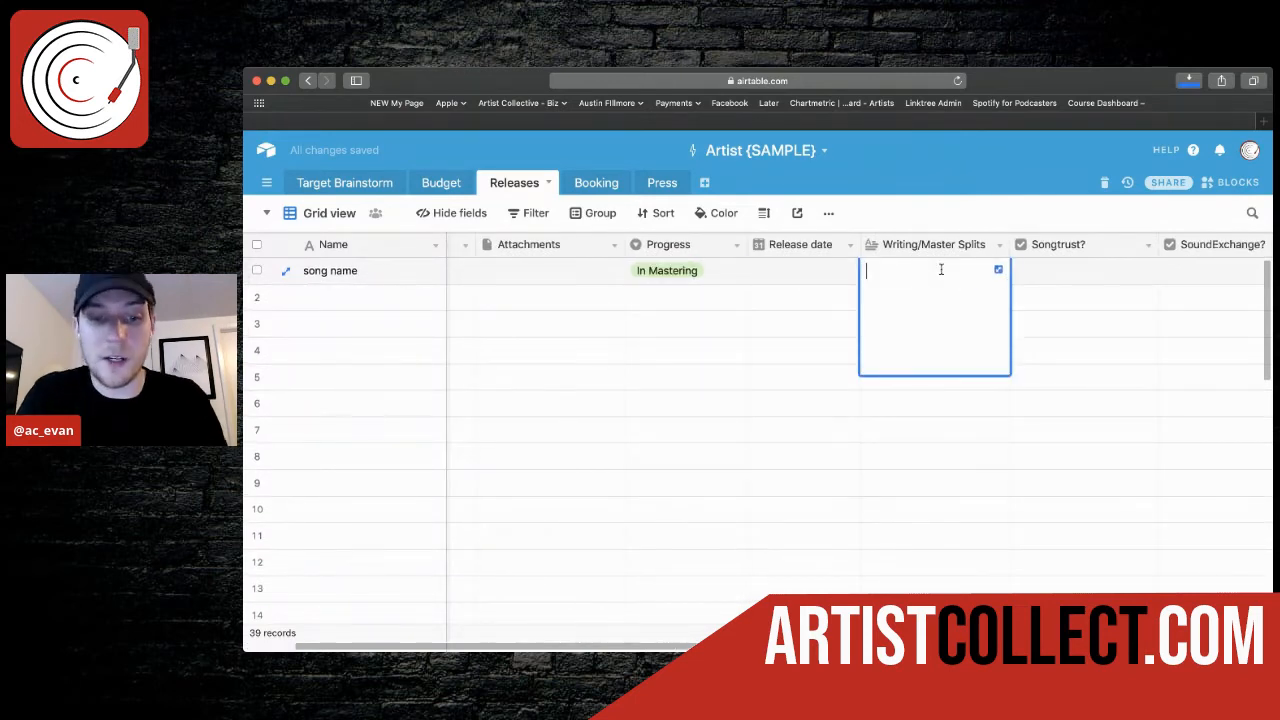
text(50% ar)
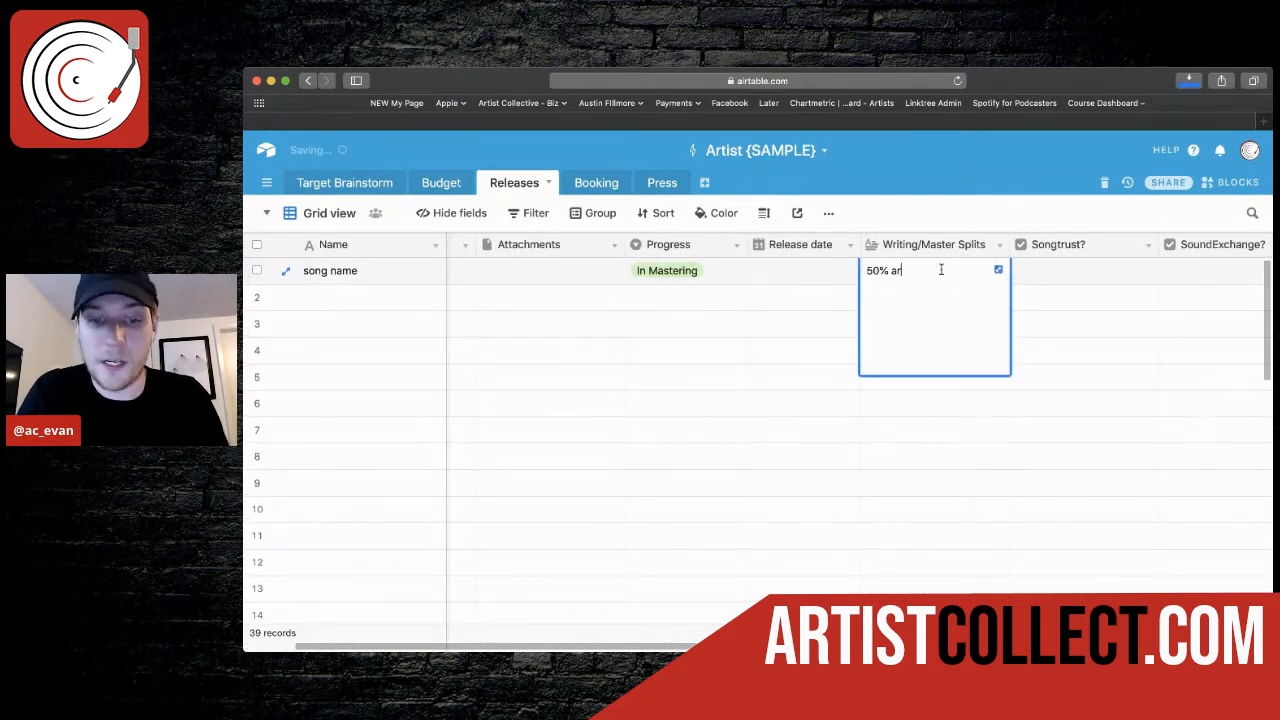
text(tist 50% artist 2)
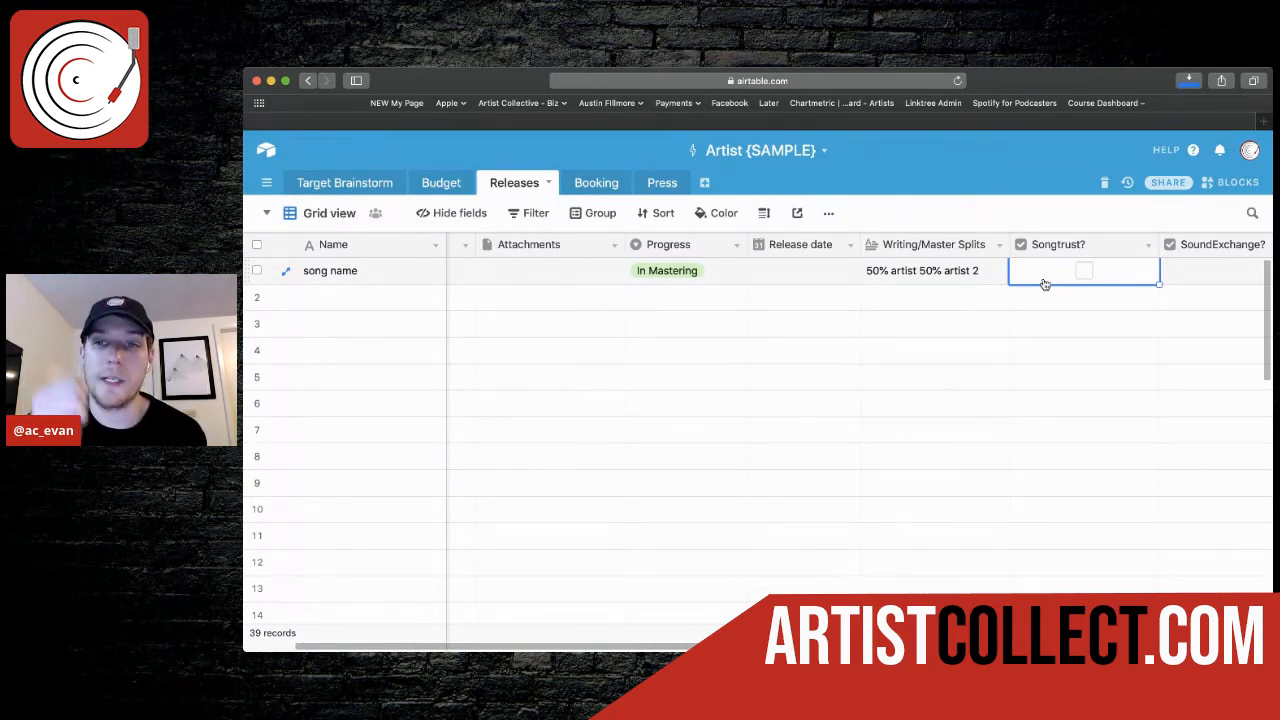
mouse_move(550, 276)
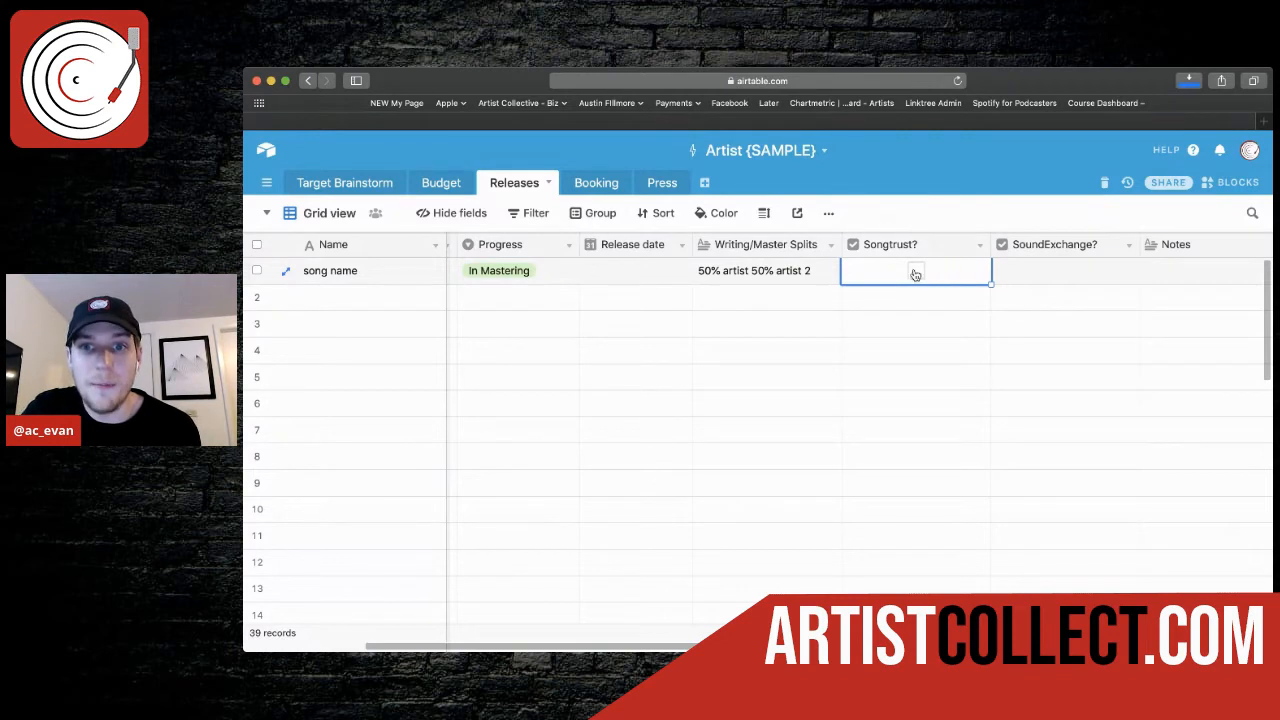
Step: Tick Songtrust and SoundExchange for the song record
click(916, 272)
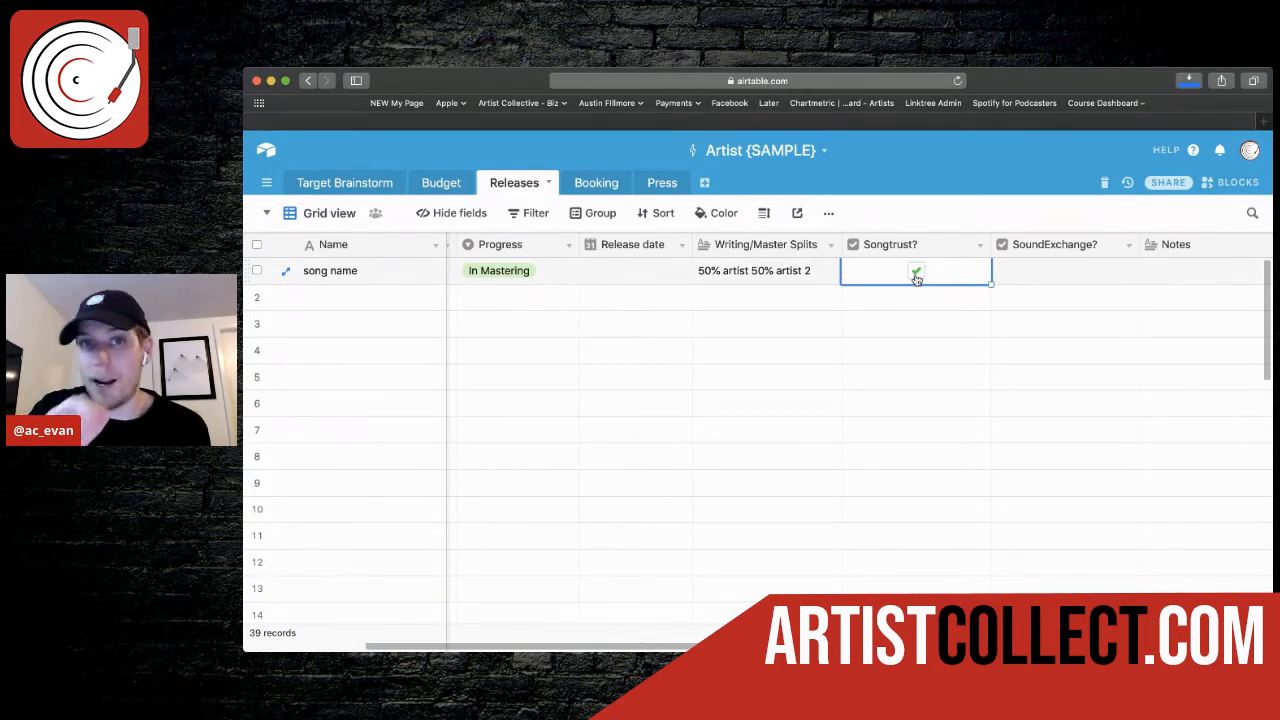
click(916, 270)
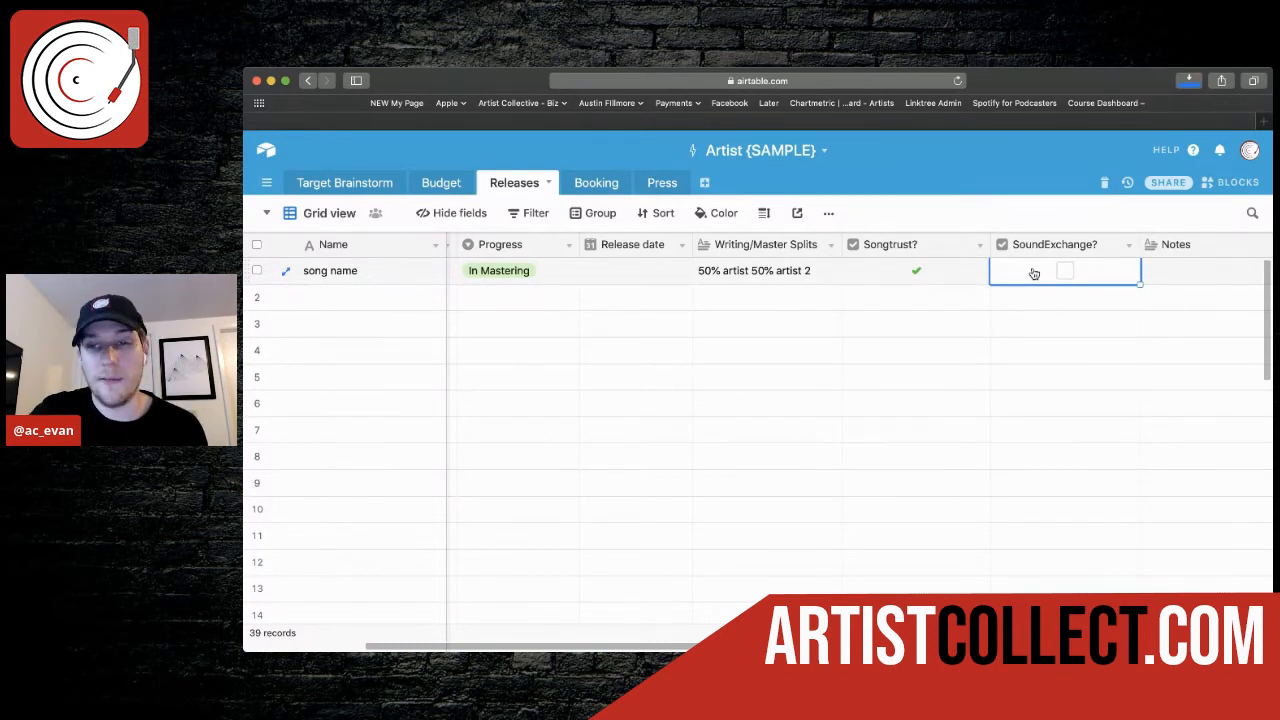
click(1052, 270)
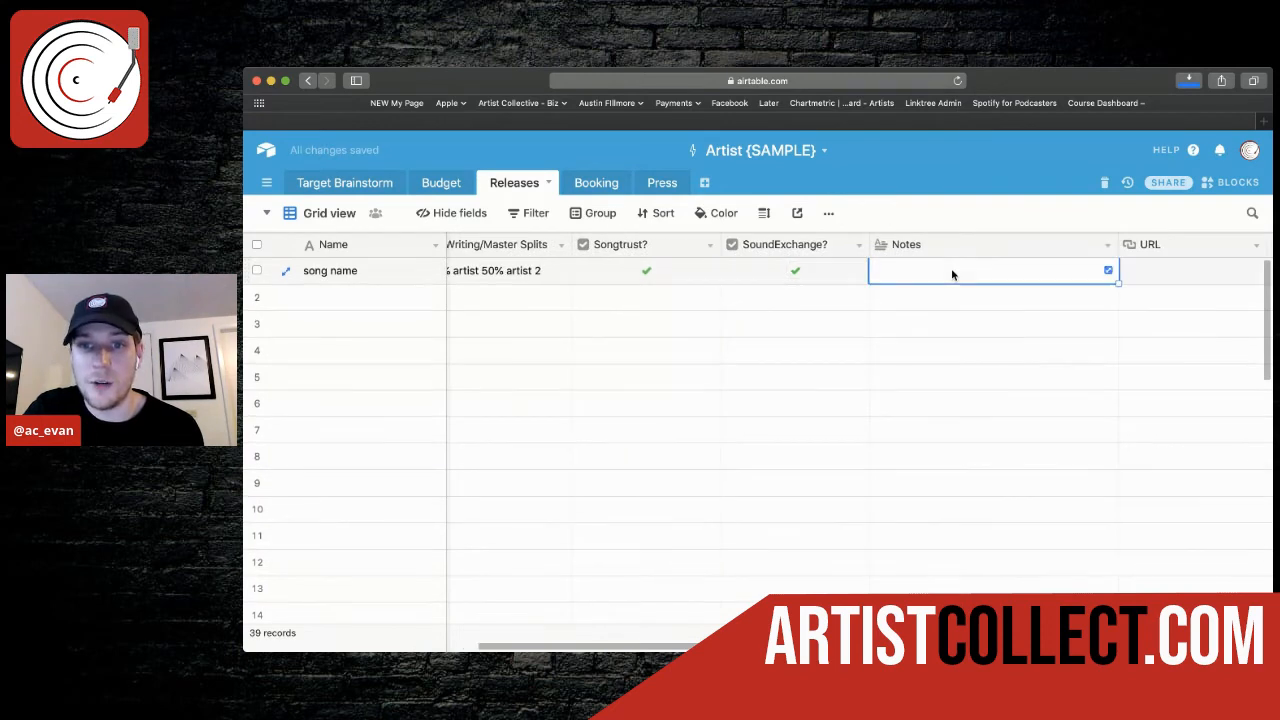
Step: Add the note 'tweak vocals' in the song's Notes cell
text(f)
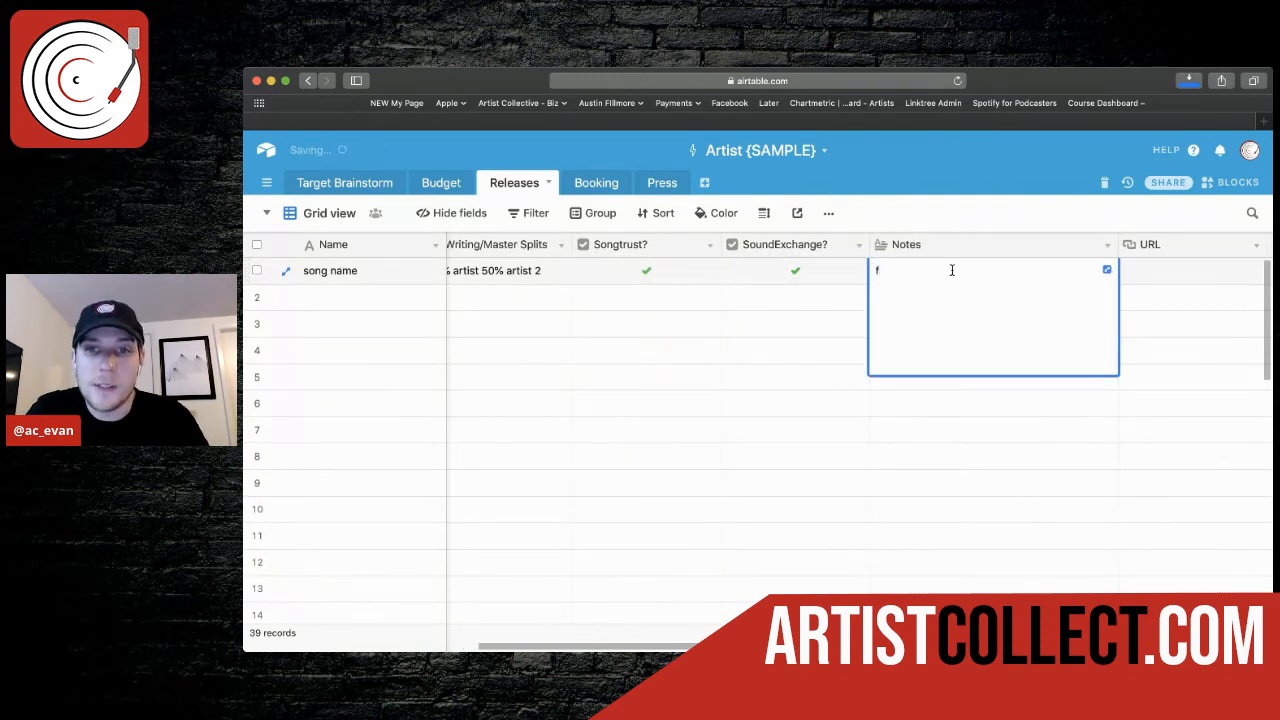
text(st)
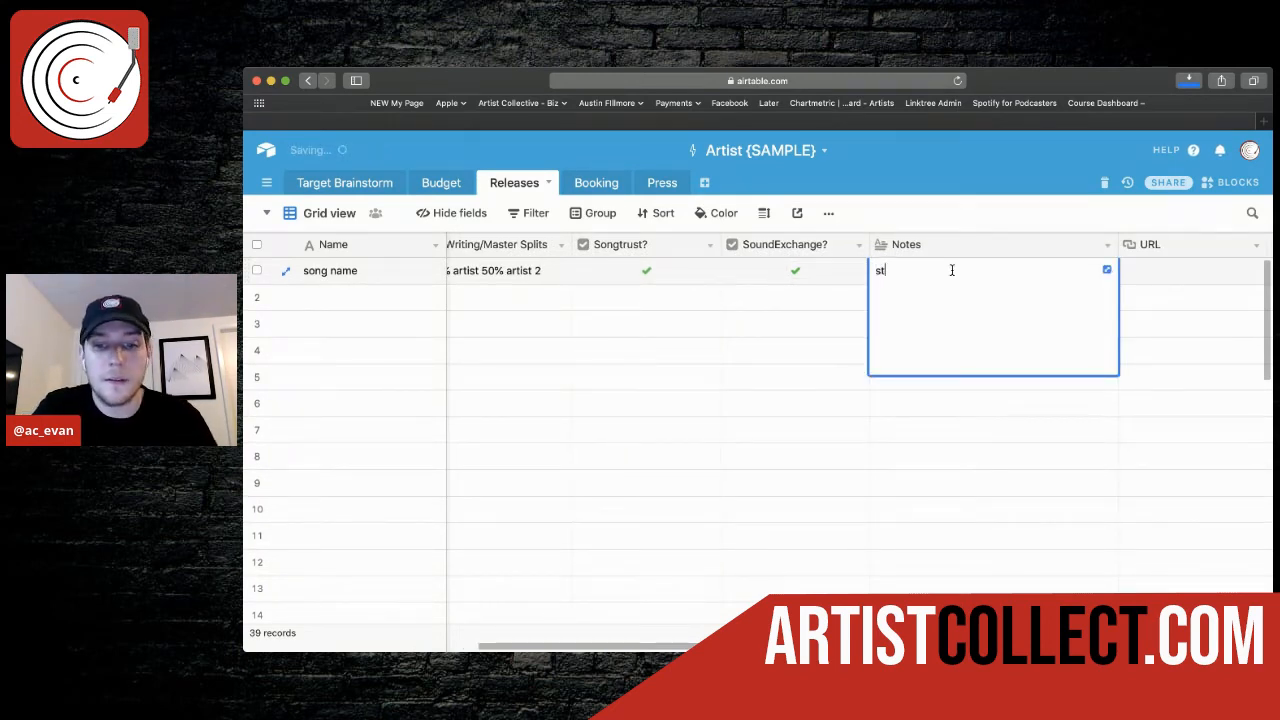
text(tweak)
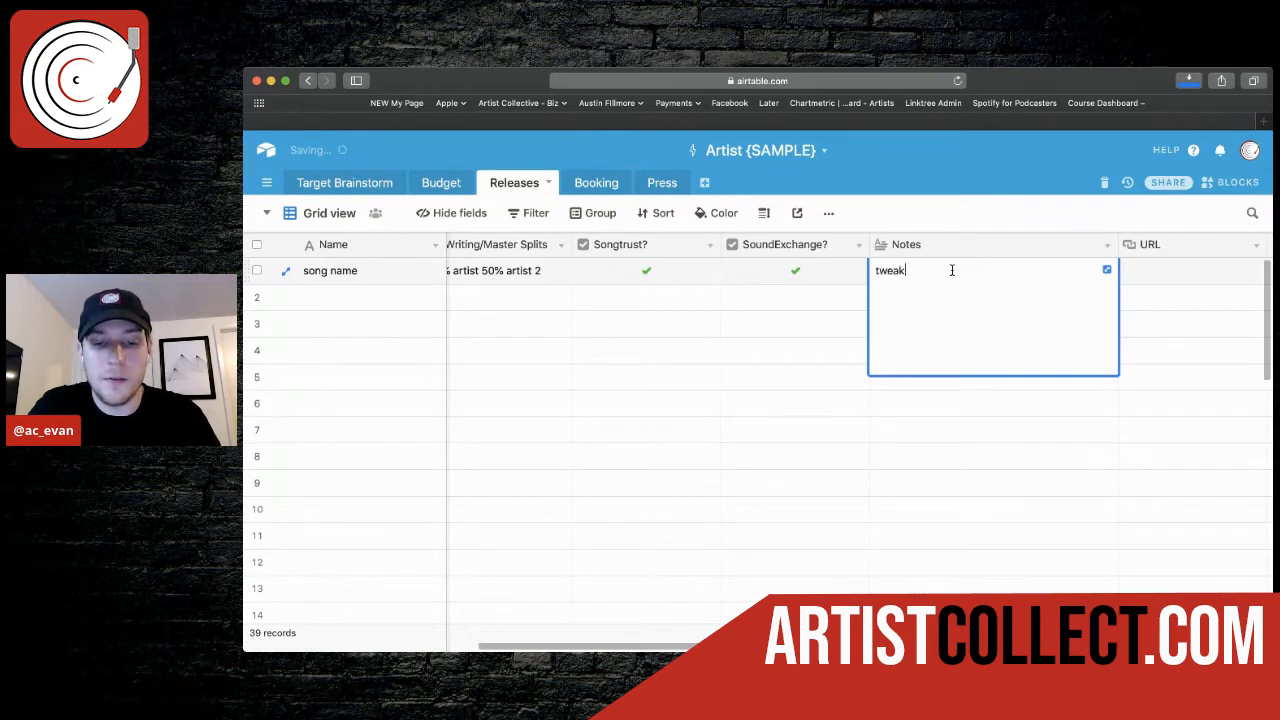
text(vocals,)
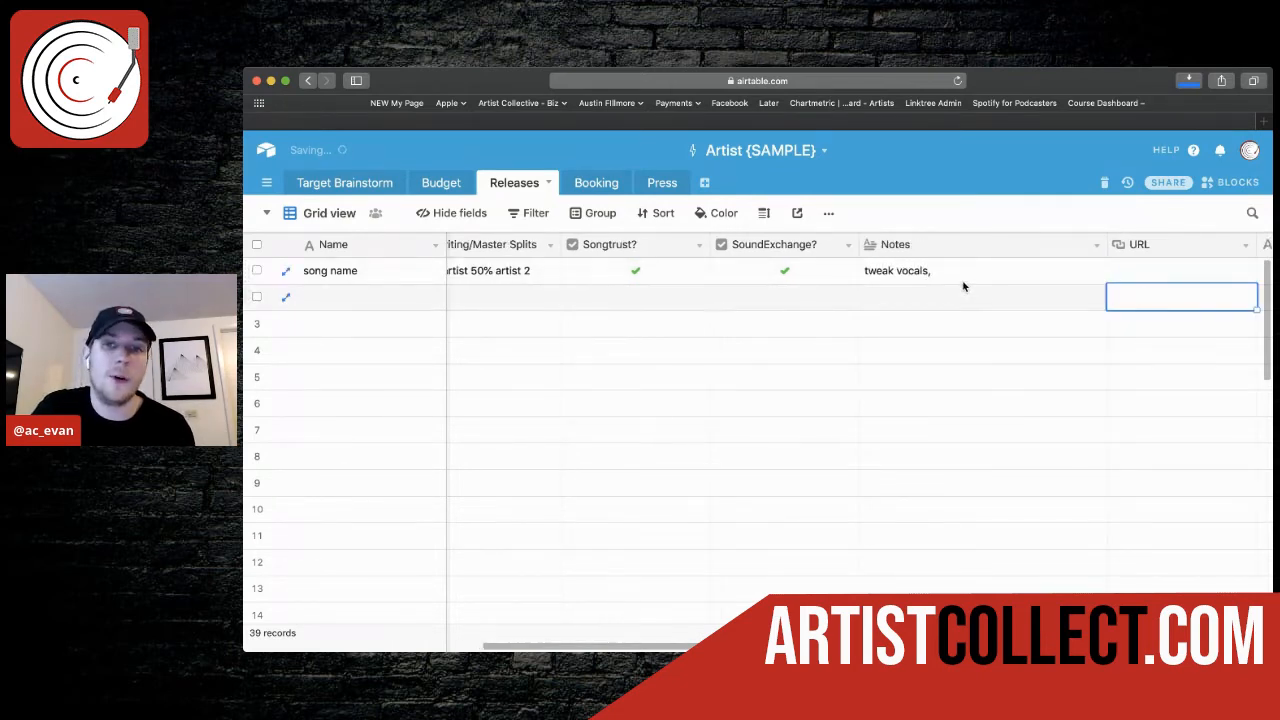
scroll(right, 3)
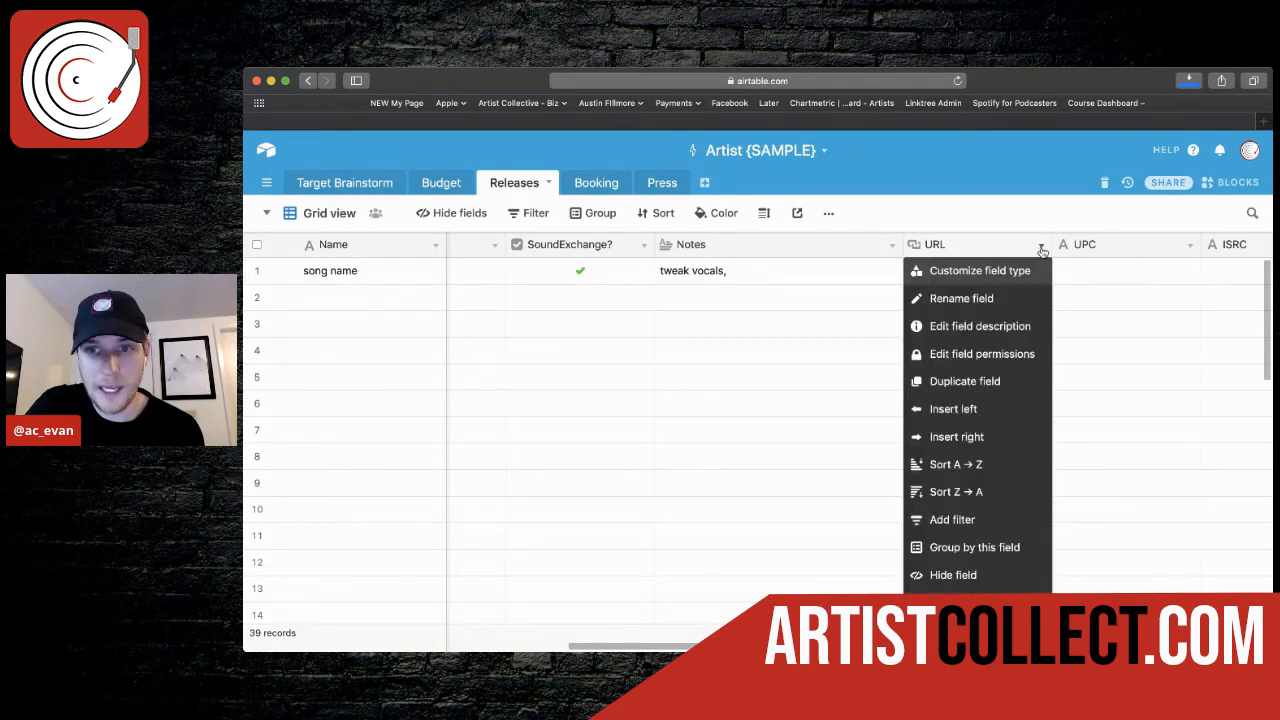
Step: Review the song's remaining UPC, ISRC and BMI Work # fields without new entries
click(970, 280)
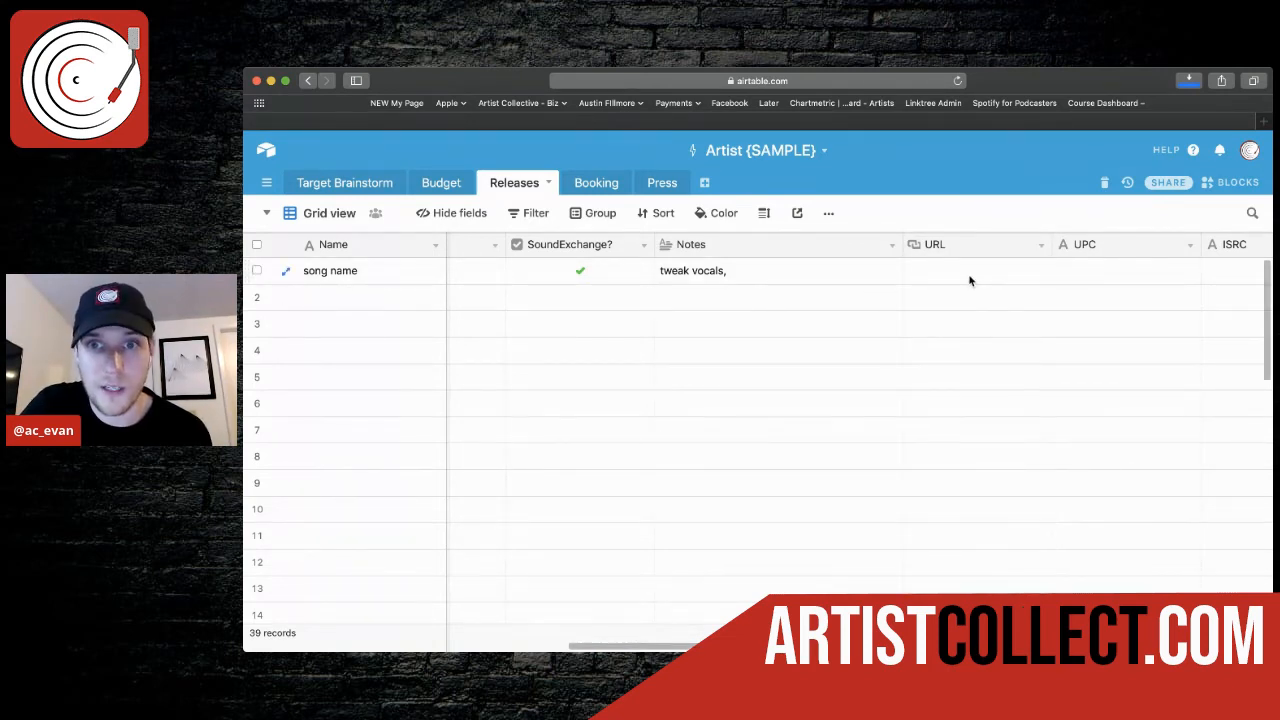
scroll(right, 3)
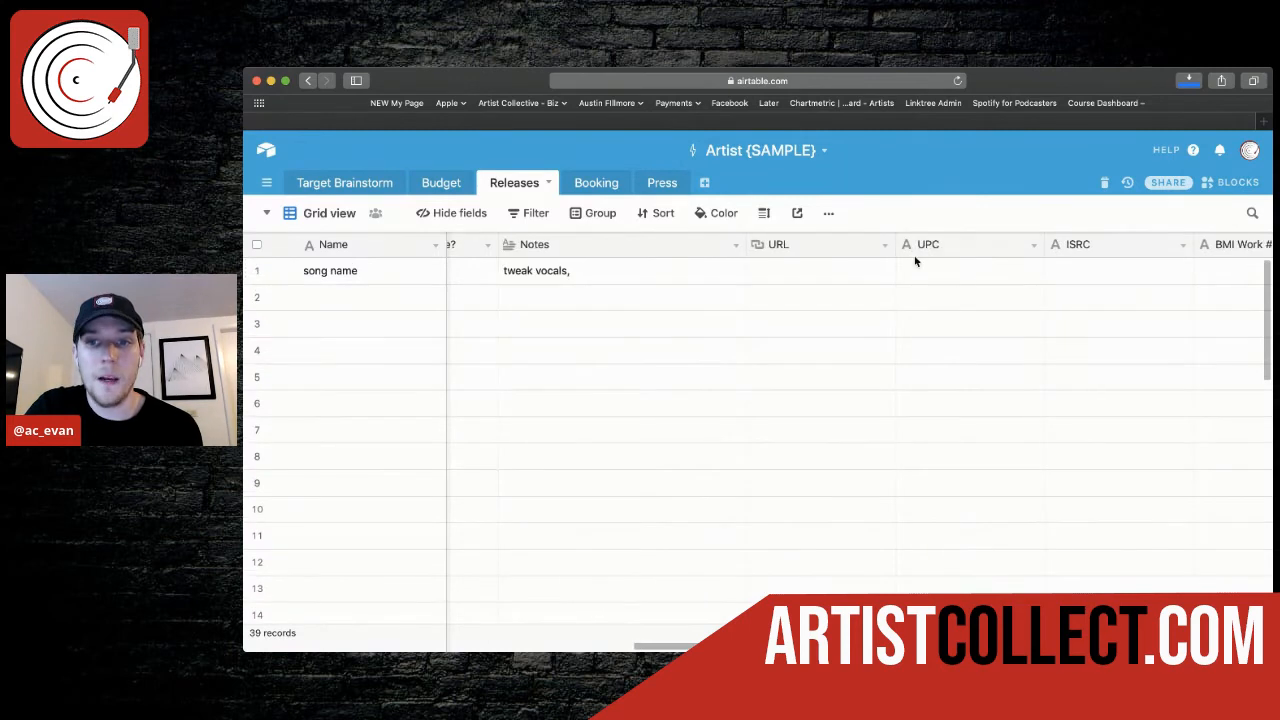
click(968, 270)
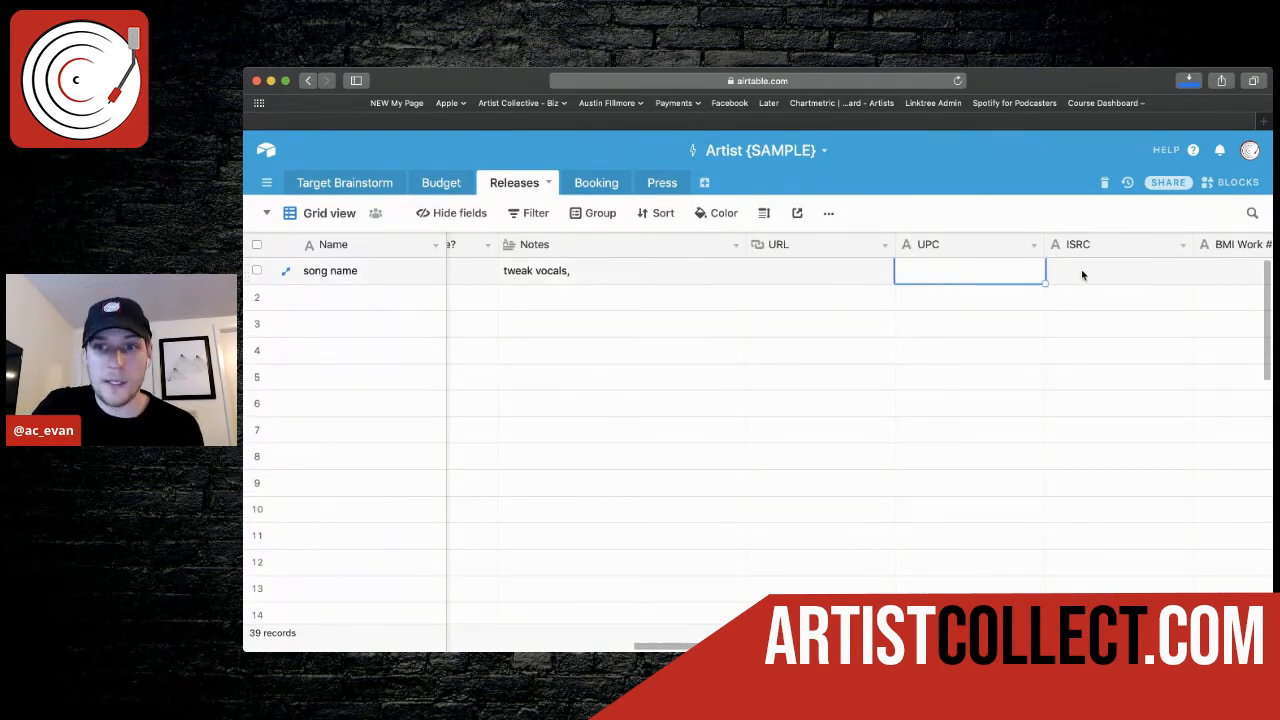
click(1088, 270)
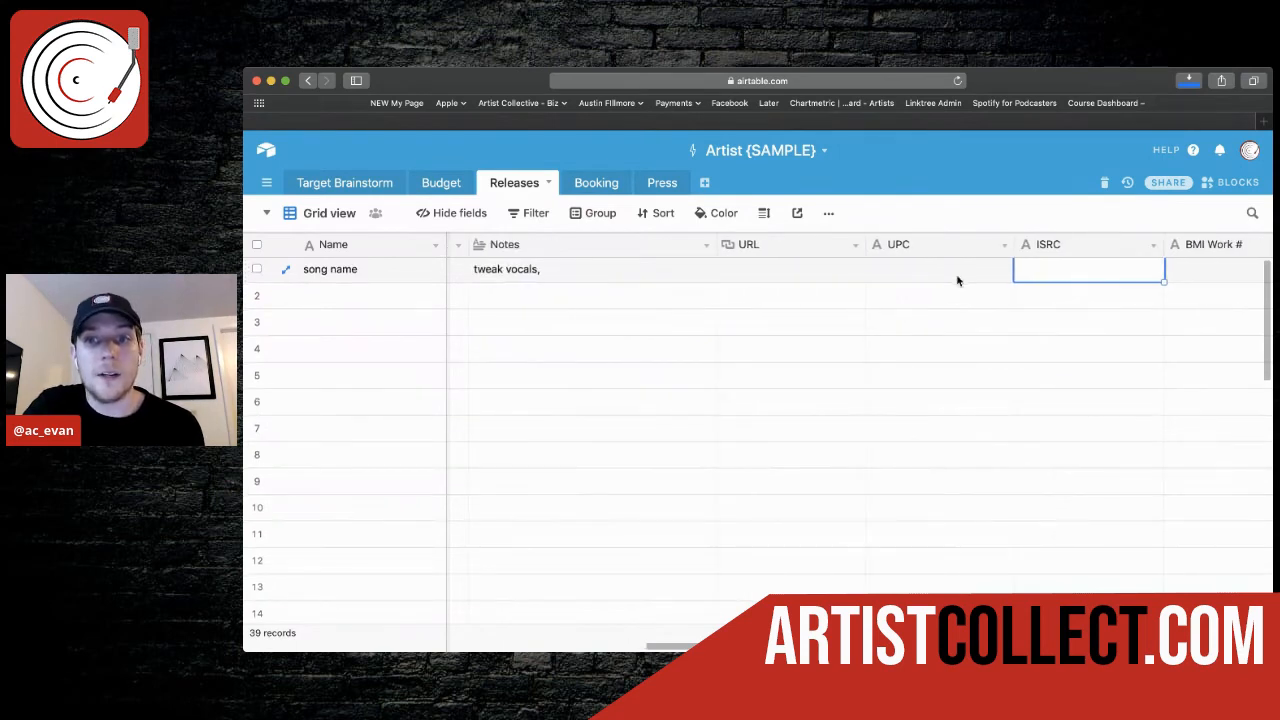
scroll(right, 3)
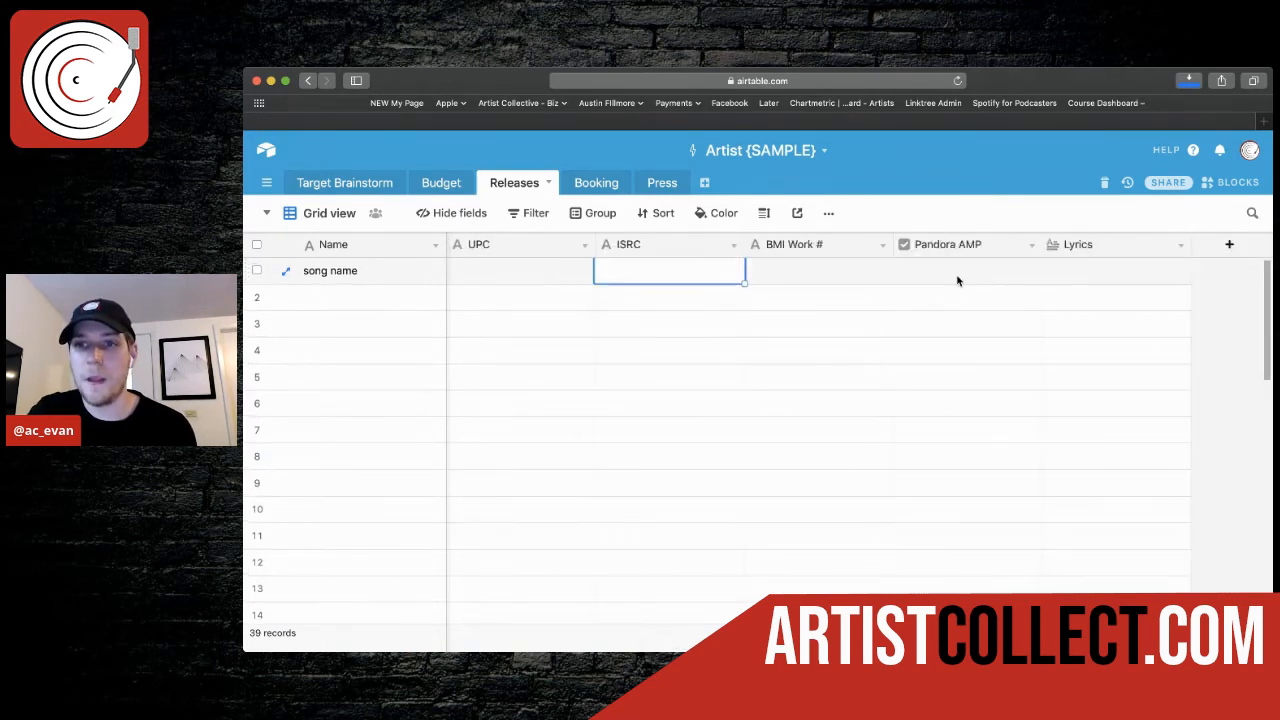
click(804, 272)
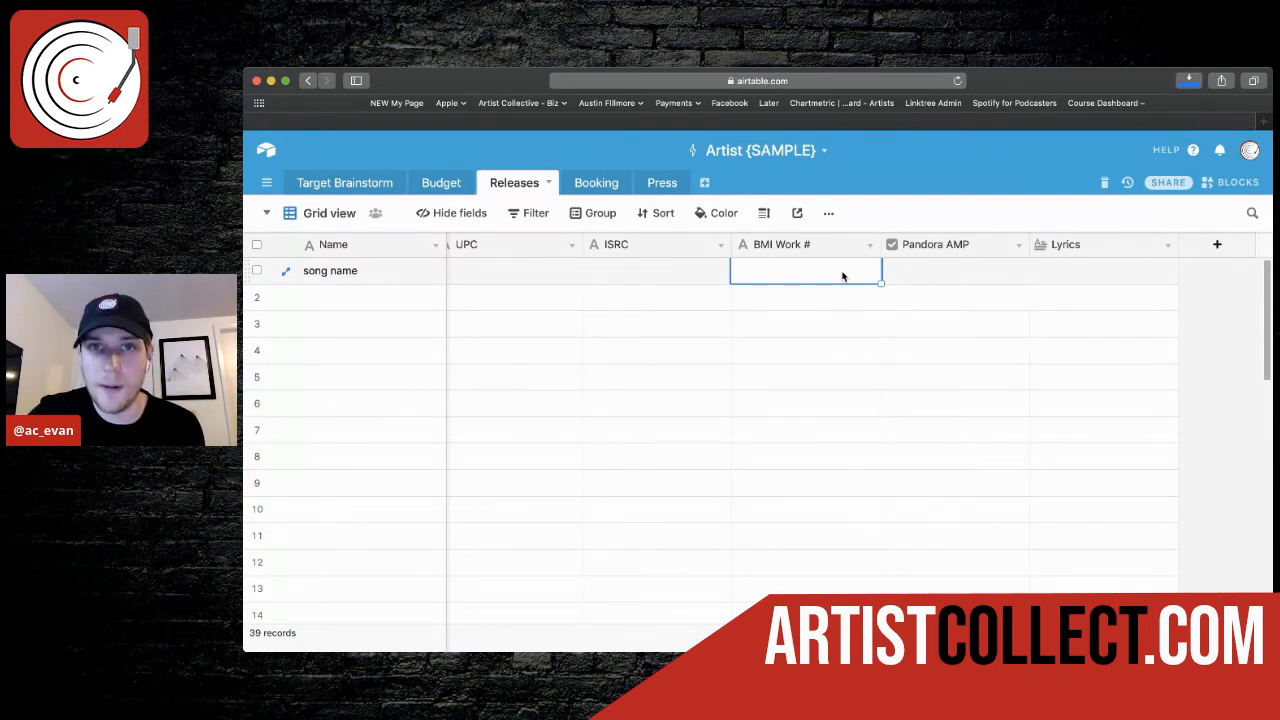
scroll(down, 3)
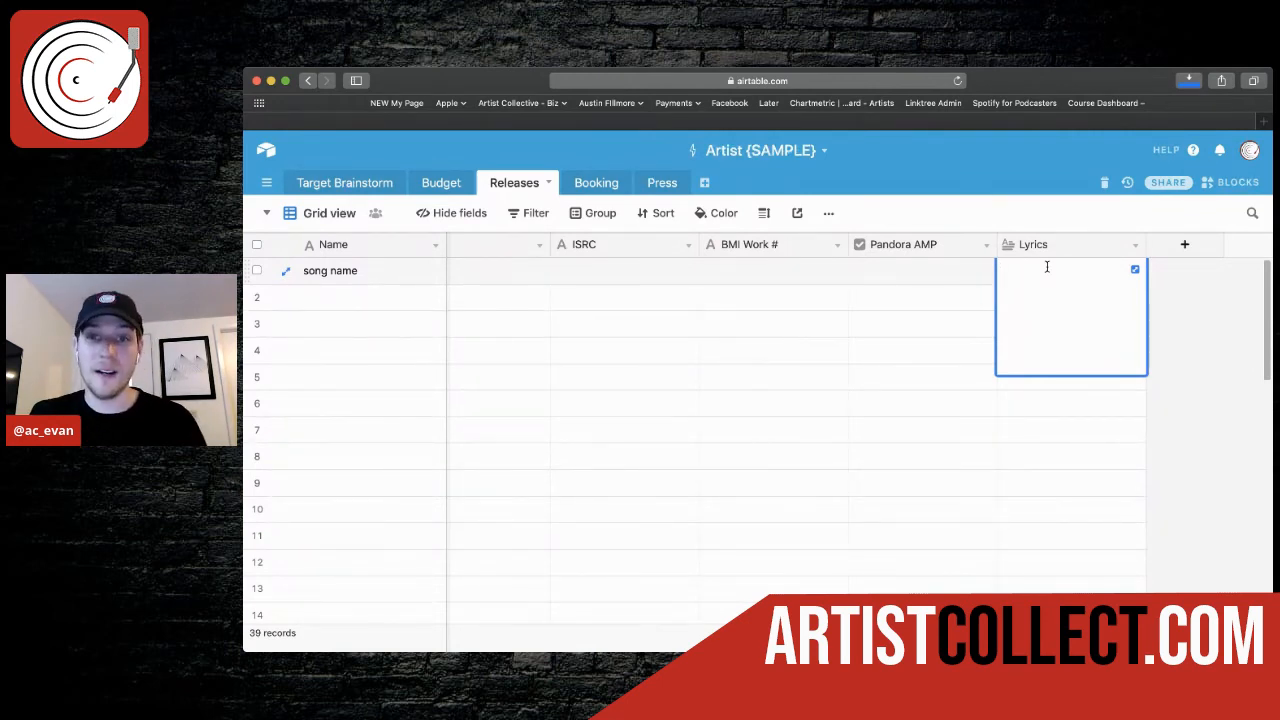
Step: Switch from Releases to the Budget table grouped by month
click(440, 182)
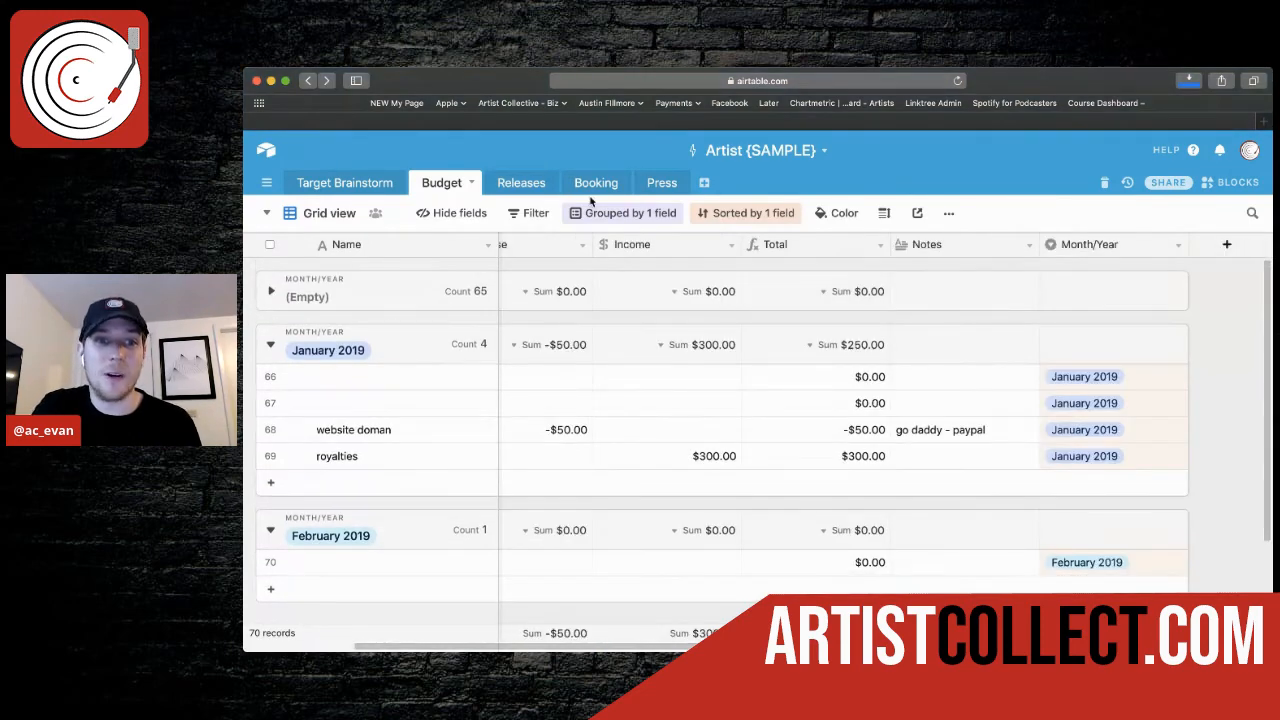
Step: Return to Releases briefly, then bring up the empty Booking table
click(514, 182)
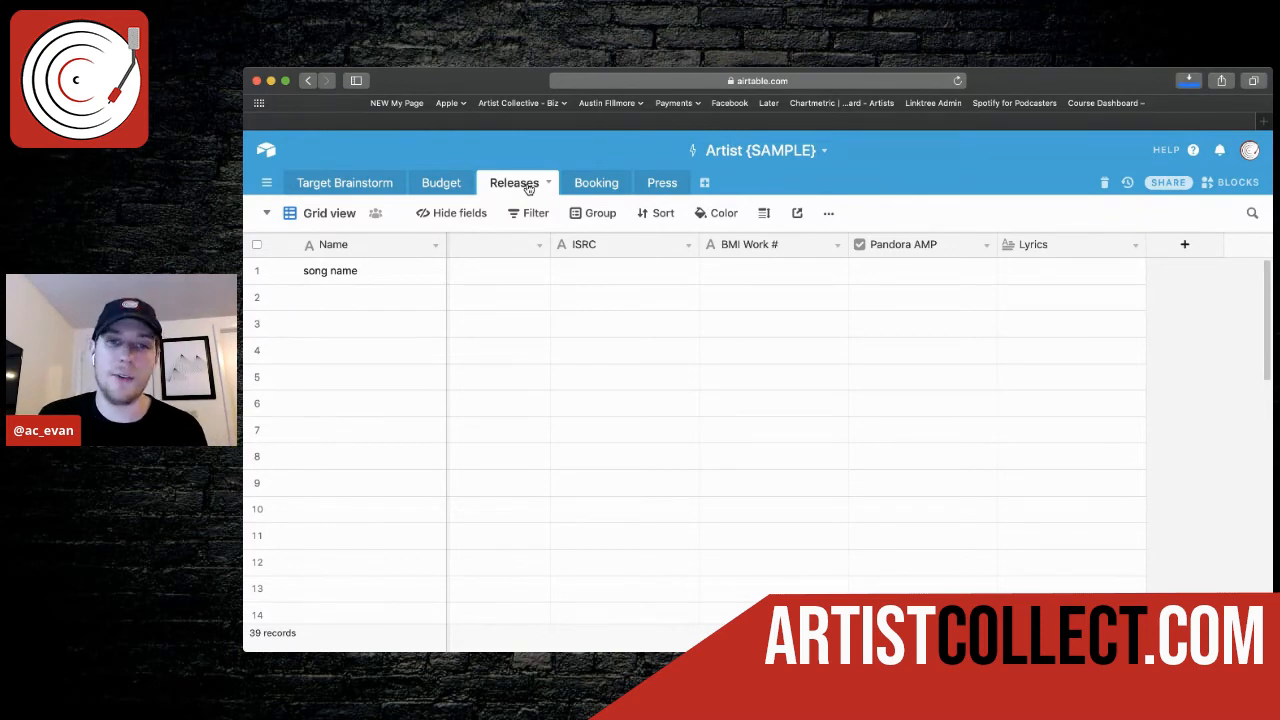
click(588, 182)
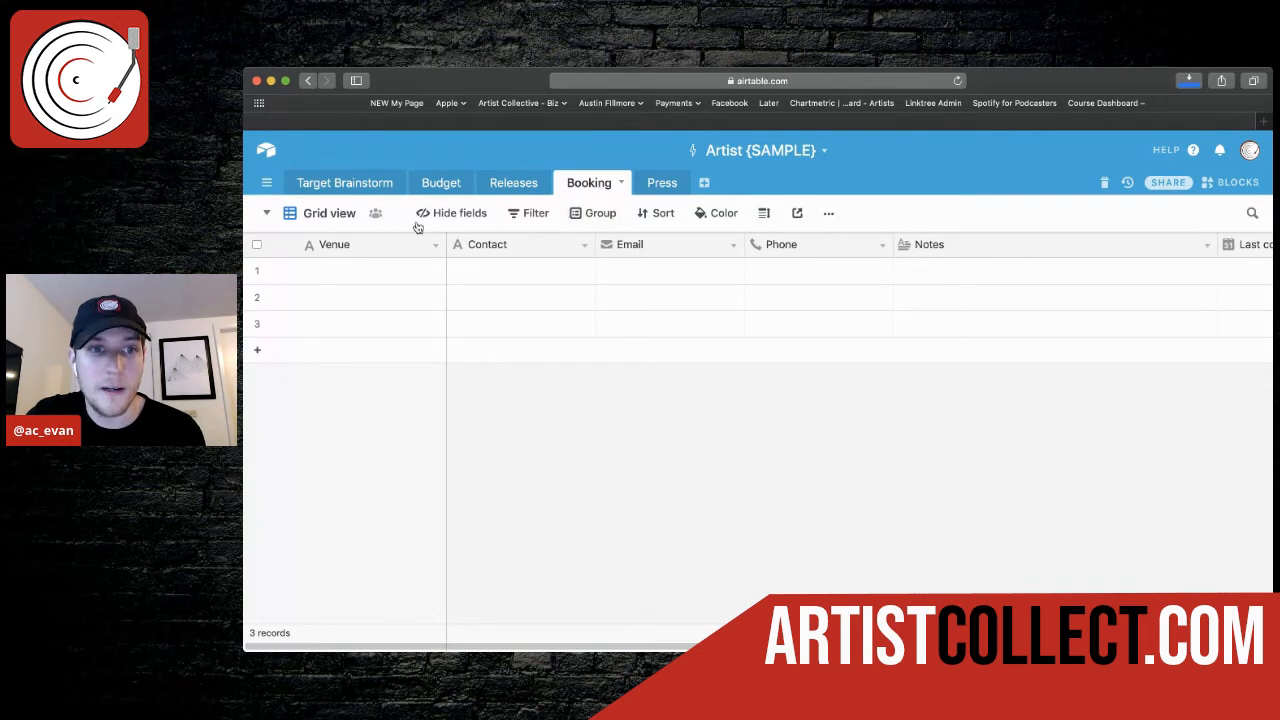
Step: Review Booking's Contact, Phone and Notes cells and start a new single-line text field
click(520, 270)
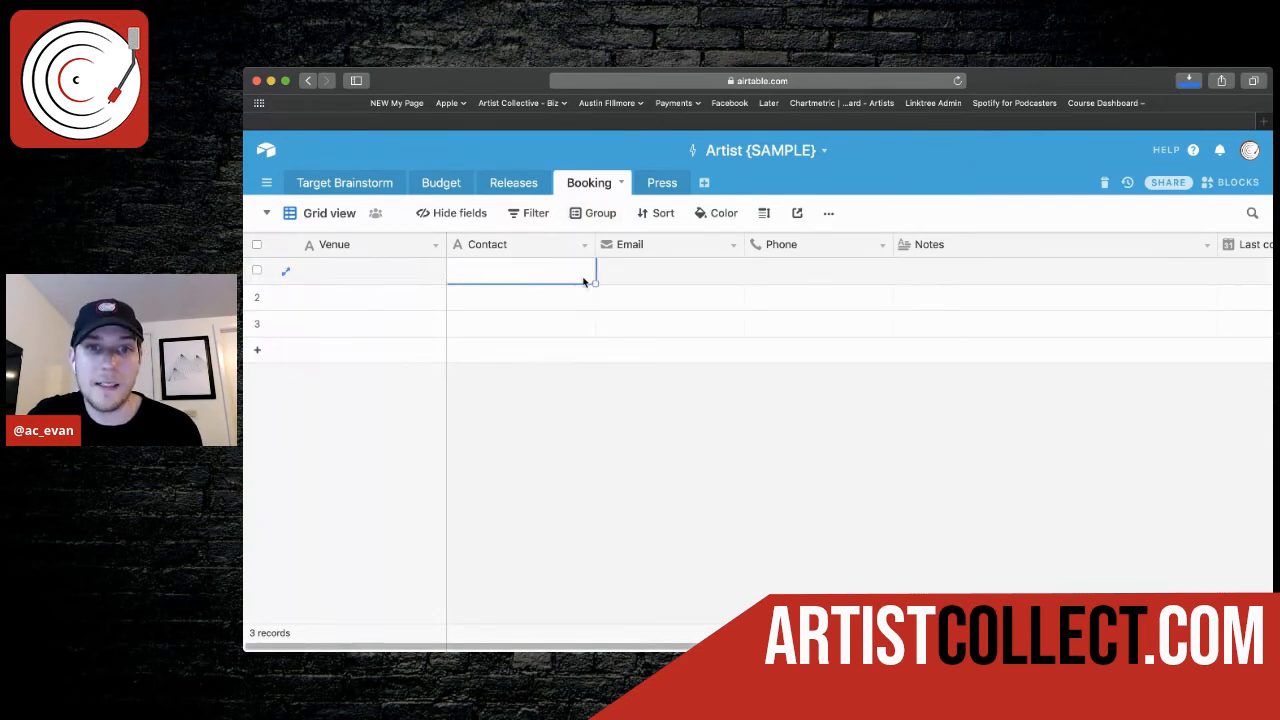
click(816, 270)
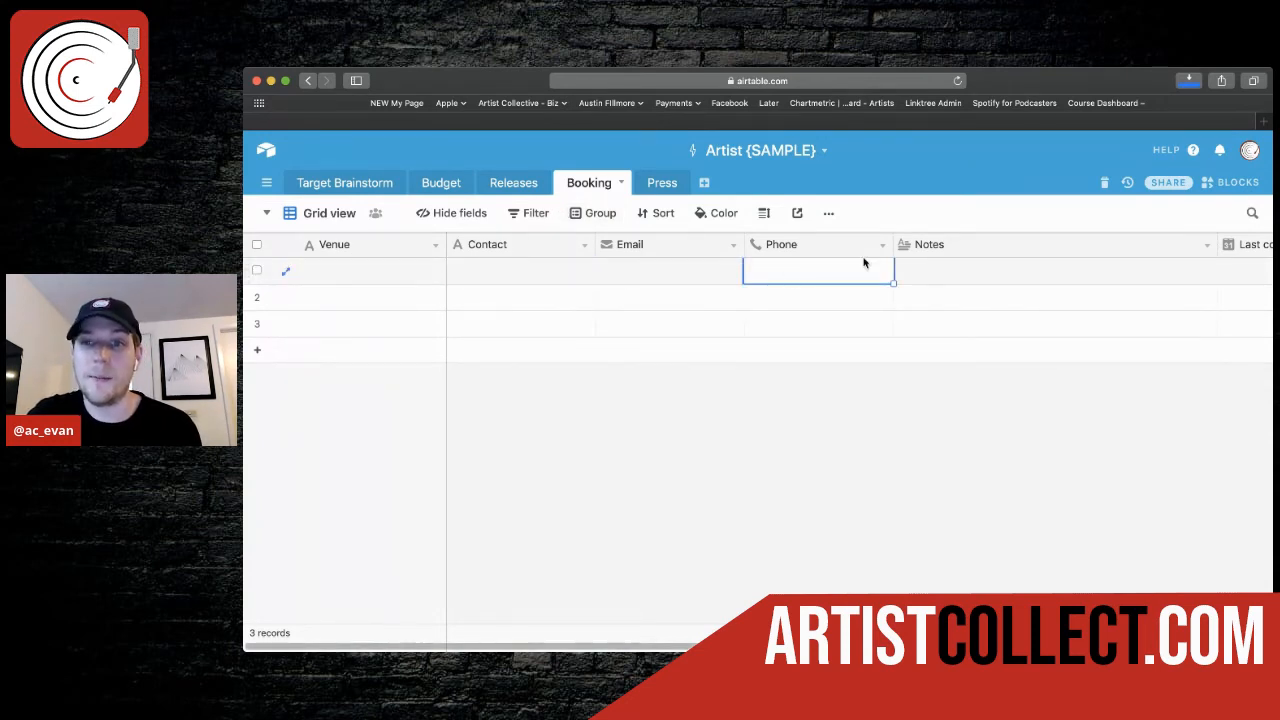
scroll(right, 3)
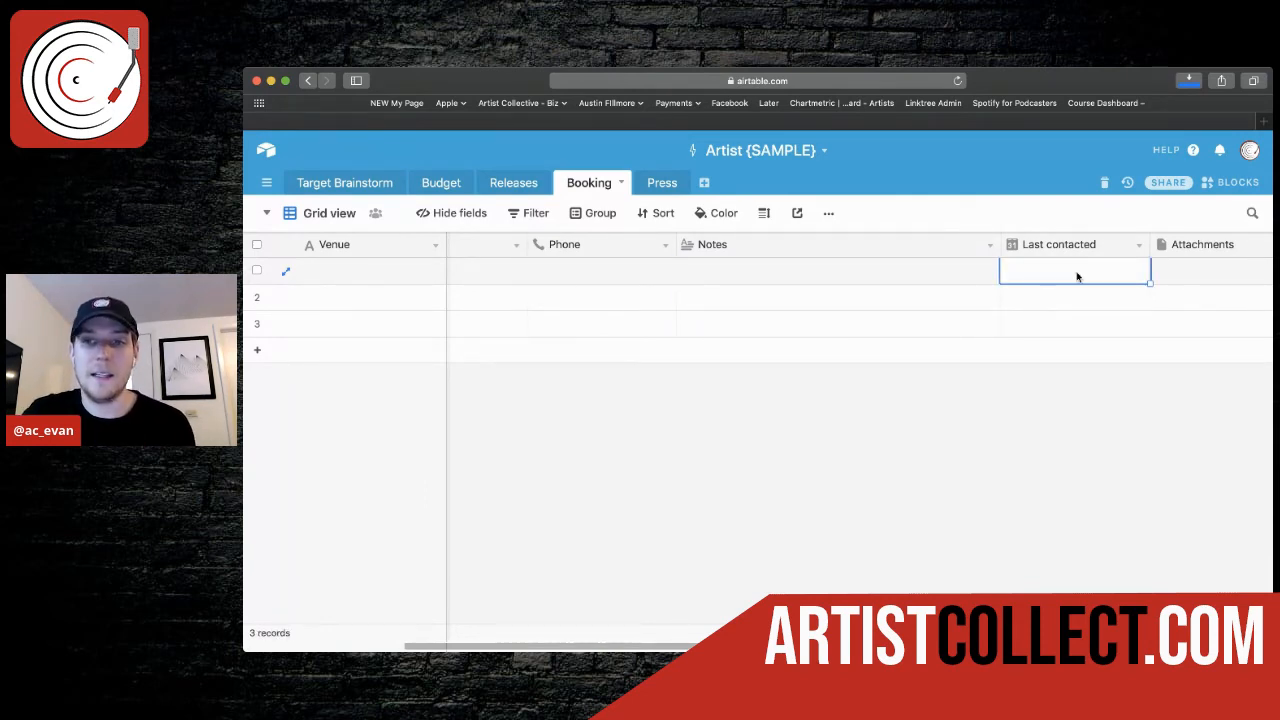
click(838, 270)
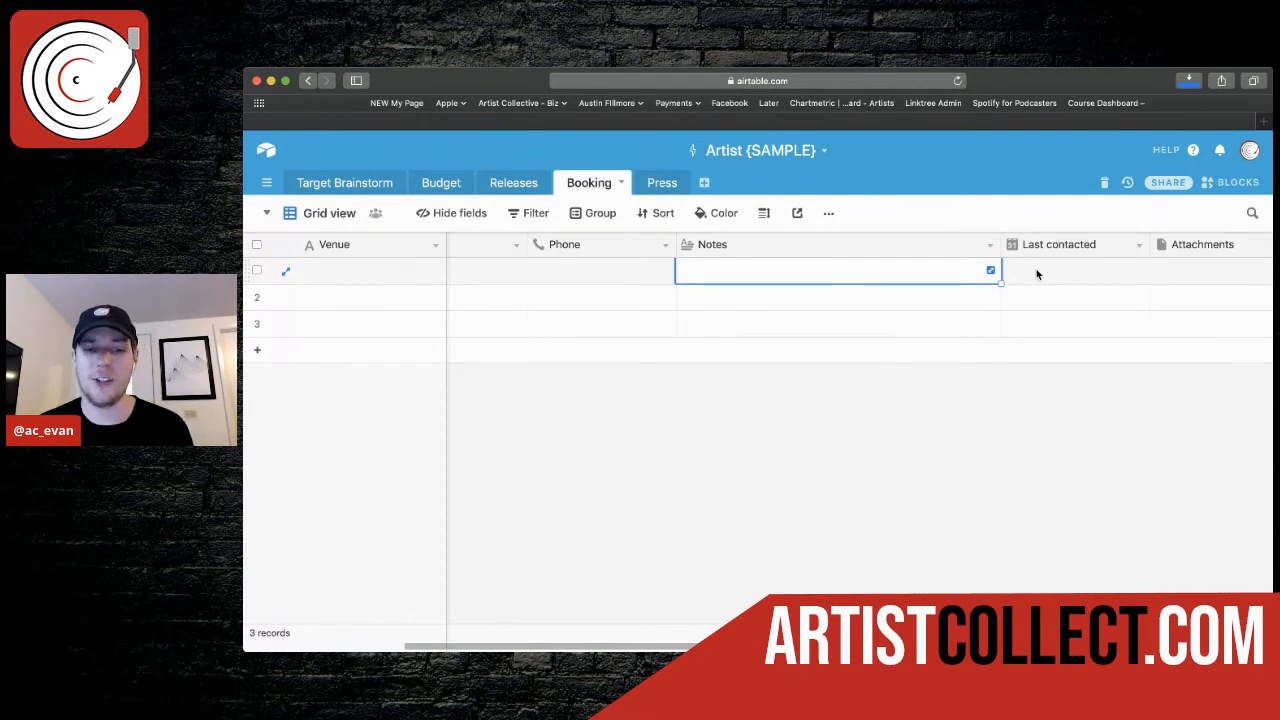
mouse_move(1036, 274)
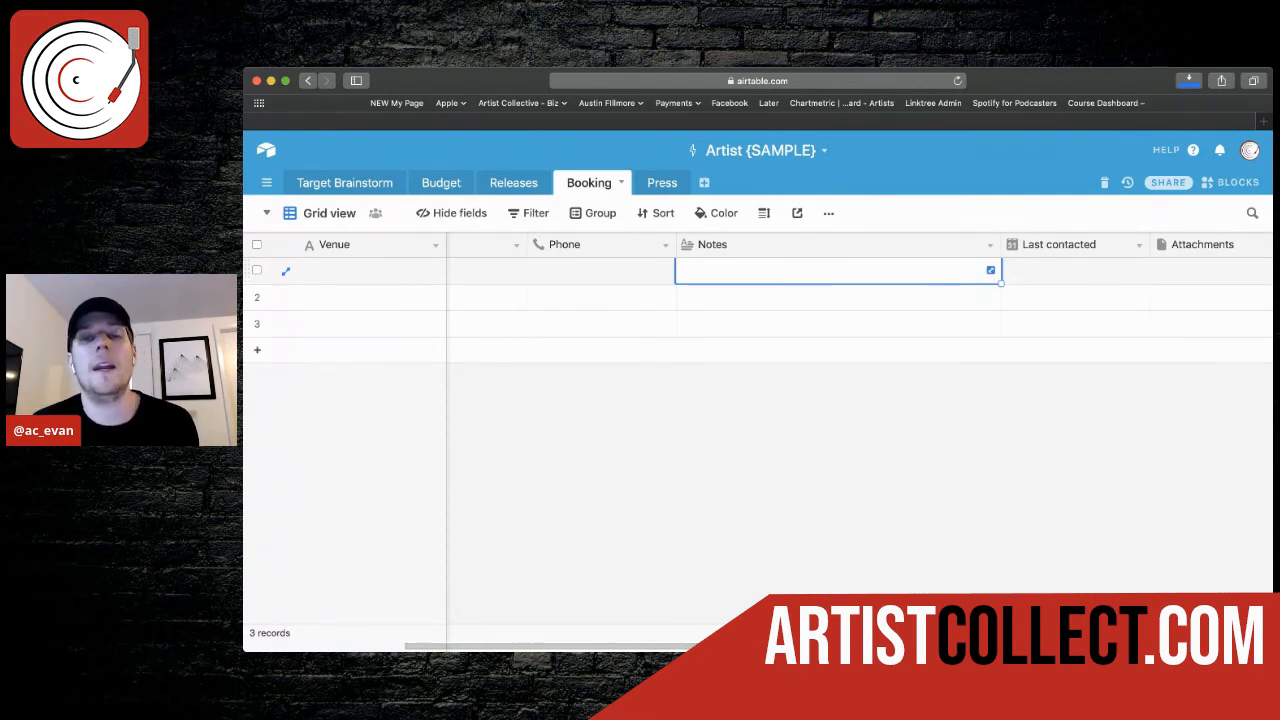
mouse_move(1204, 508)
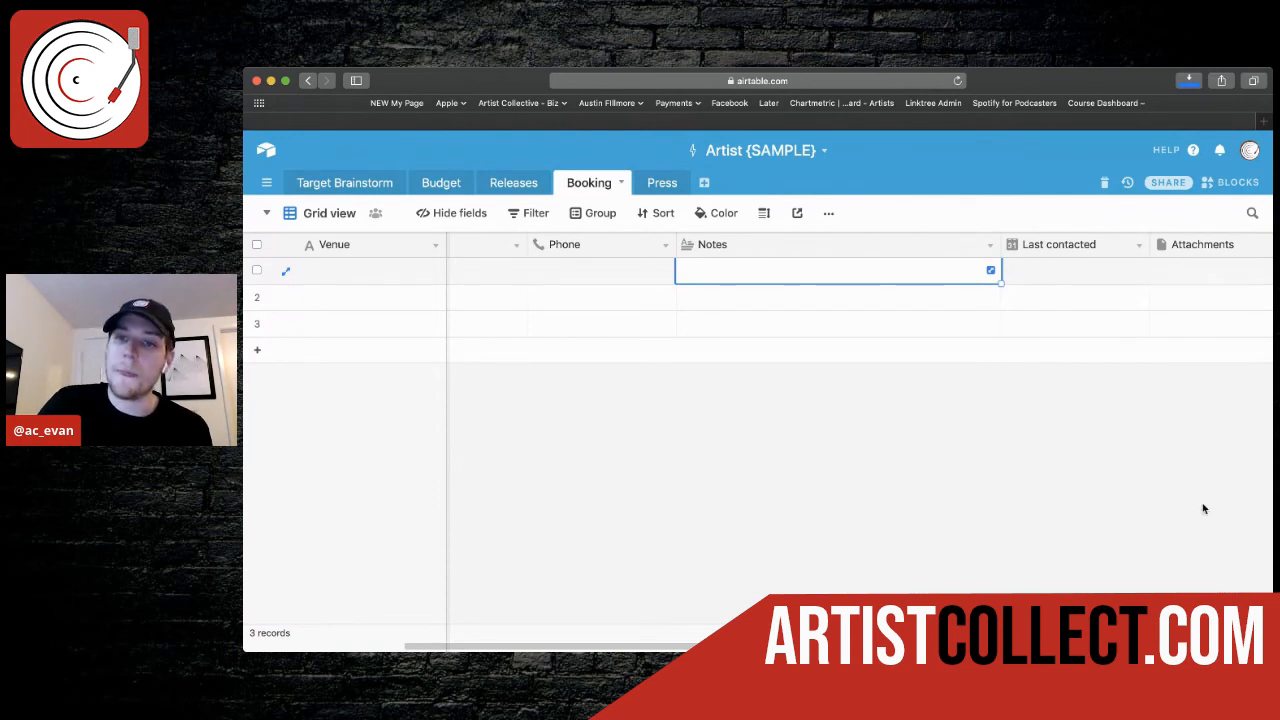
click(1074, 270)
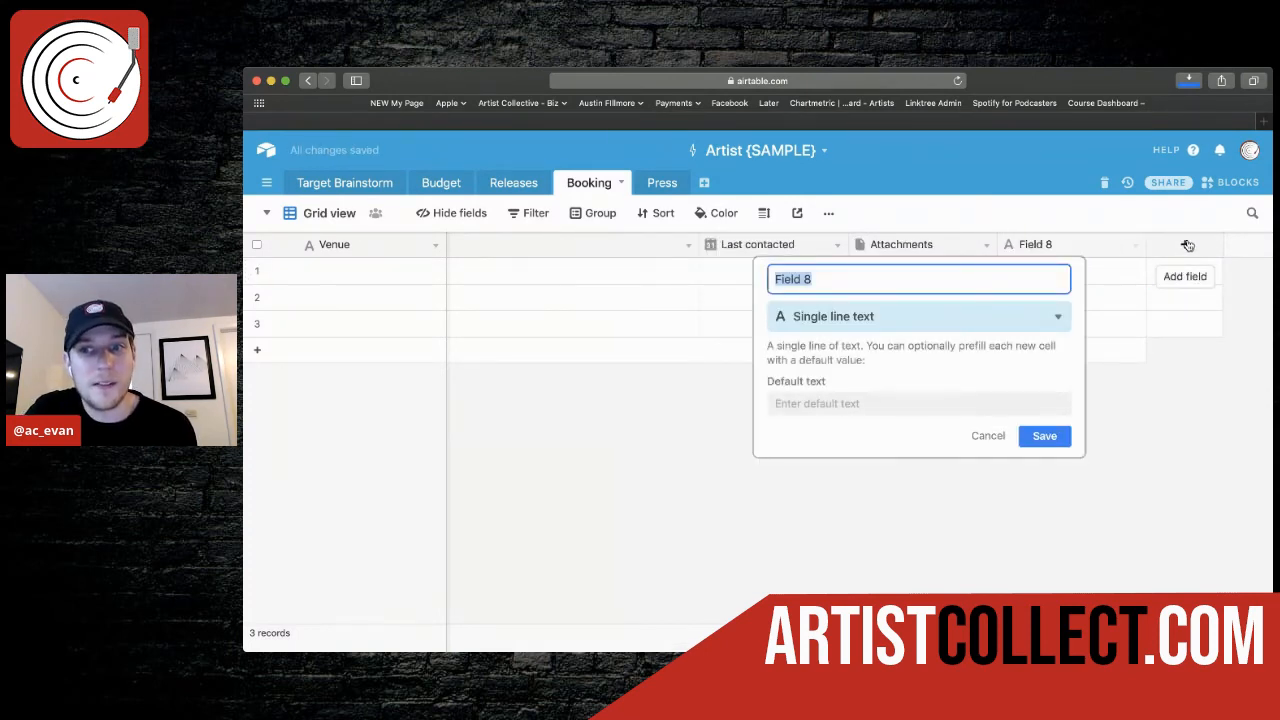
Step: Browse the field type list and abandon the new Booking field
click(916, 316)
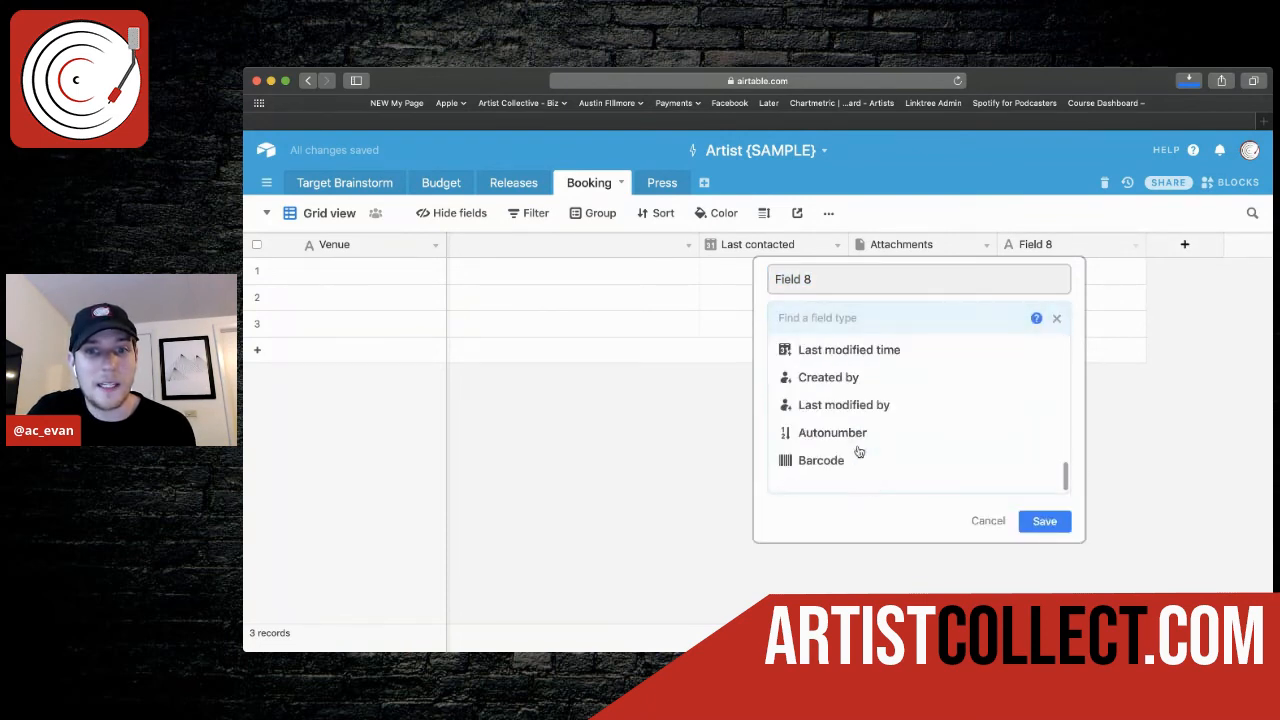
scroll(up, 3)
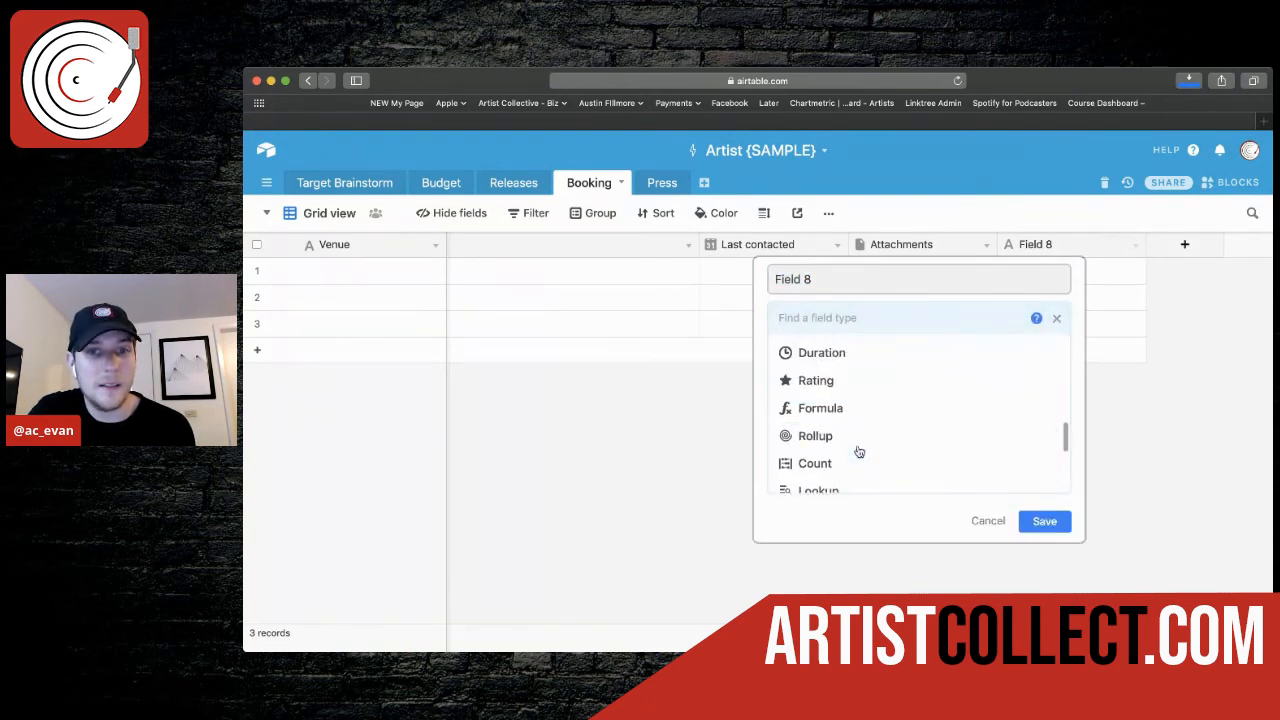
scroll(up, 3)
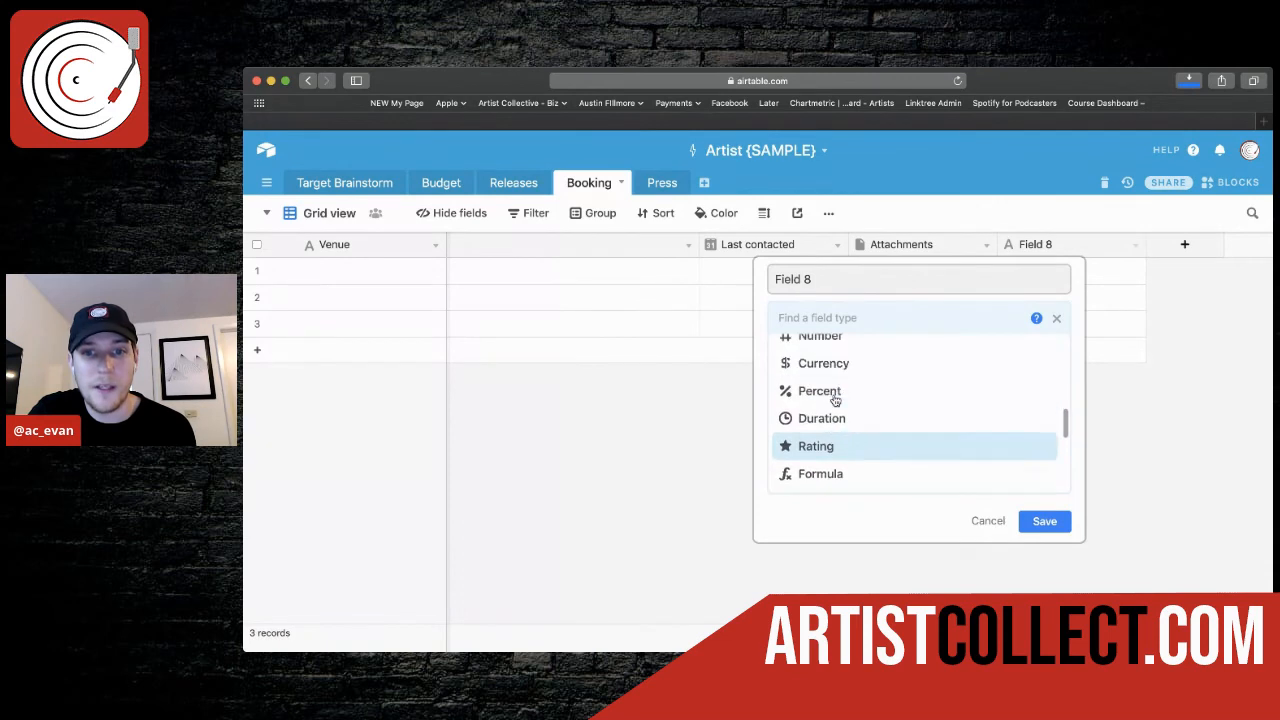
scroll(up, 3)
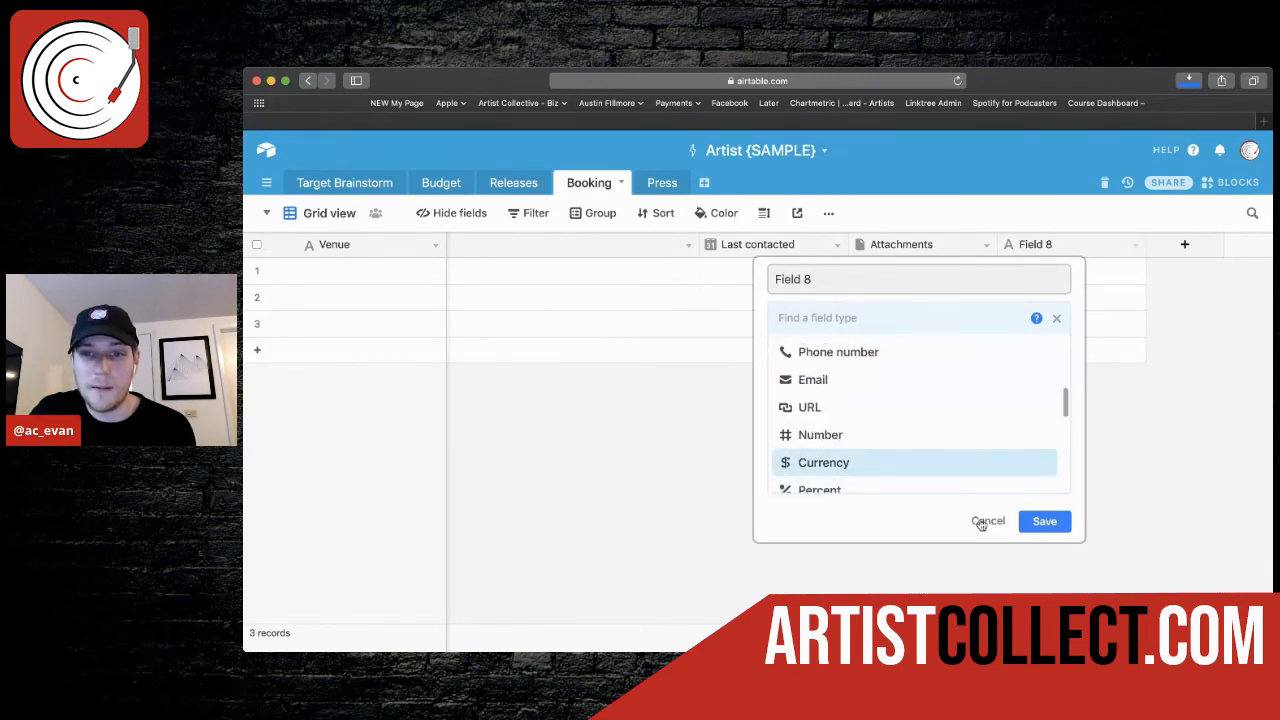
click(656, 182)
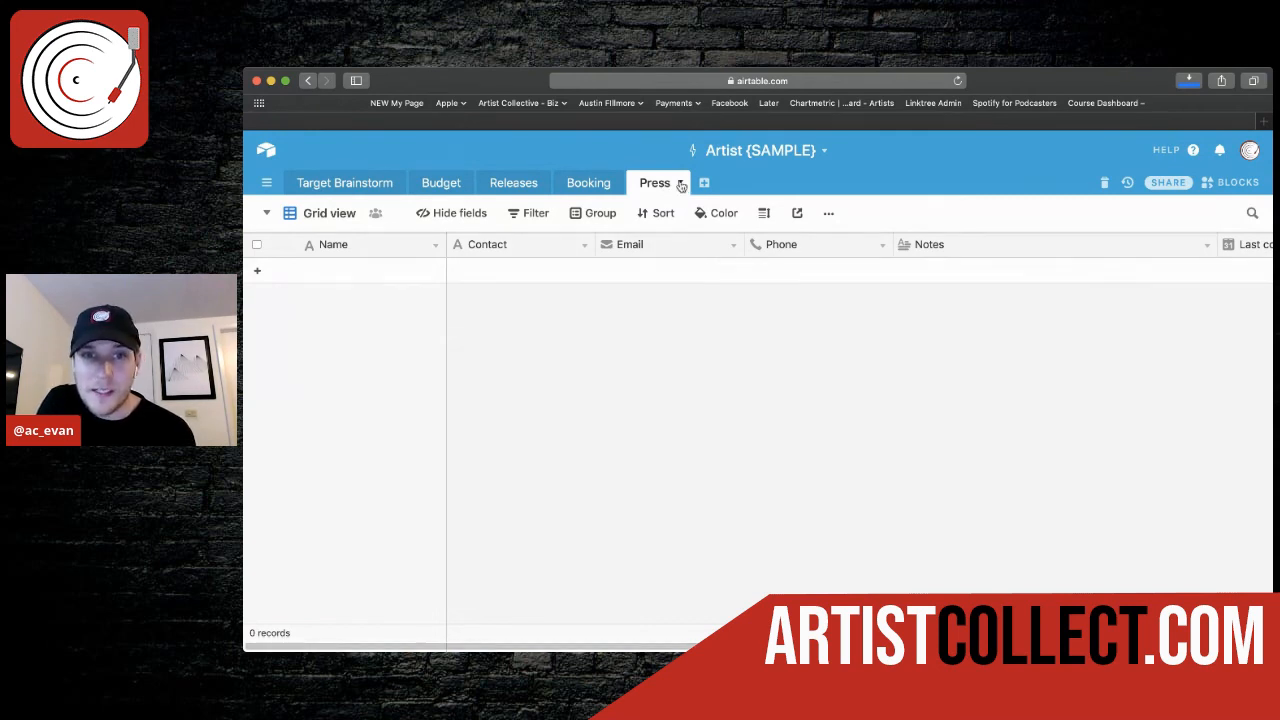
Step: Duplicate the Press table without its records
click(680, 182)
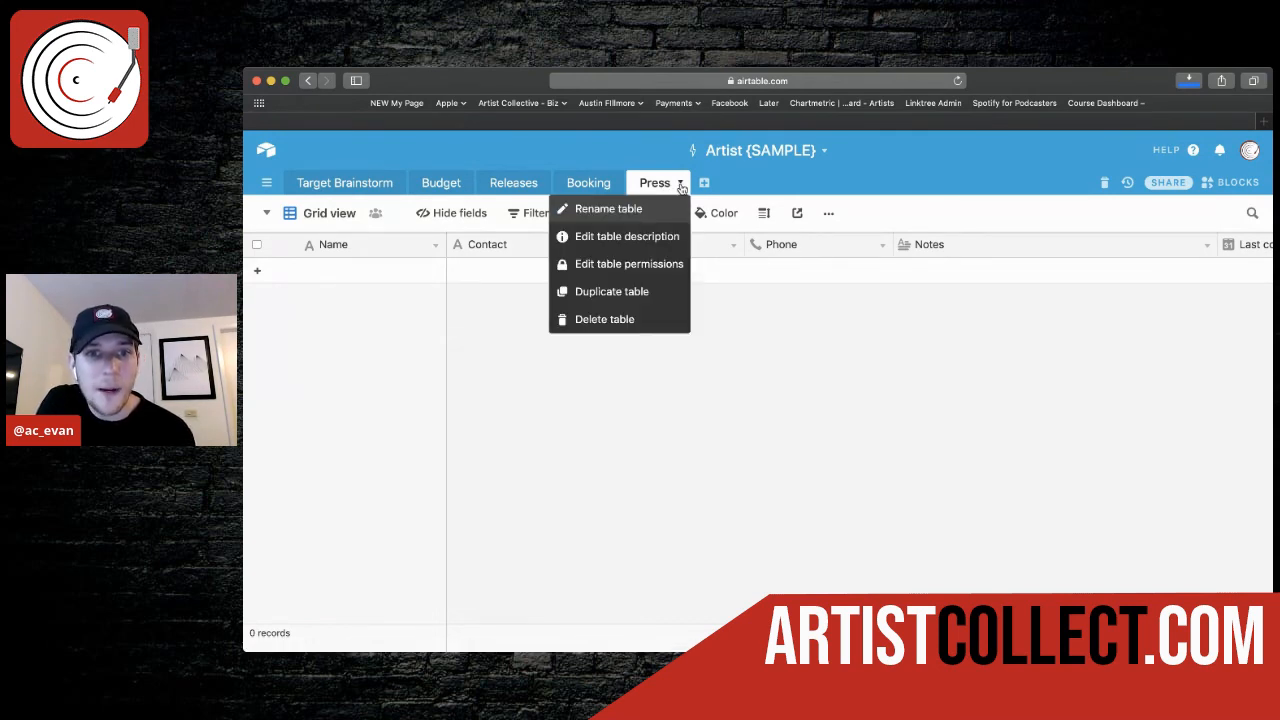
mouse_move(612, 292)
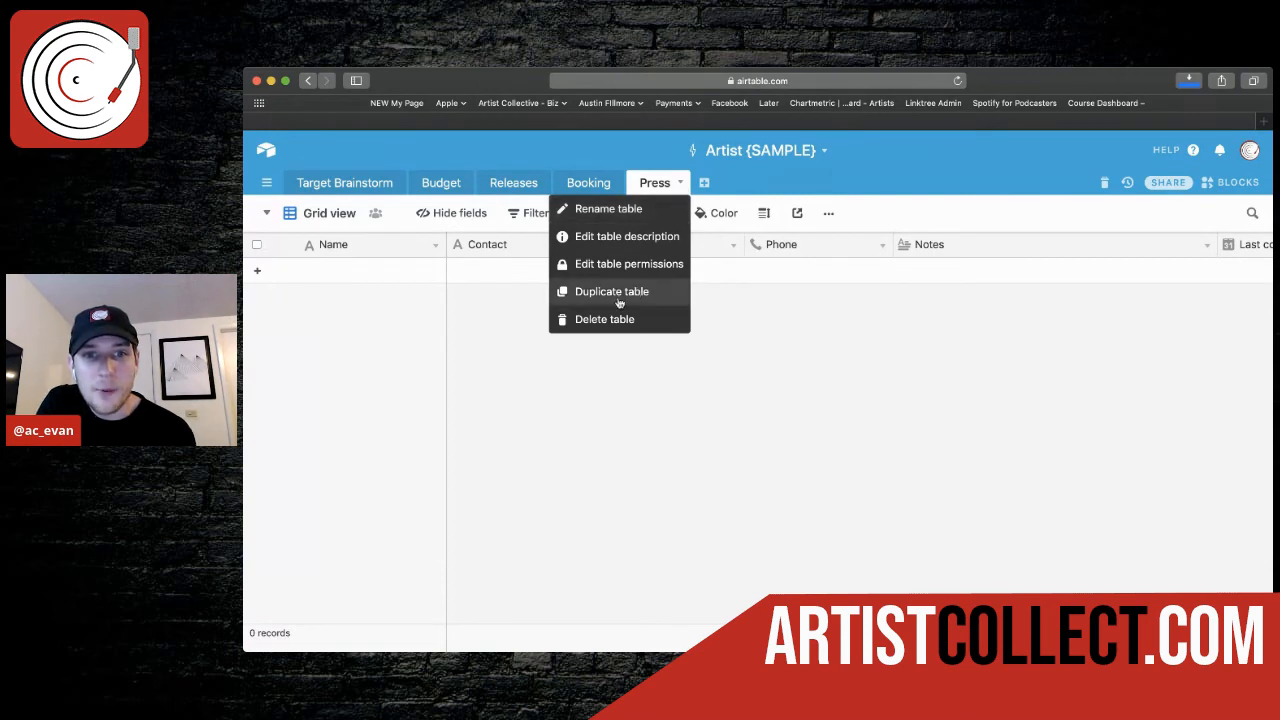
click(612, 292)
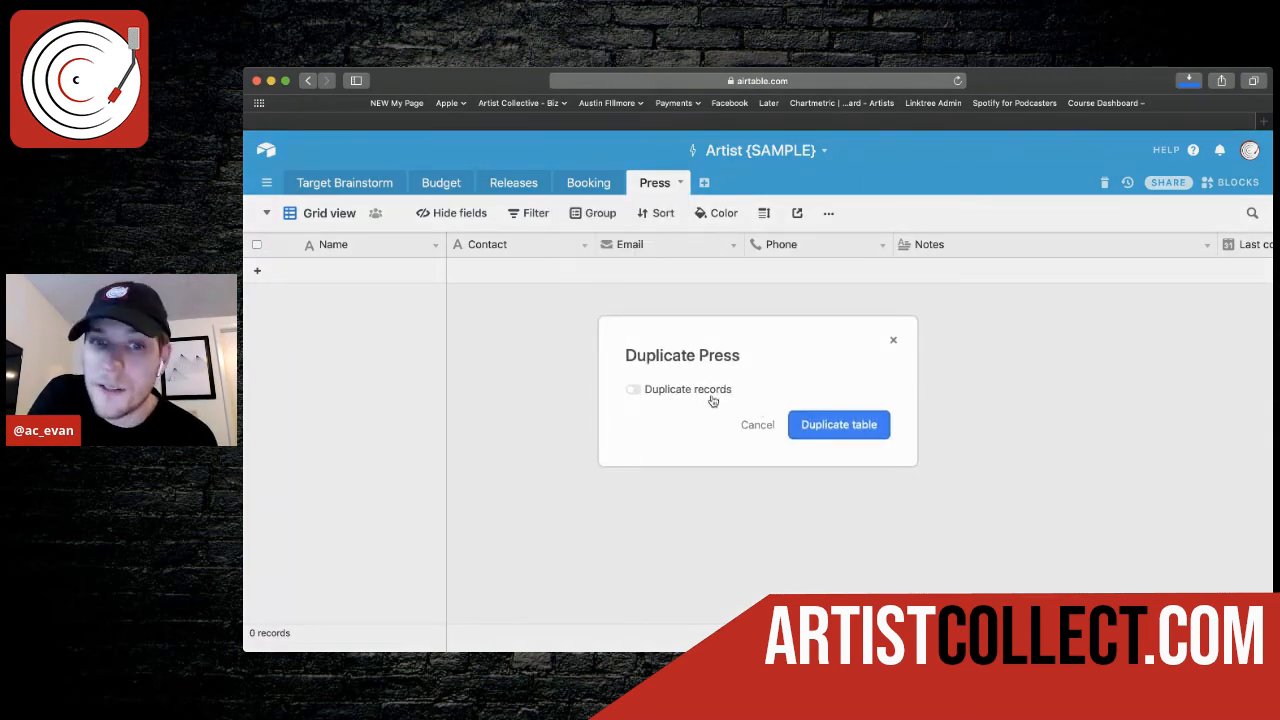
click(838, 424)
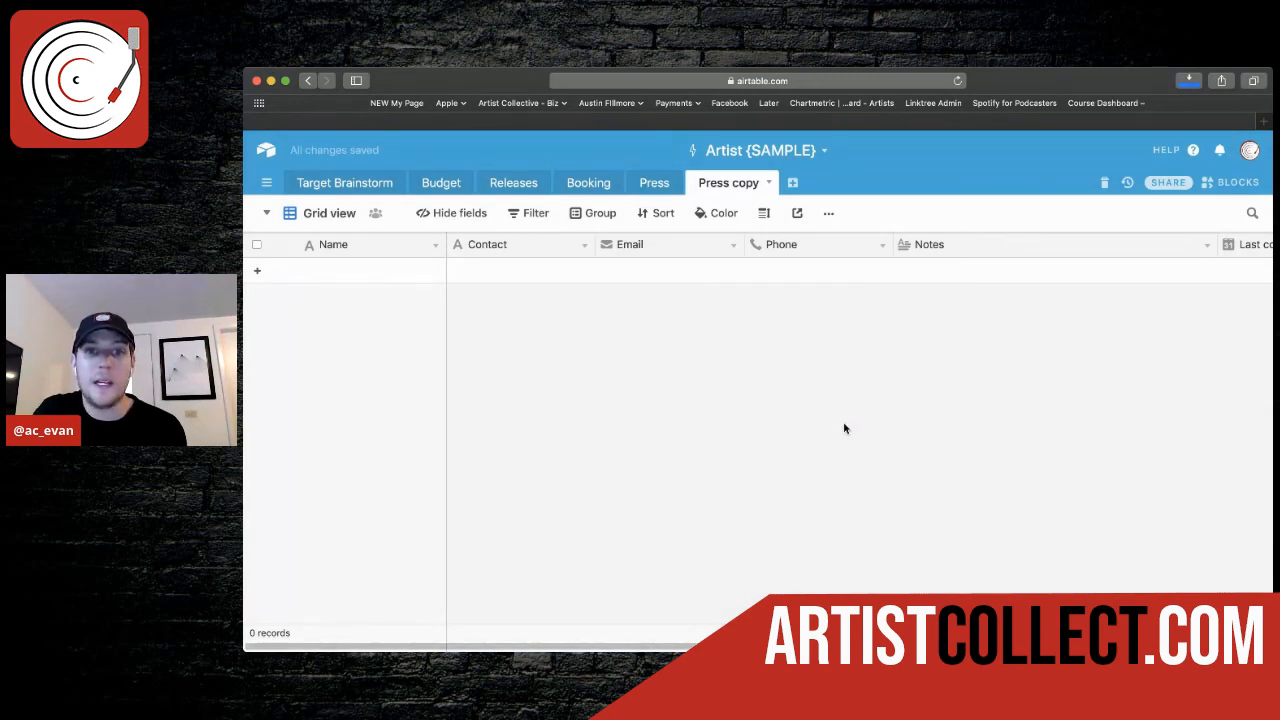
Step: Rename the Press copy table to 'Playlists'
click(768, 182)
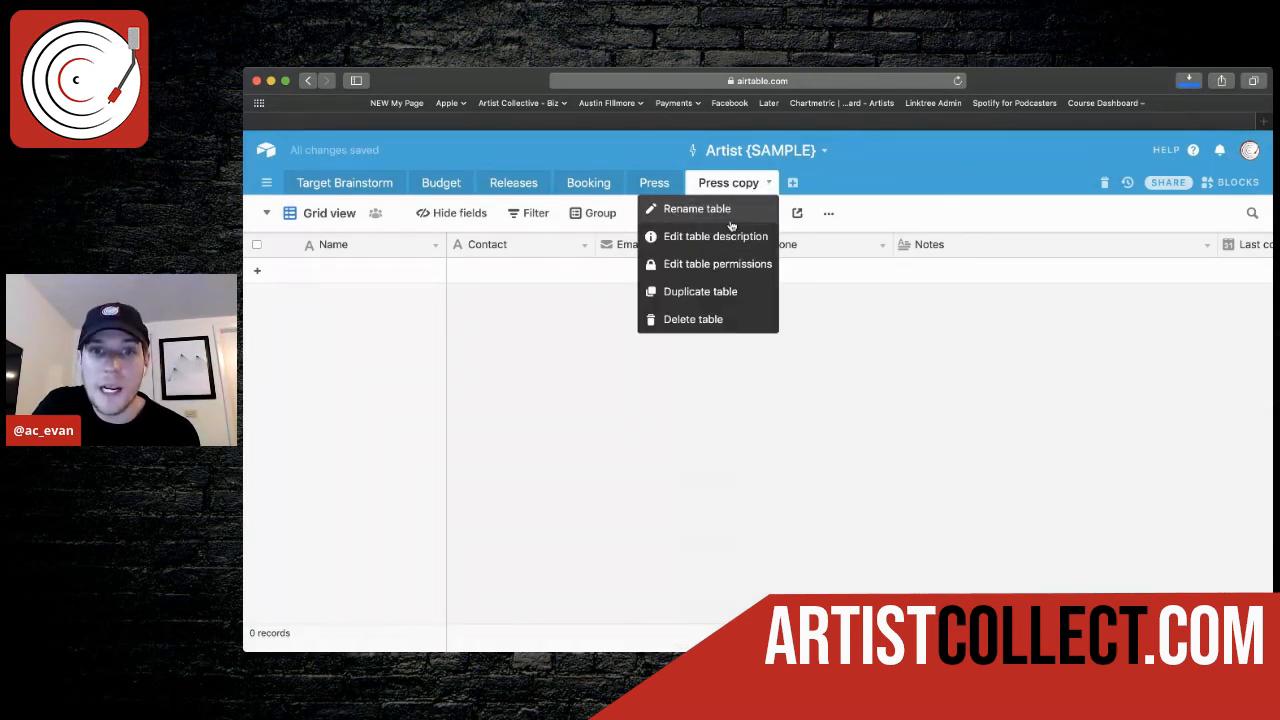
click(696, 208)
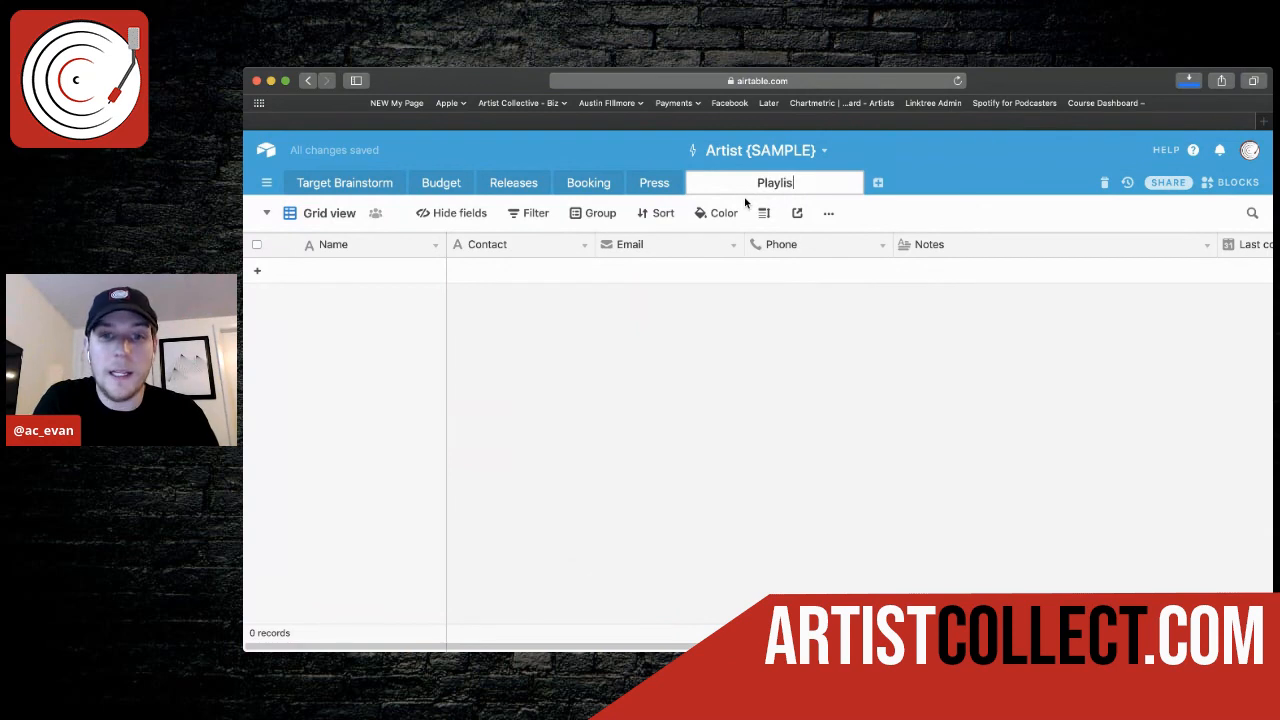
text(ts)
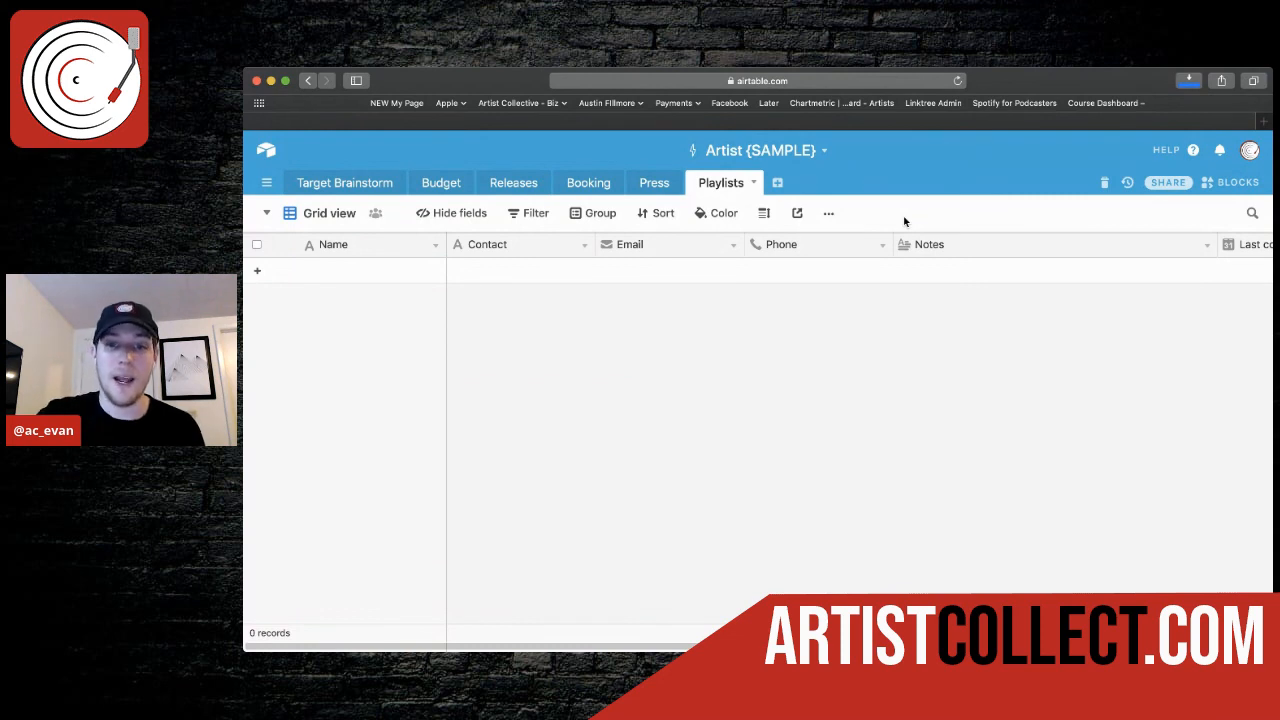
mouse_move(836, 344)
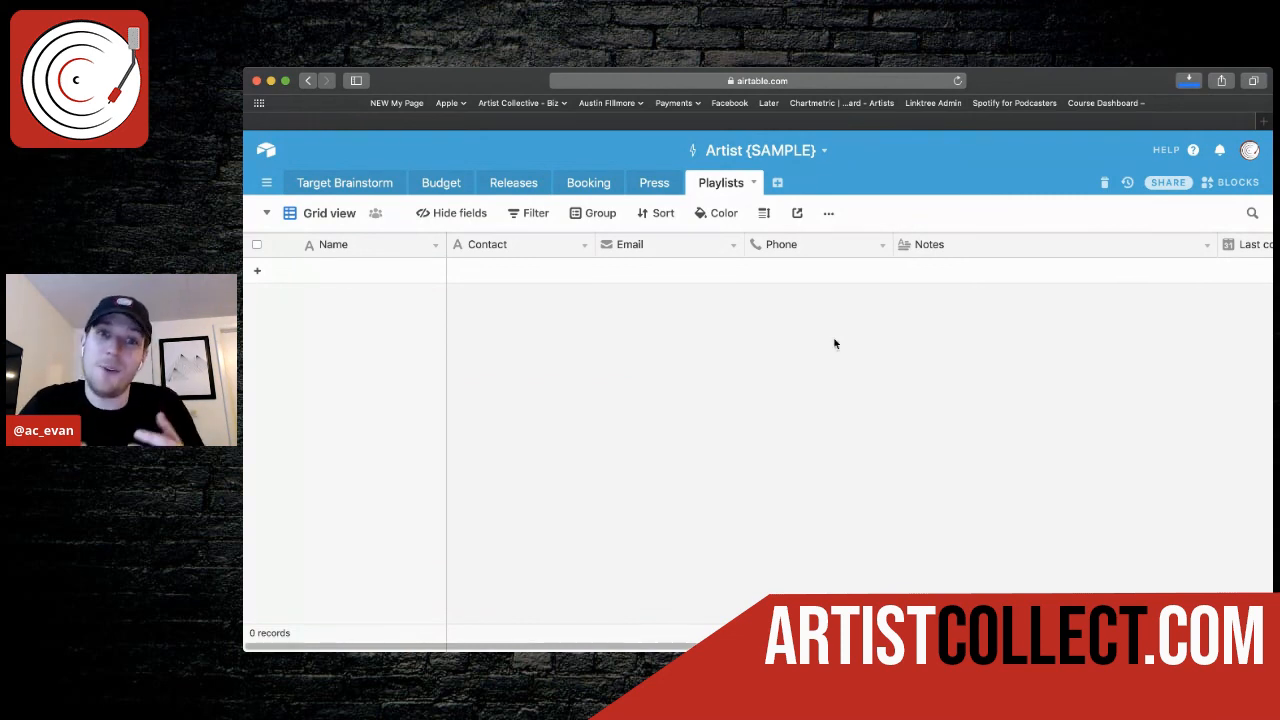